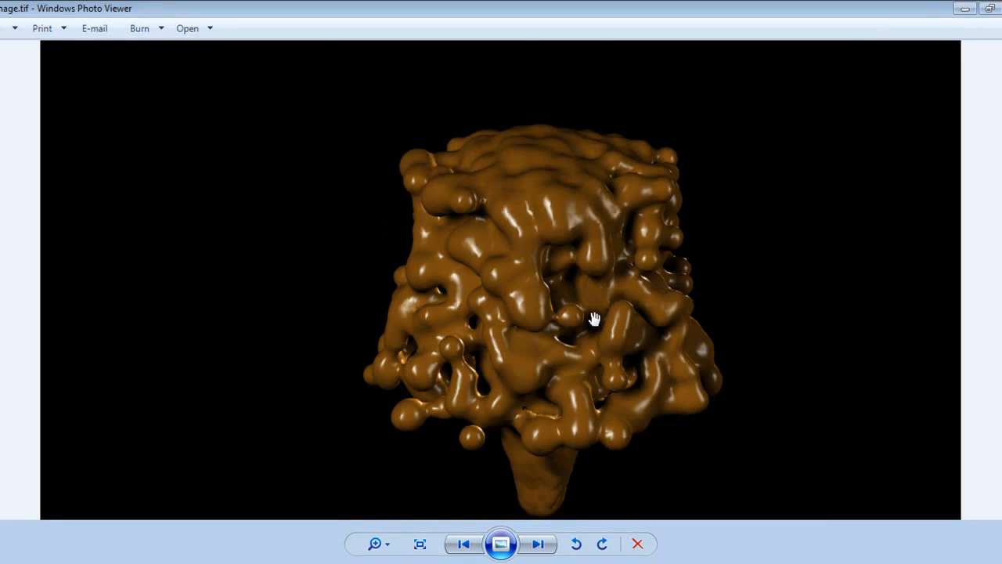
mouse_move(683, 307)
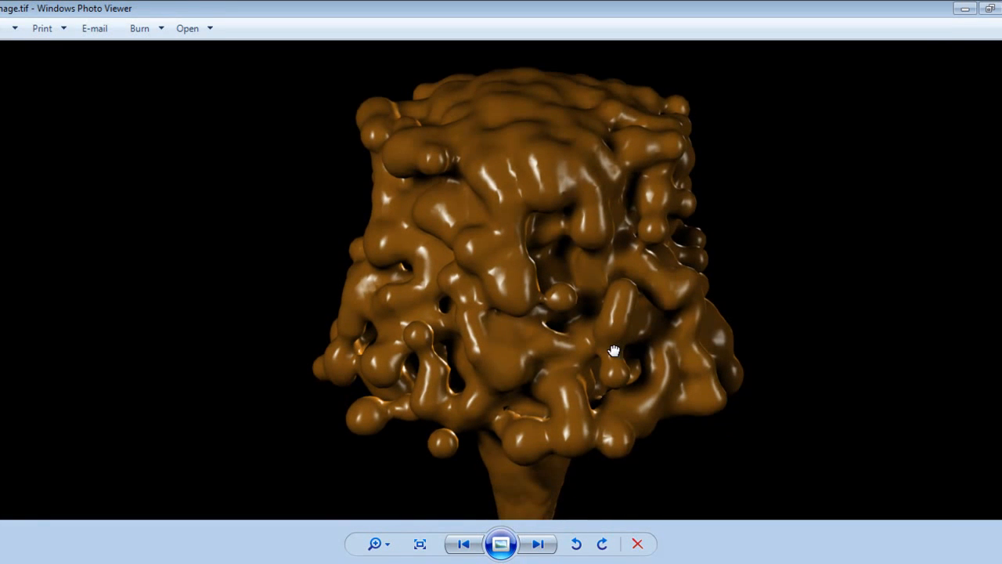
- Play the Cadbury brownie advert, raise the volume, and pause on the chocolate splash shot
left_click_drag(614, 351, 549, 266)
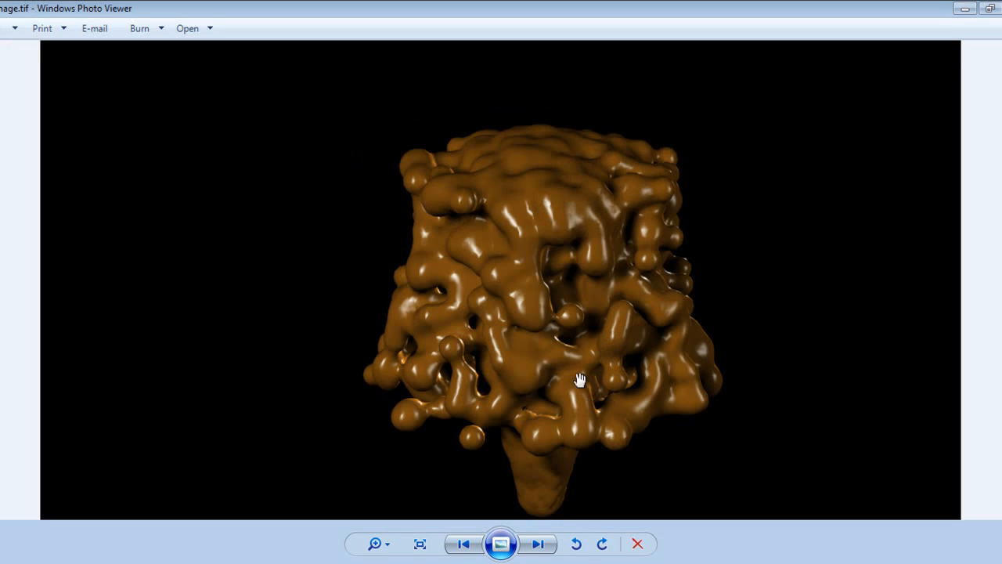
mouse_move(537, 279)
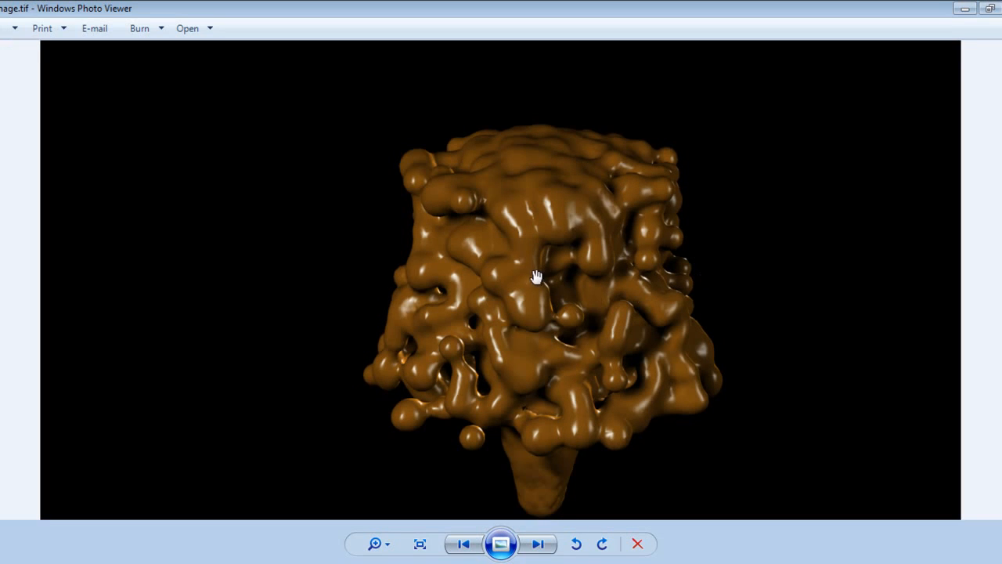
mouse_move(611, 273)
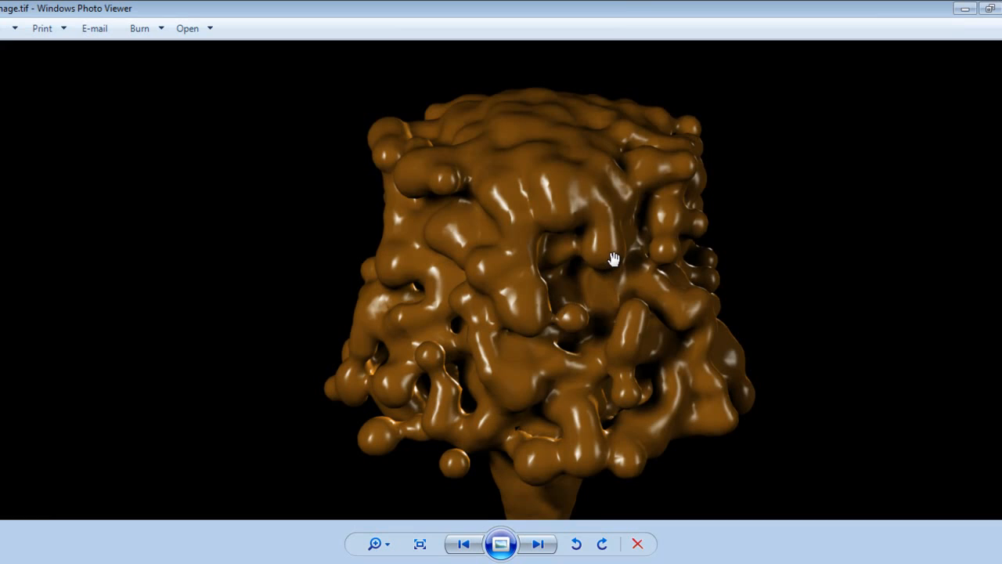
mouse_move(471, 328)
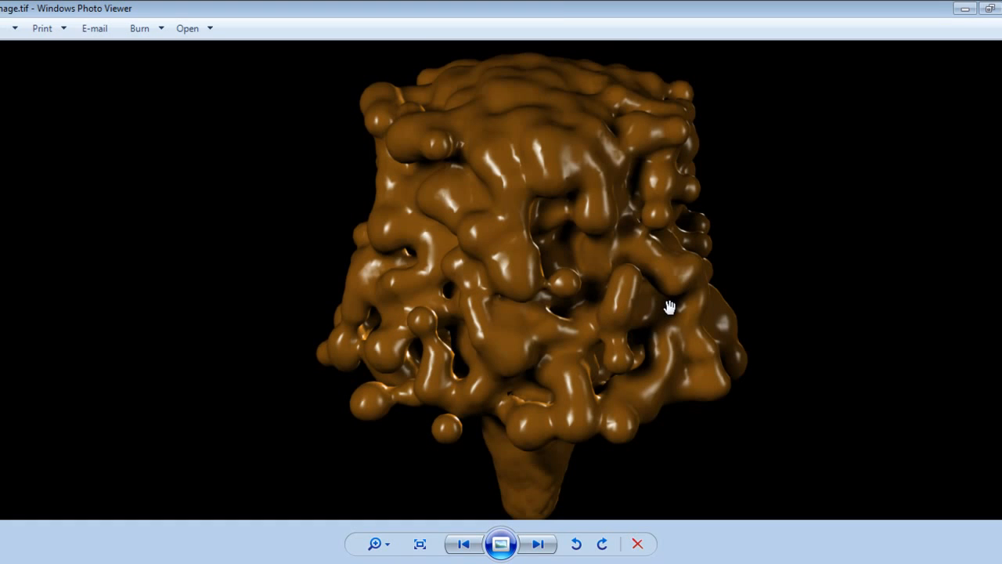
mouse_move(444, 125)
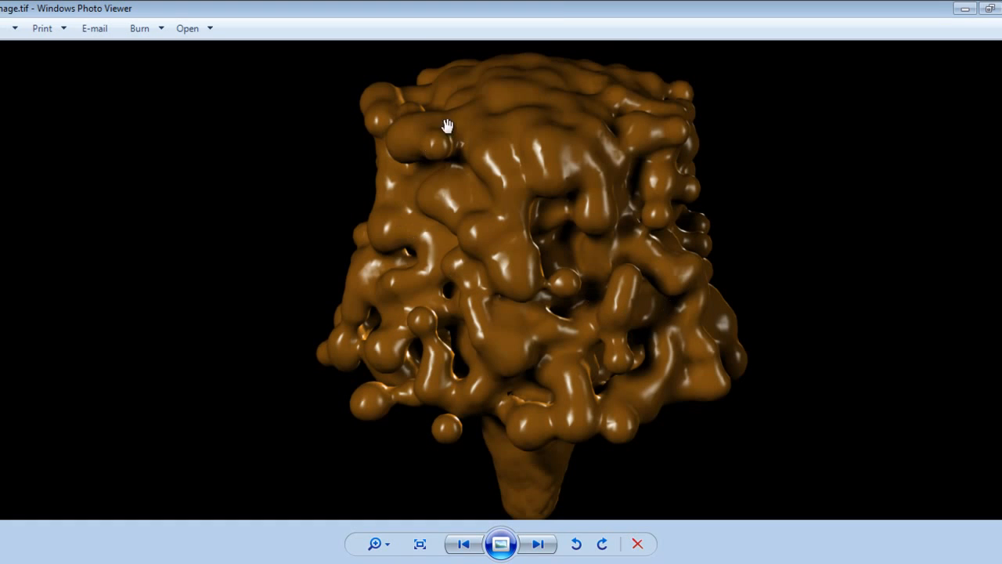
mouse_move(617, 199)
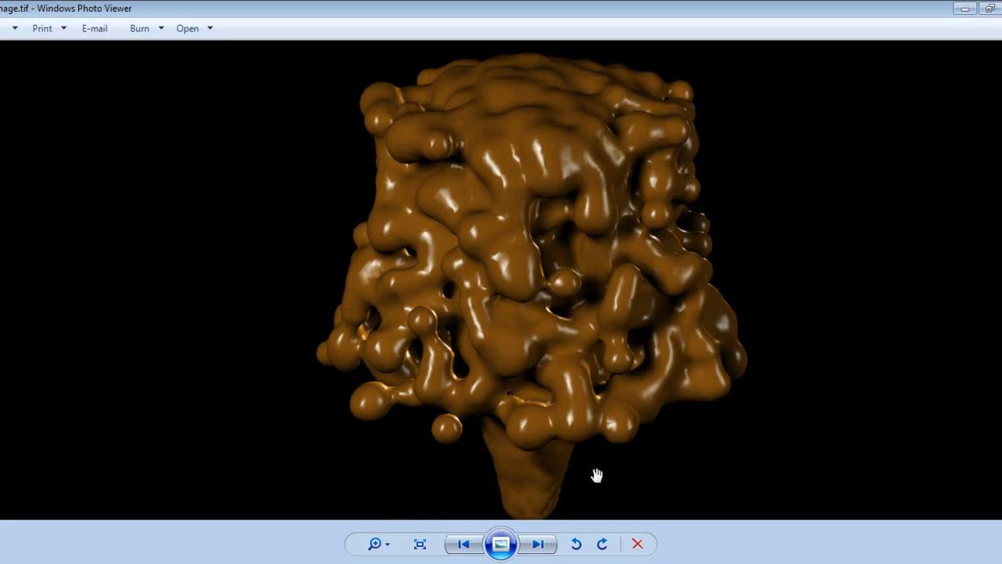
mouse_move(538, 343)
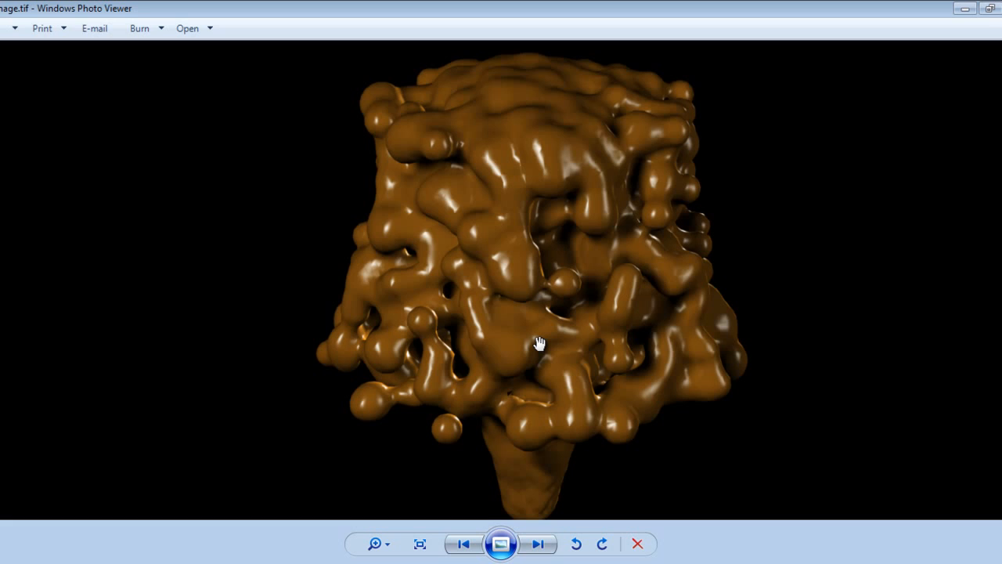
mouse_move(517, 385)
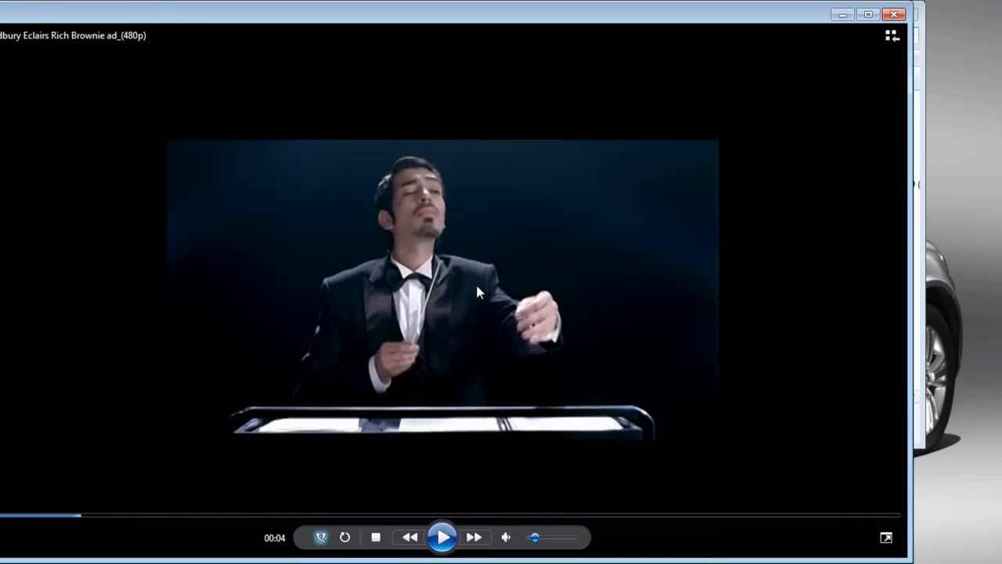
mouse_move(517, 363)
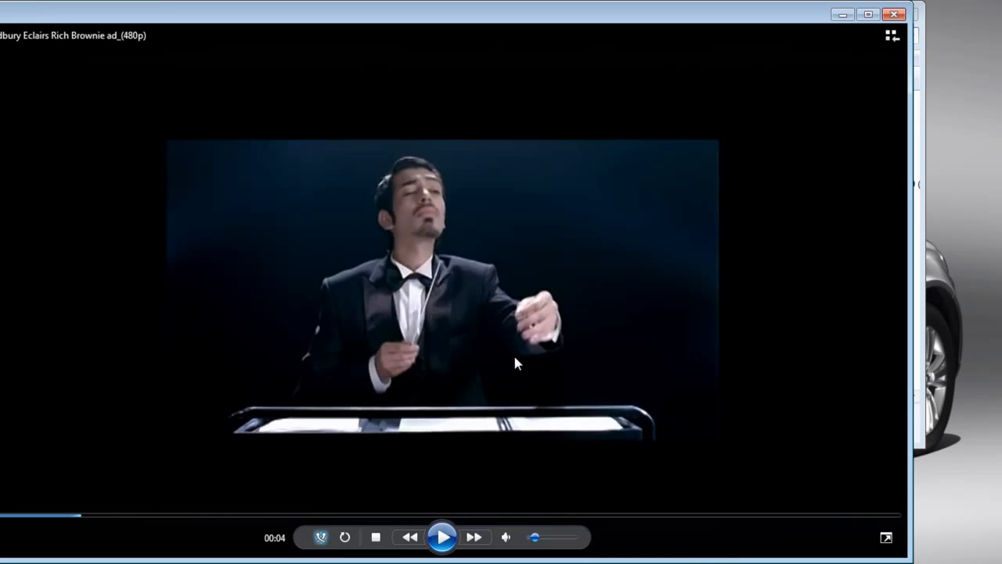
left_click(441, 537)
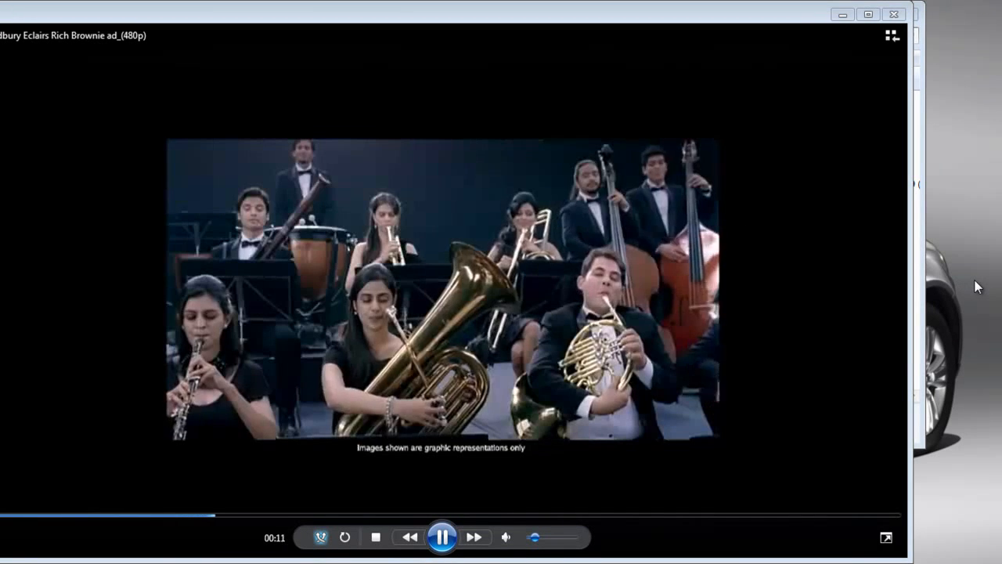
mouse_move(806, 401)
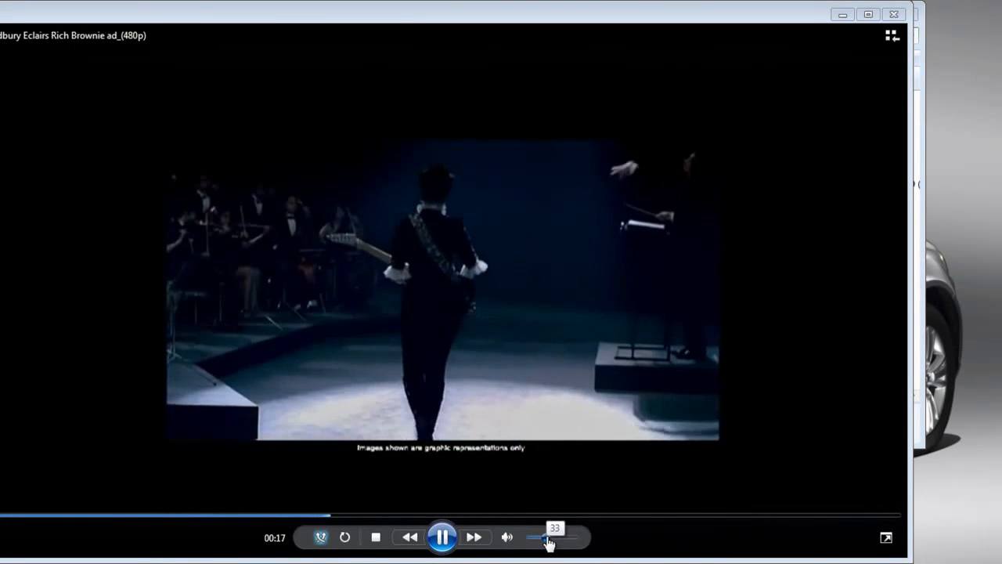
left_click_drag(535, 537, 560, 537)
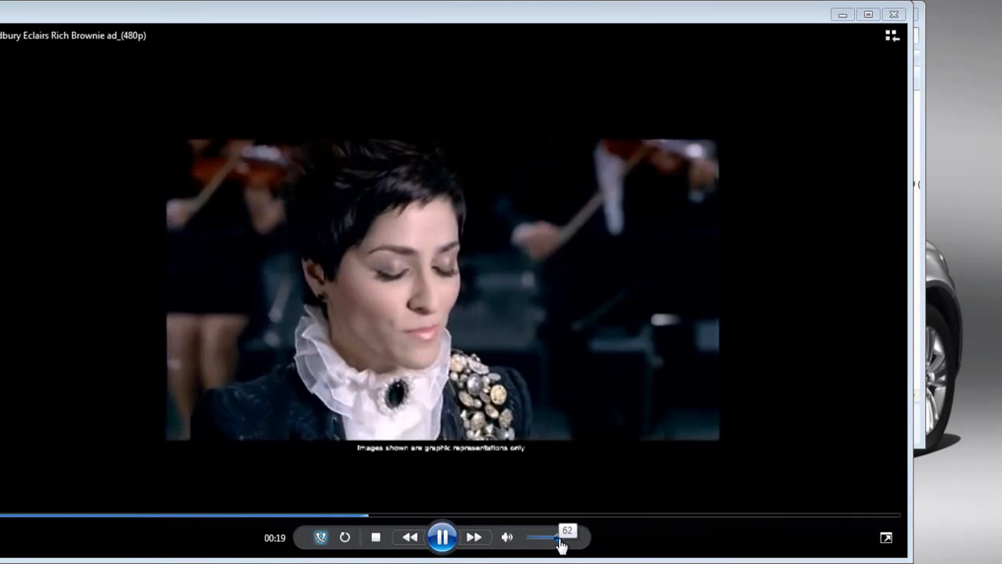
left_click_drag(563, 537, 551, 537)
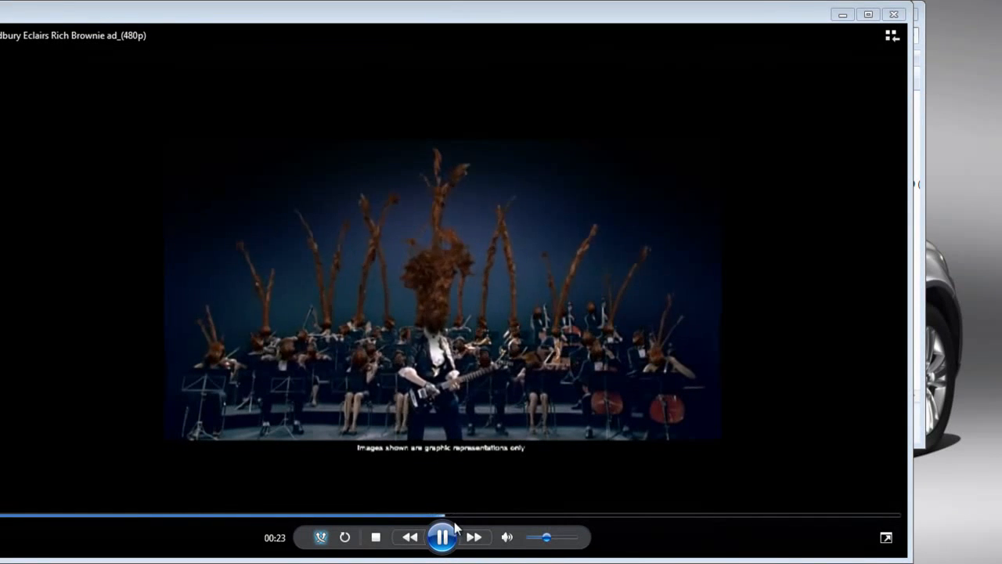
left_click(442, 537)
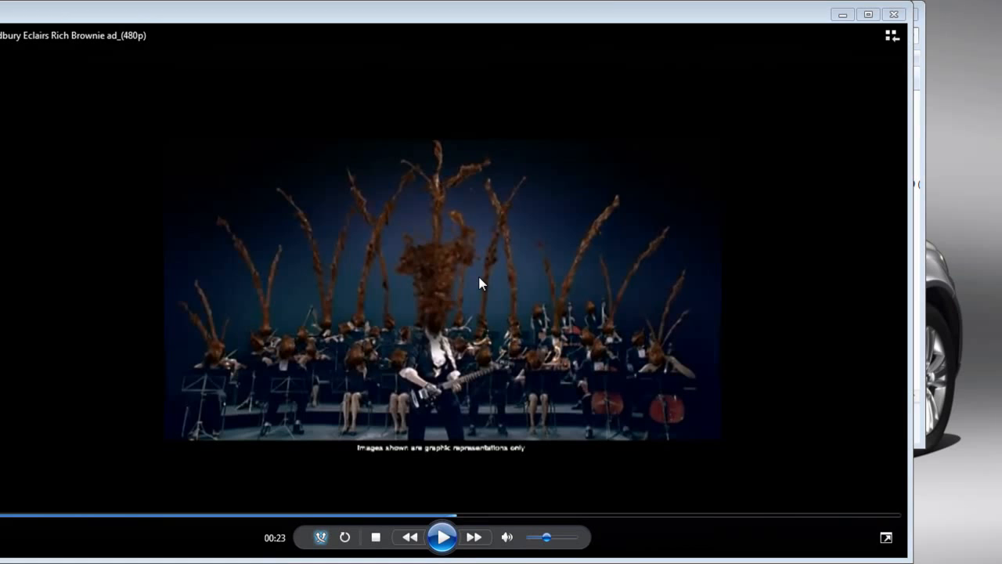
mouse_move(473, 497)
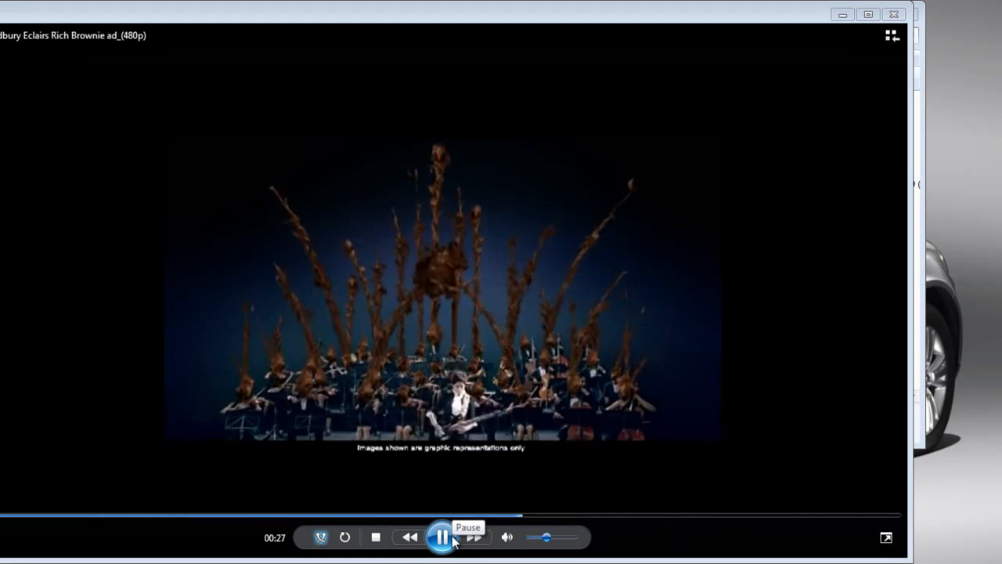
left_click(442, 536)
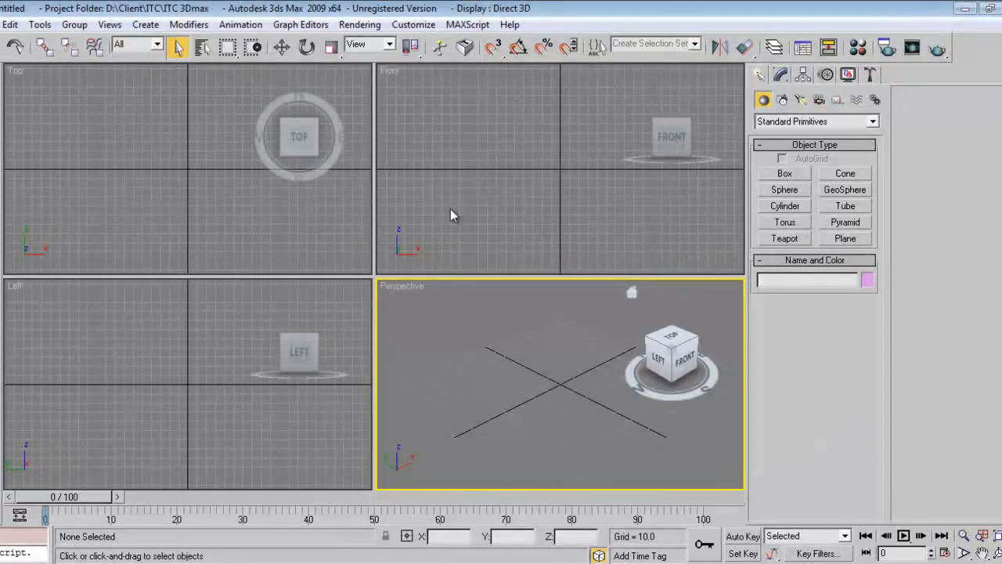
- Create a Super Spray particle emitter (SuperSpray01) from the Particle Systems category
left_click(467, 165)
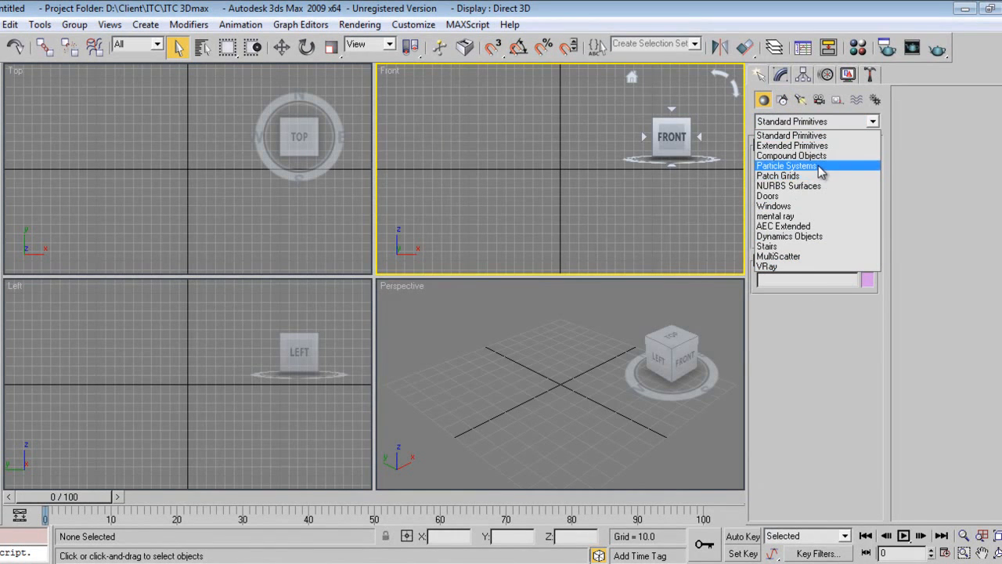
left_click(785, 166)
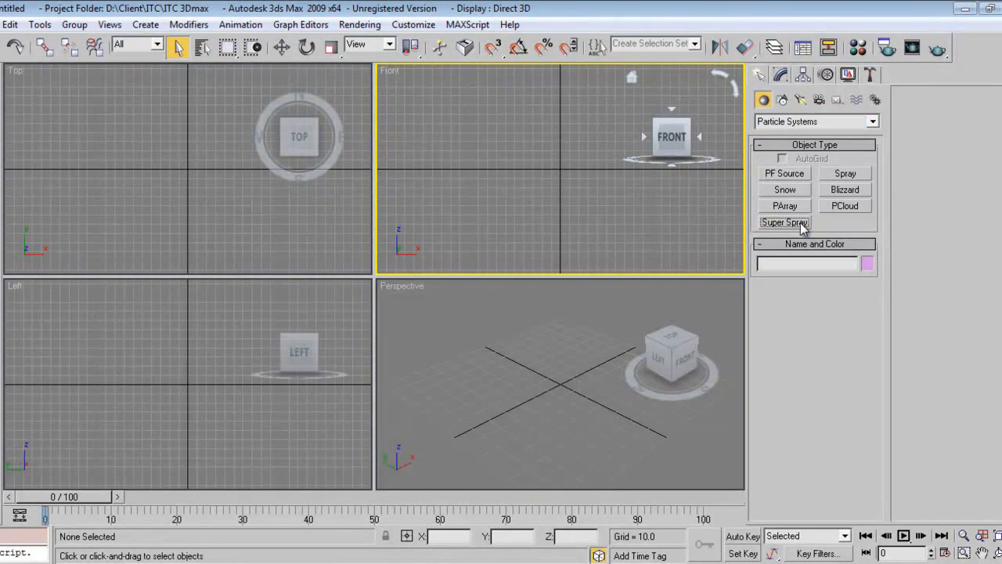
left_click(784, 223)
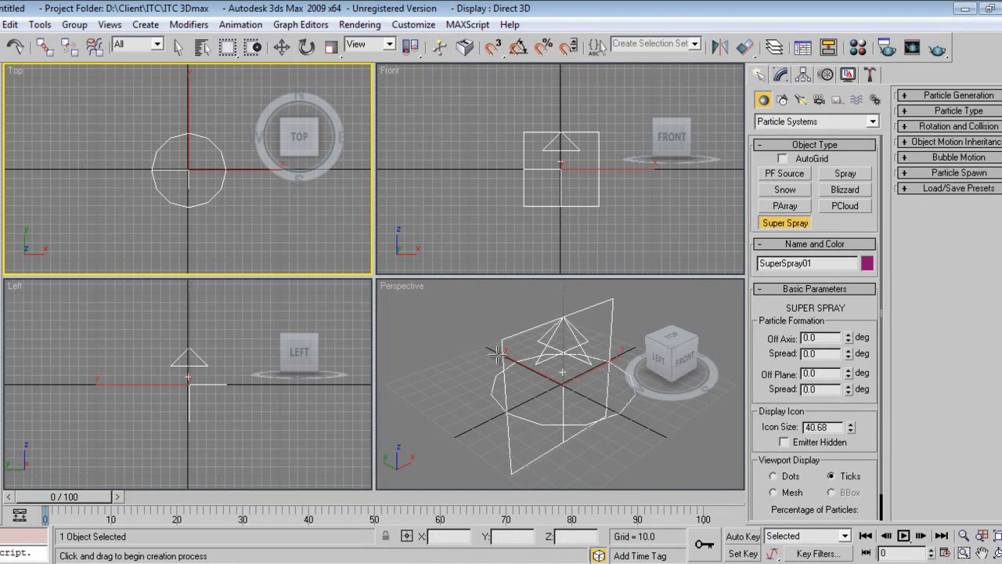
left_click(282, 47)
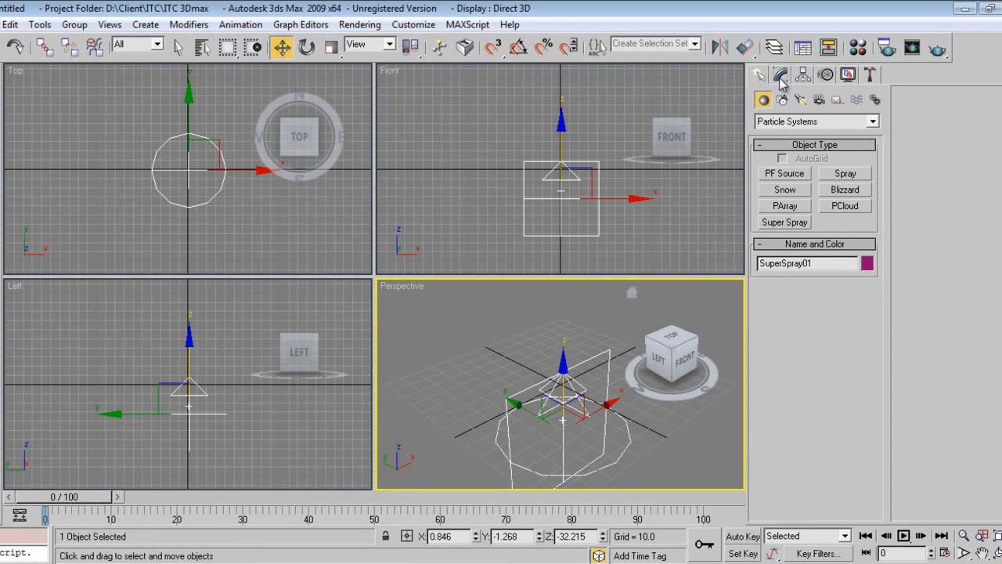
- In Modify, set SuperSpray01's Off Axis Spread to 20 and Off Plane Spread to 180 degrees
left_click(779, 75)
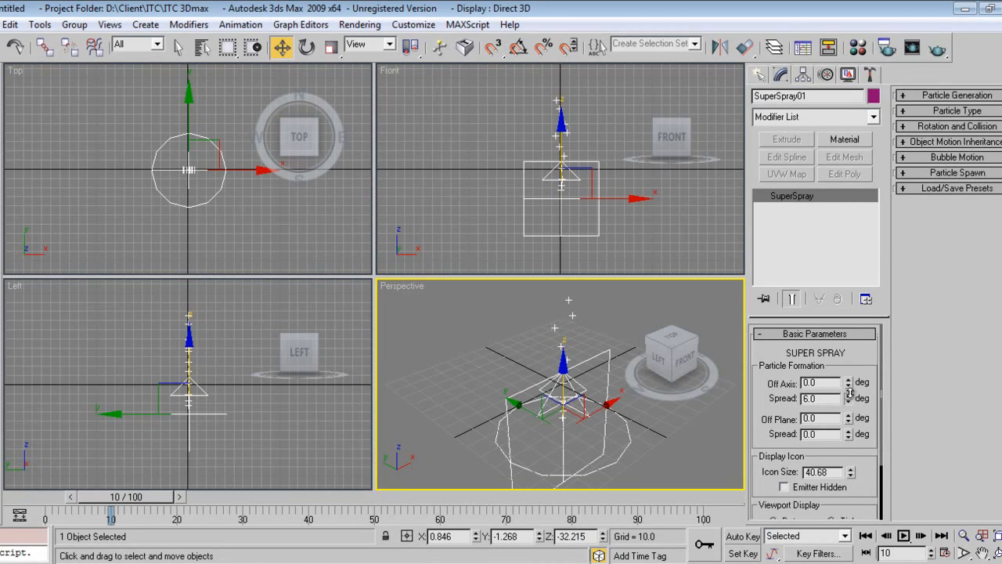
left_click(849, 395)
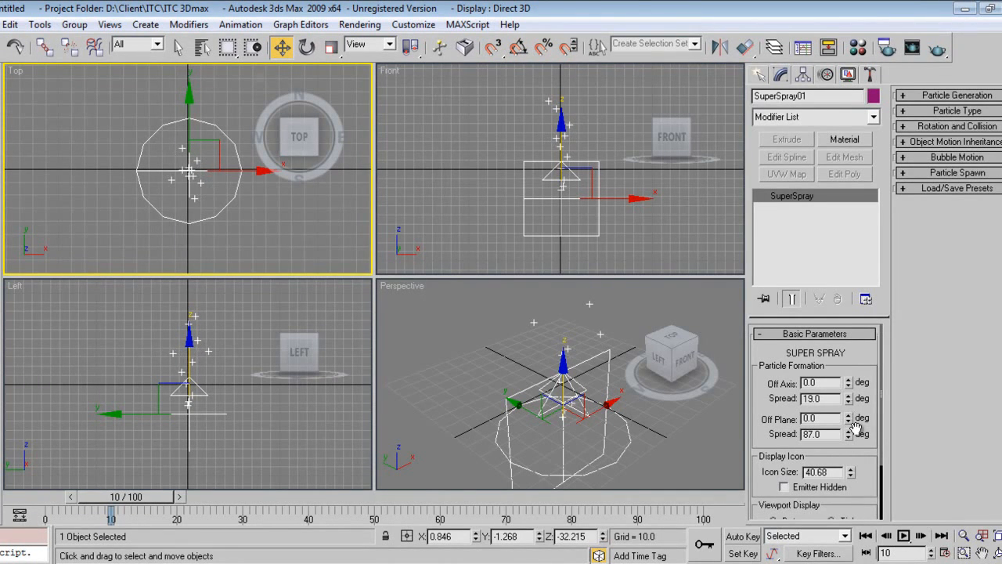
left_click(850, 394)
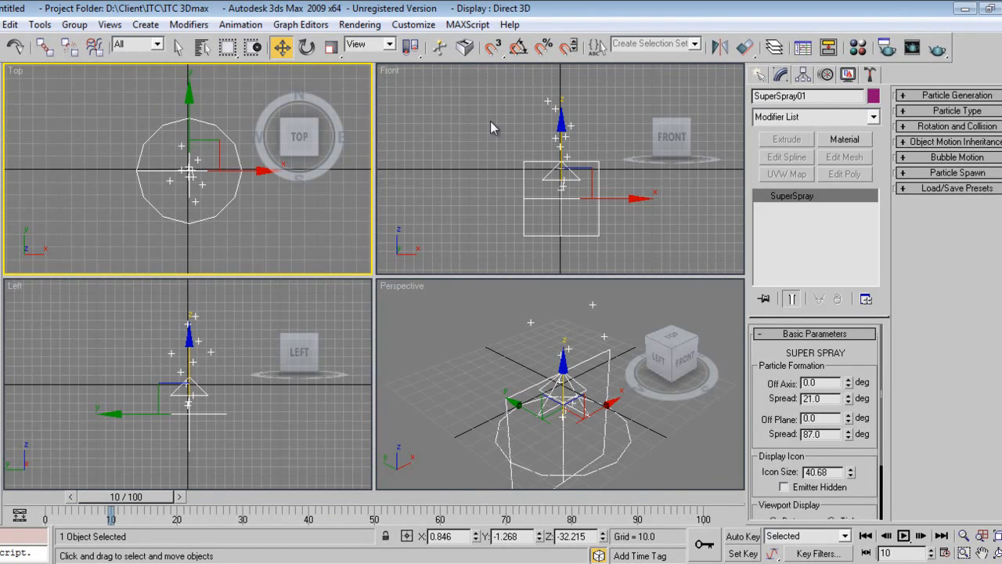
mouse_move(379, 348)
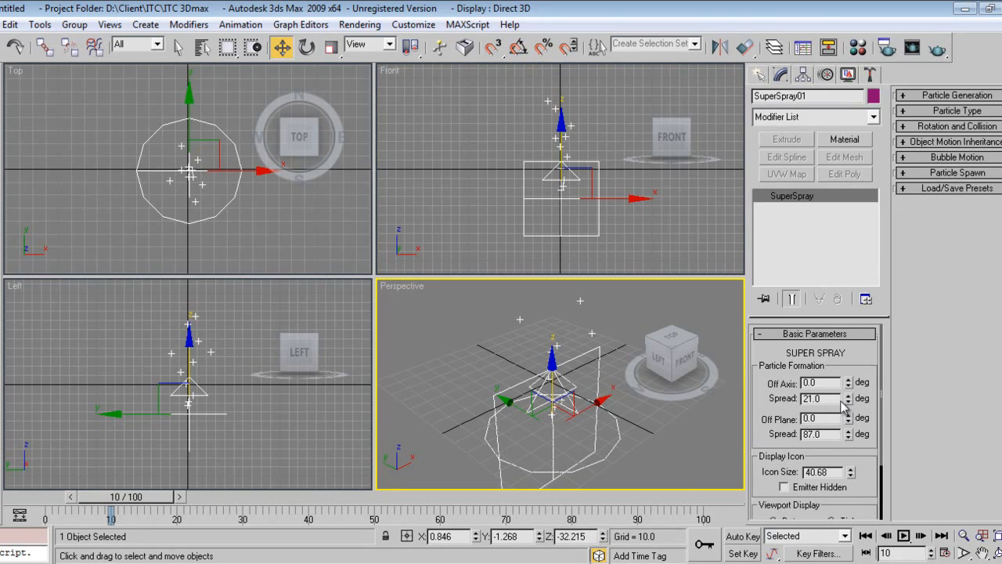
left_click(849, 401)
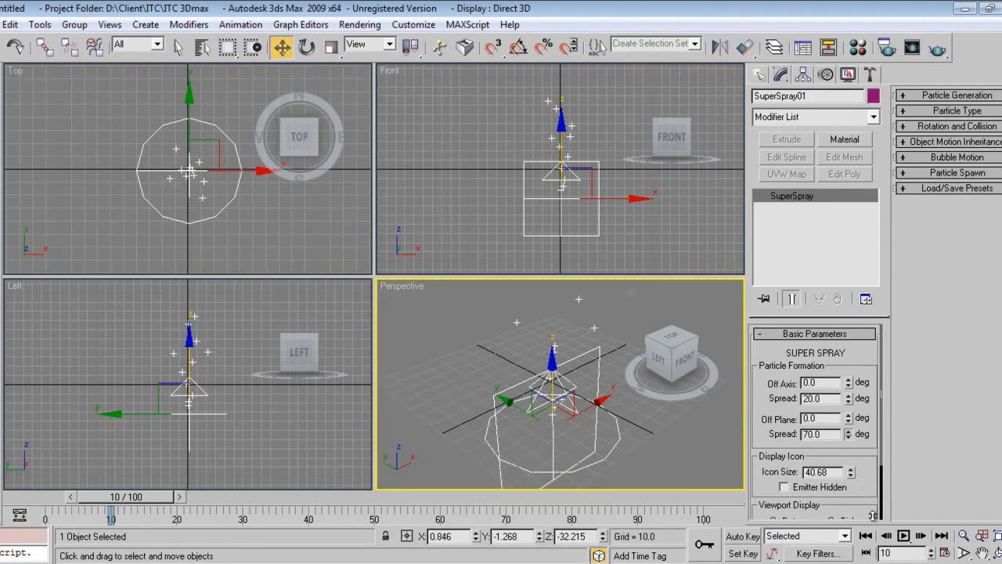
left_click(849, 430)
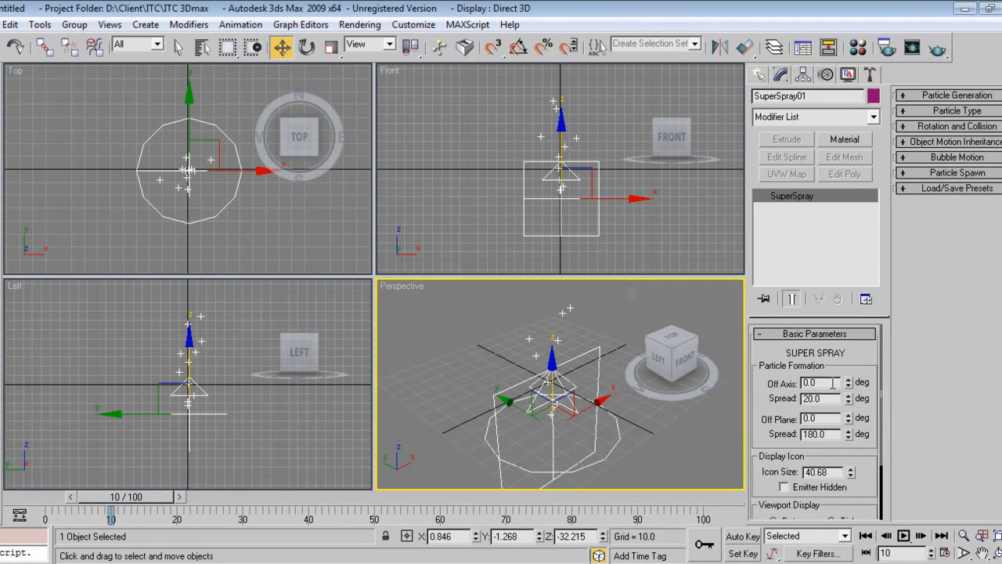
scroll("down", 3)
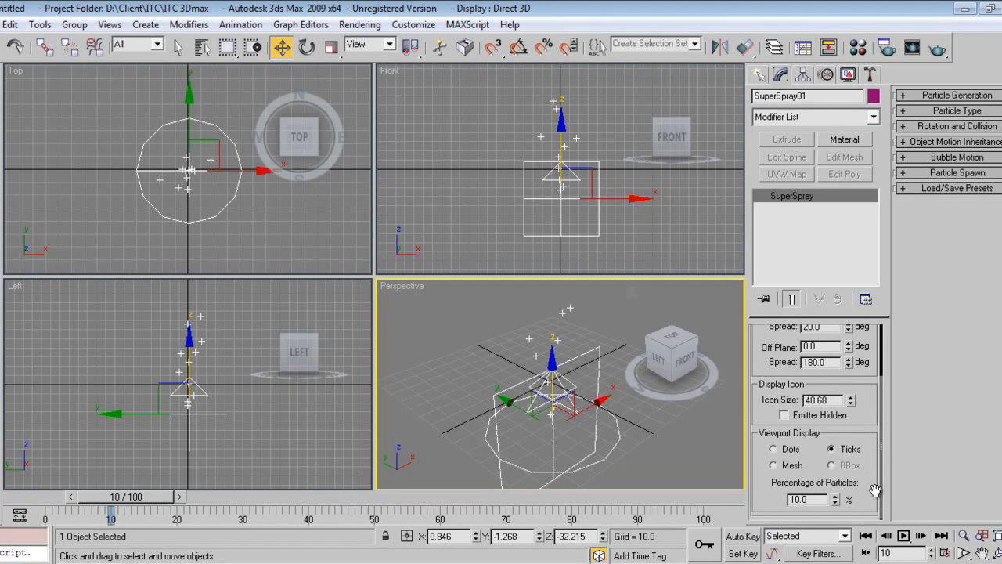
- In Particle Generation, use rate 35, speed 3 and emit until frame 100
left_click(955, 95)
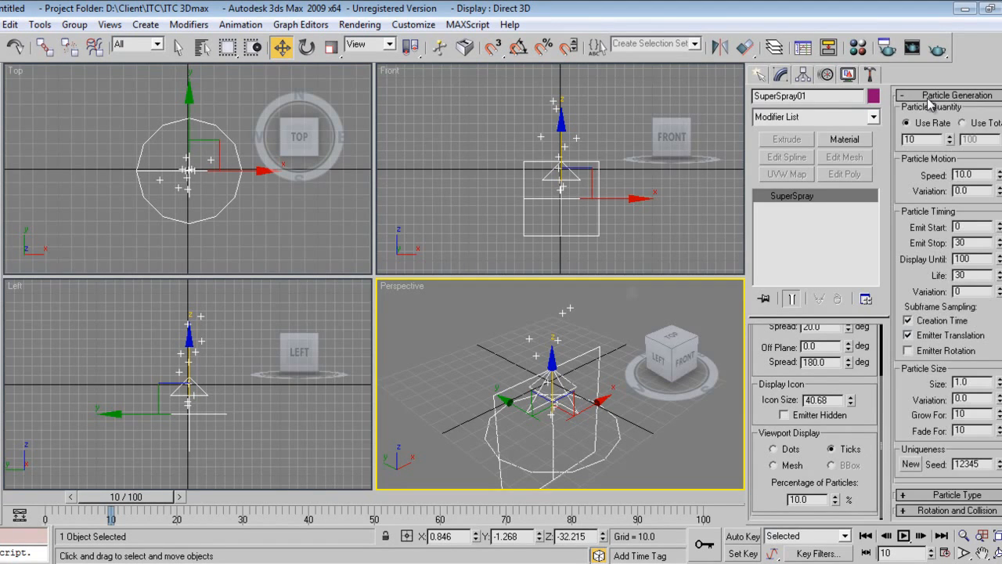
mouse_move(939, 161)
type("3")
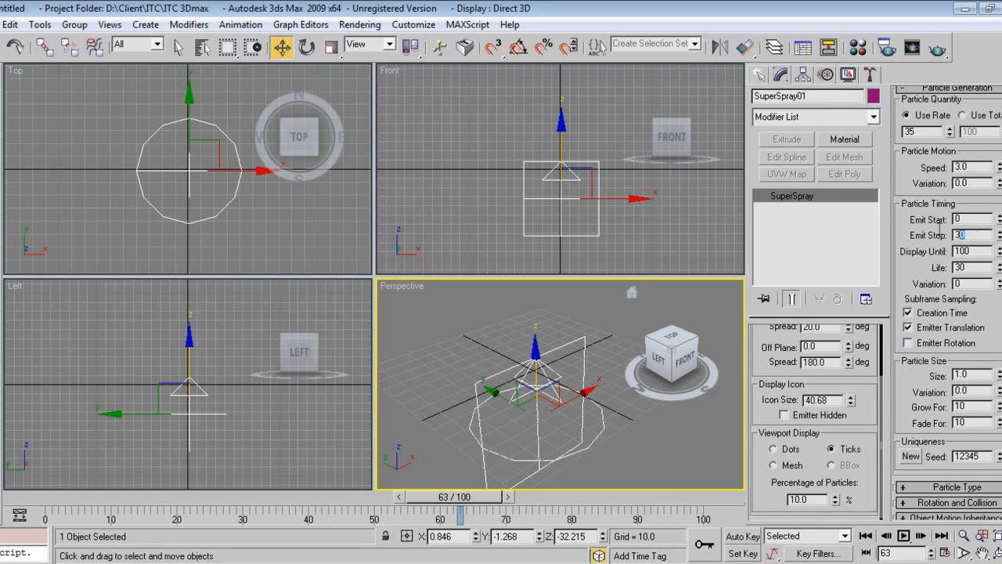
type("100")
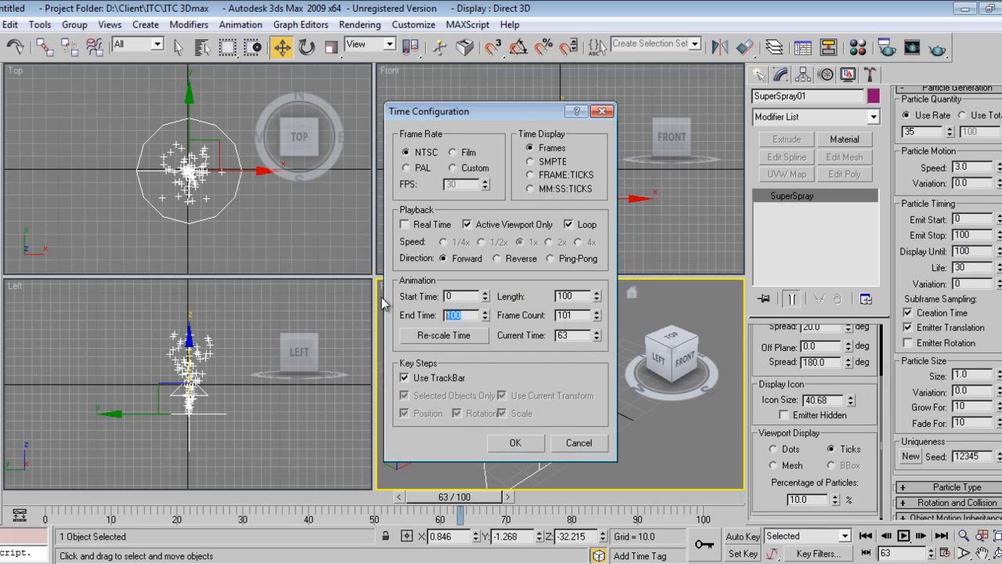
- Set the animation End Time to 200 frames in Time Configuration
left_click(515, 441)
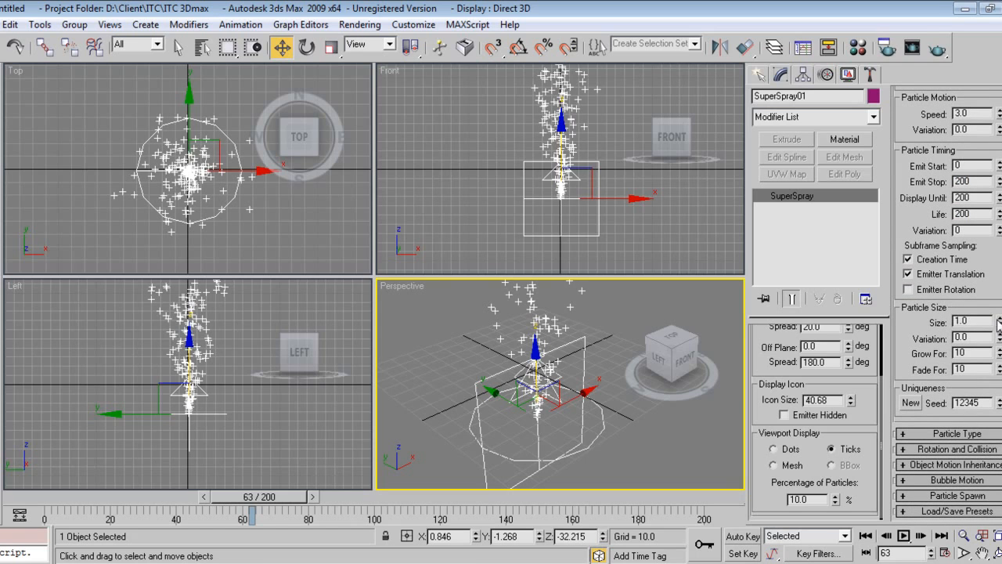
left_click(761, 76)
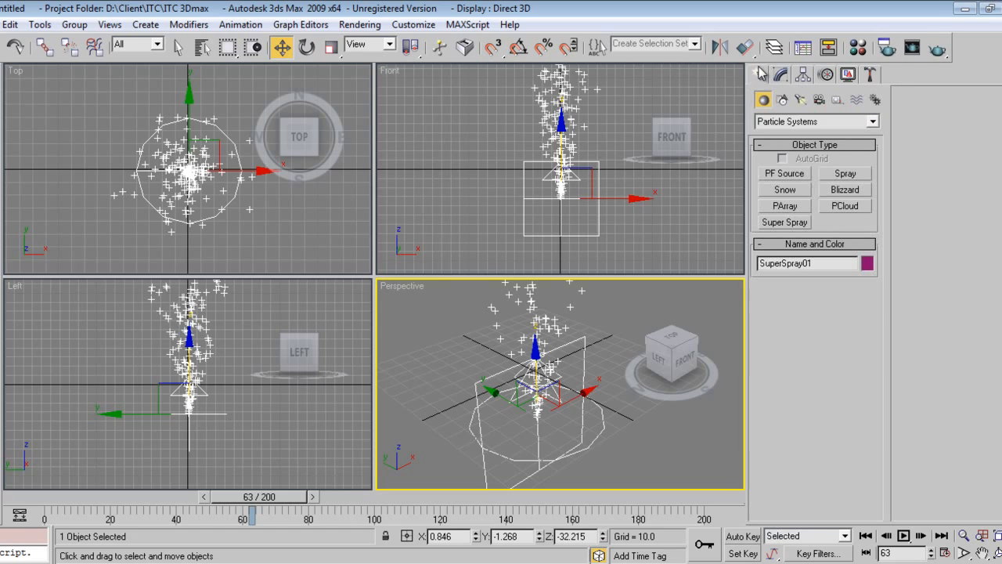
- Create a BlobMesh compound object and pick SuperSpray01 as its blob source
left_click(781, 101)
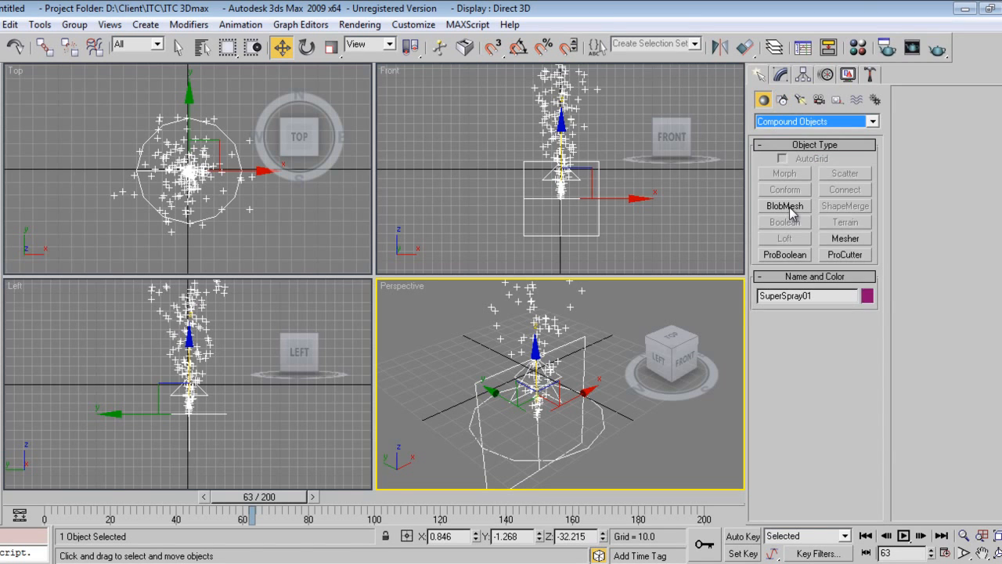
left_click(783, 206)
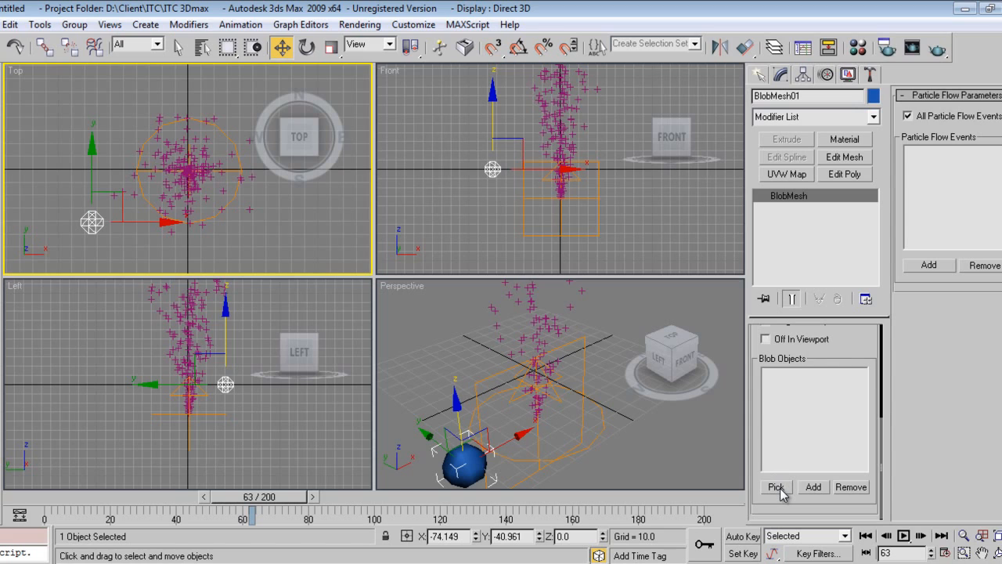
left_click(776, 485)
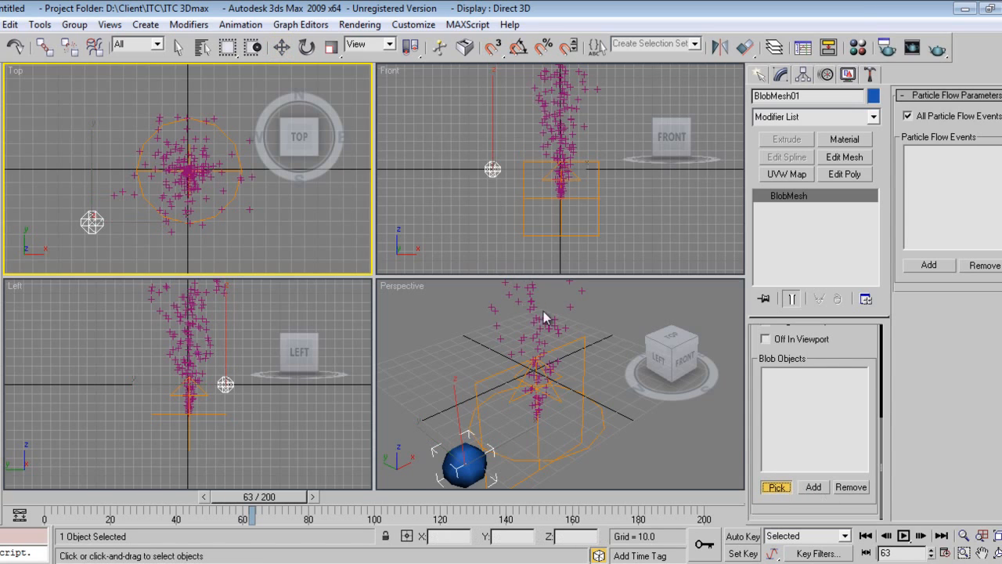
left_click(463, 462)
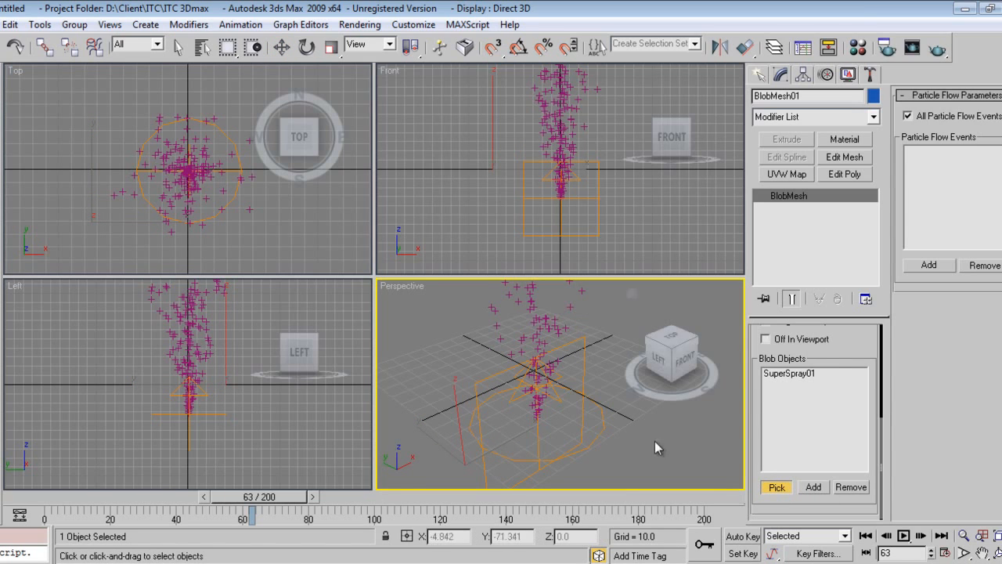
left_click(281, 44)
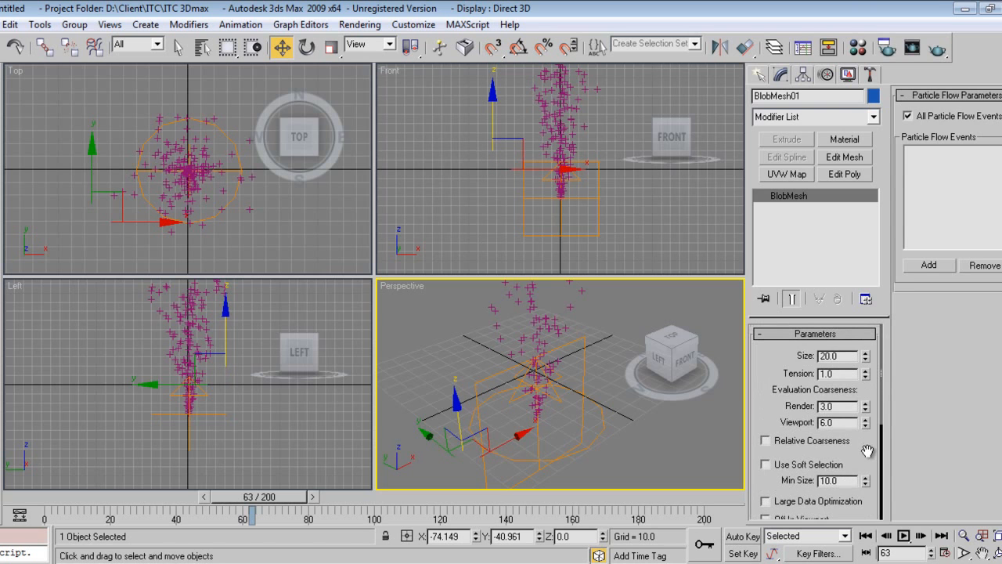
mouse_move(276, 491)
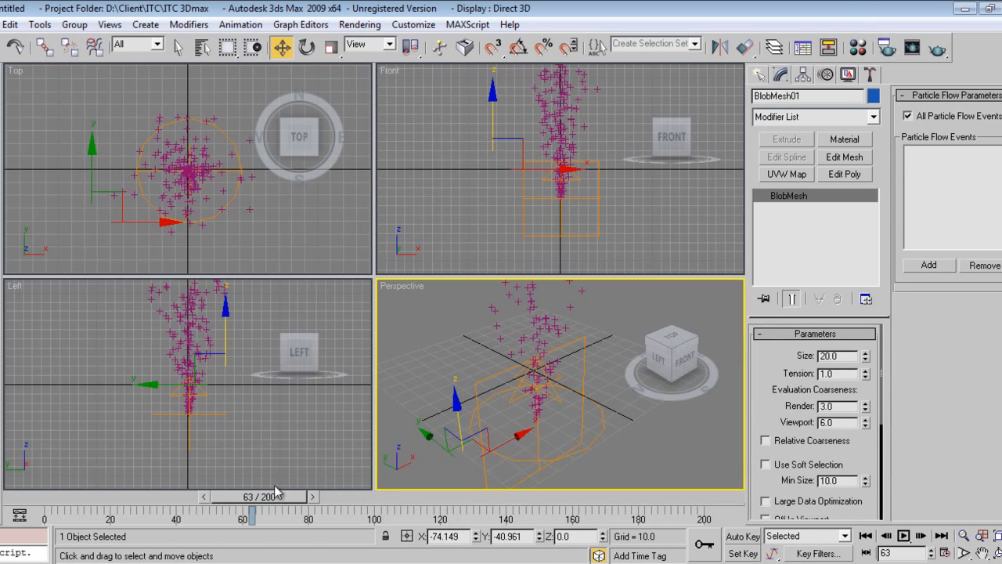
- Raise BlobMesh01's size to about 22.6 and scrub back to frame 37
left_click_drag(251, 515, 141, 515)
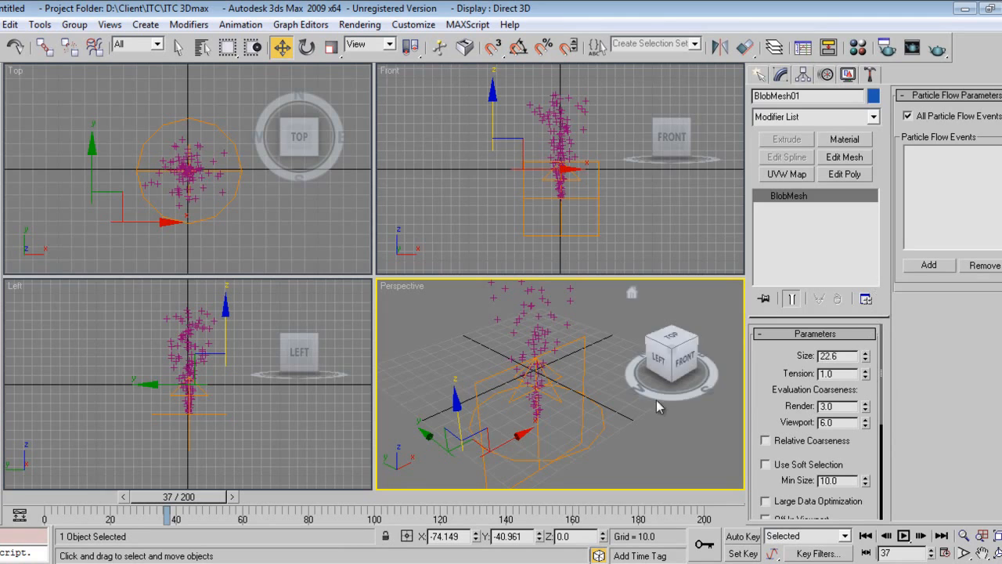
mouse_move(770, 397)
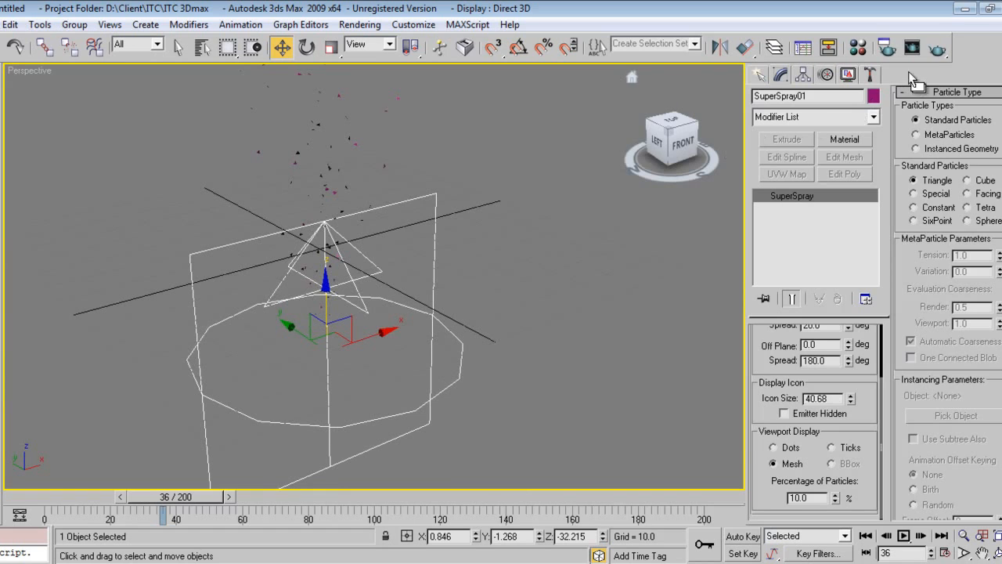
- Render a test of the perspective view at frame 36 and close the result
left_click(911, 47)
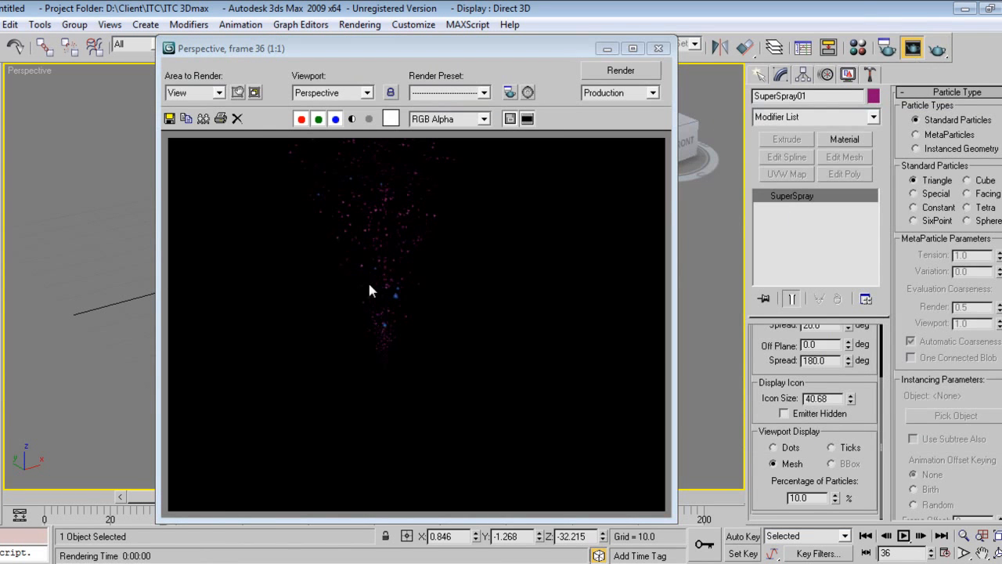
mouse_move(399, 307)
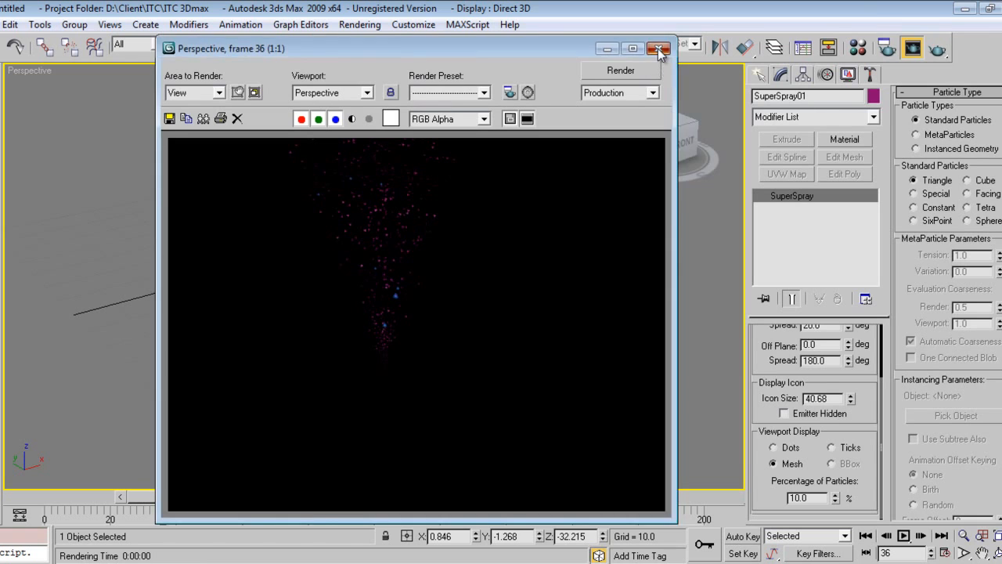
left_click(657, 49)
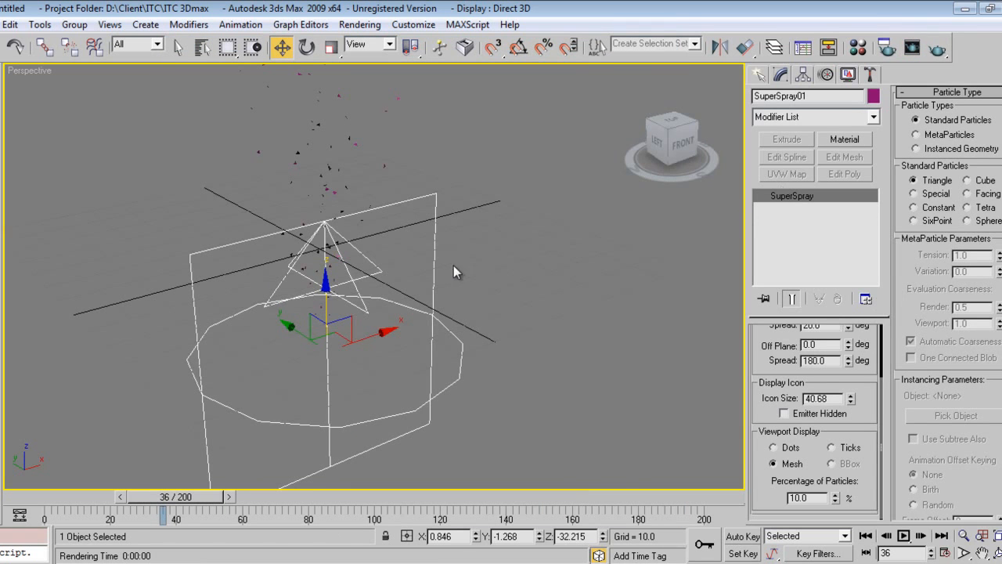
mouse_move(896, 284)
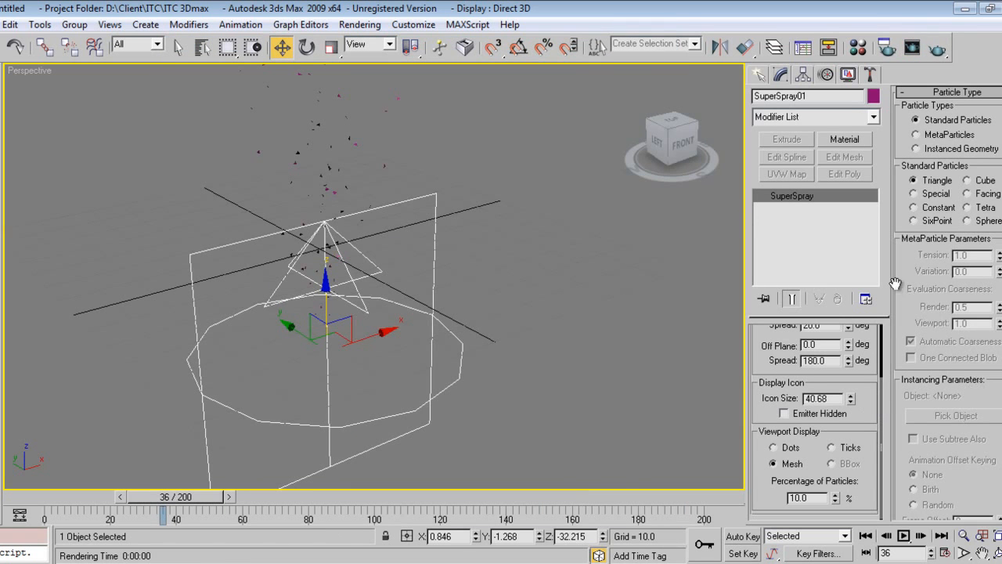
- Set SuperSpray01's particle size to 15 and verify the merged column in a render
scroll("down", 3)
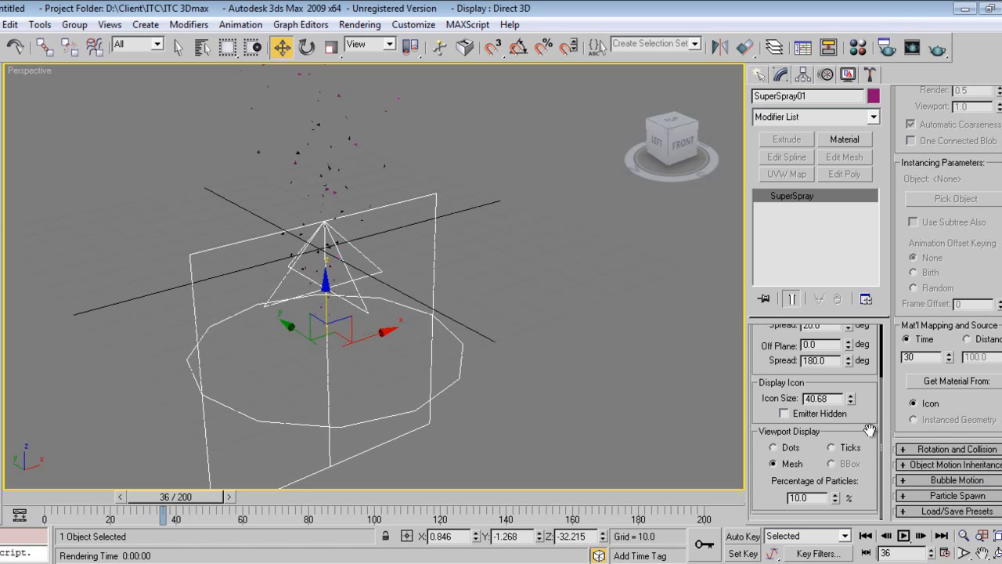
scroll("down", 3)
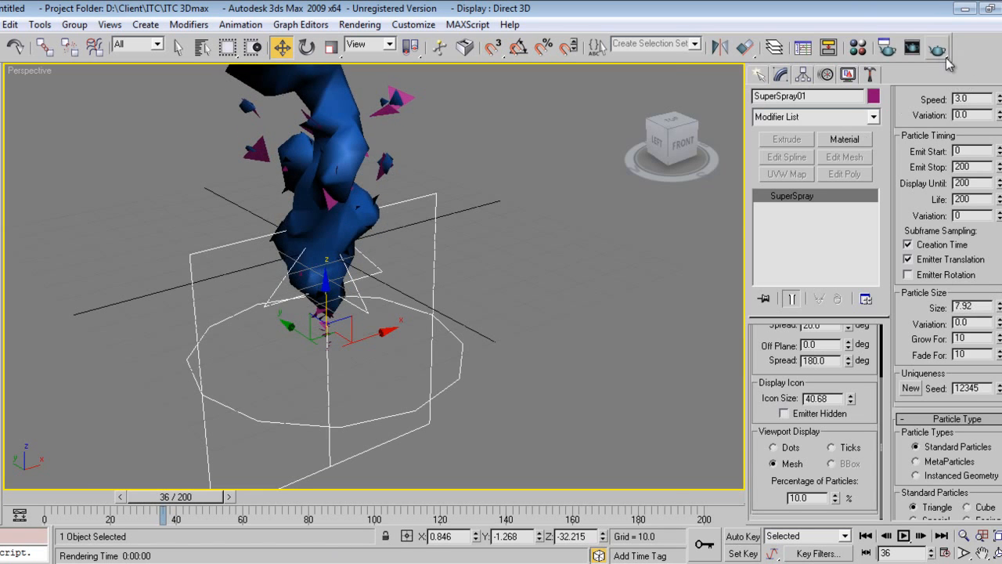
left_click(937, 47)
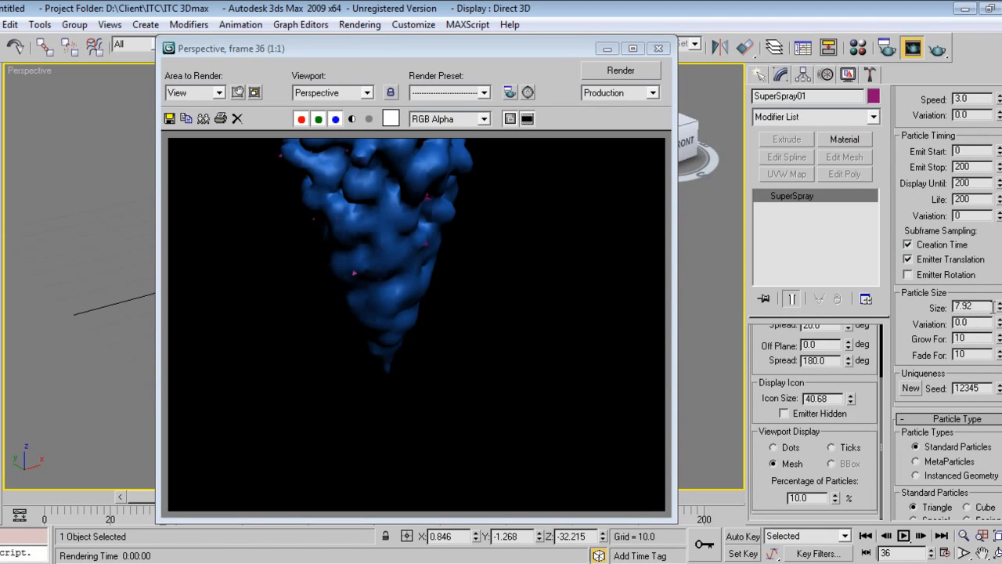
mouse_move(652, 298)
type("15")
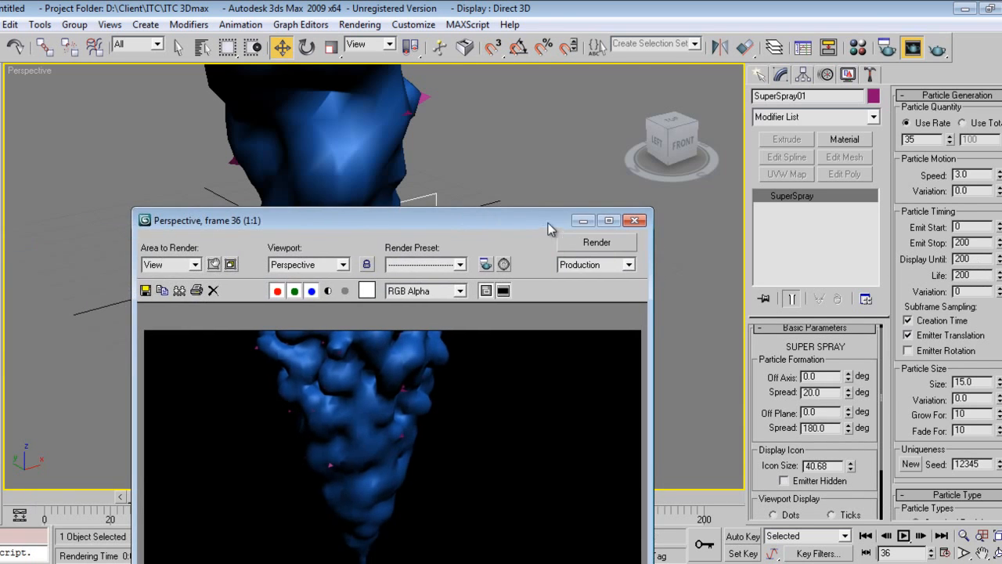
left_click(634, 219)
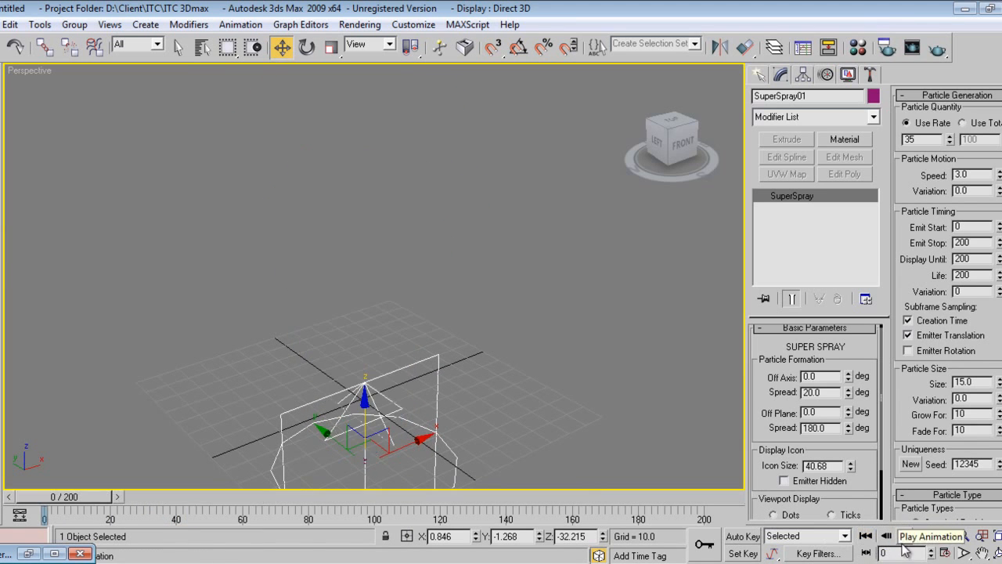
- Play back the blob splash animation, stop at frame 0, and return to Create
left_click(902, 535)
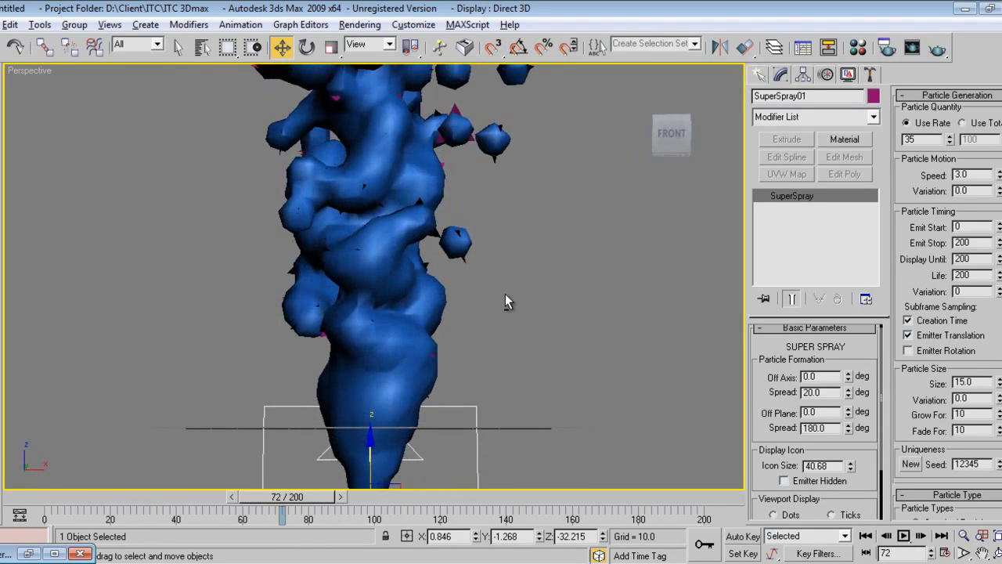
left_click(902, 535)
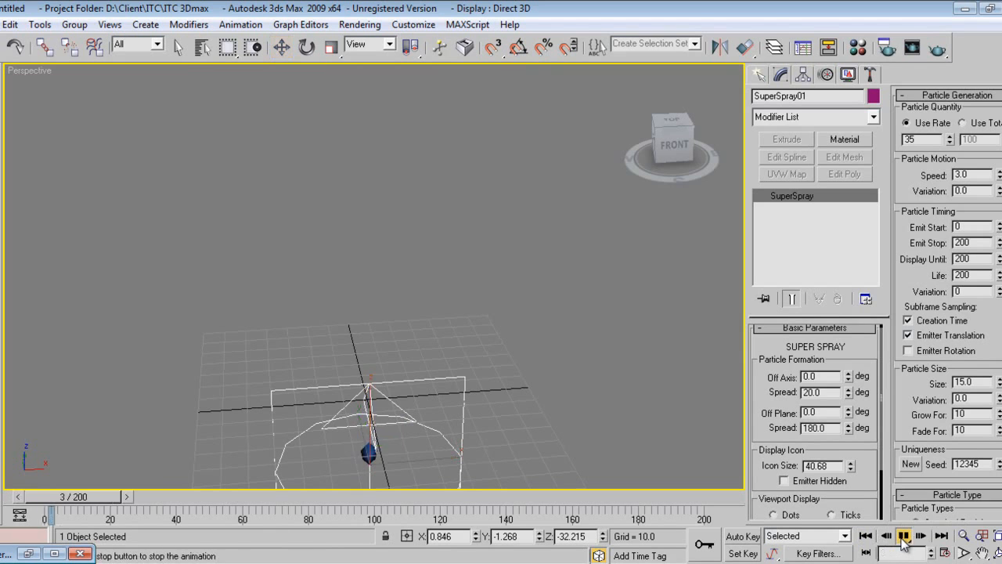
left_click(282, 47)
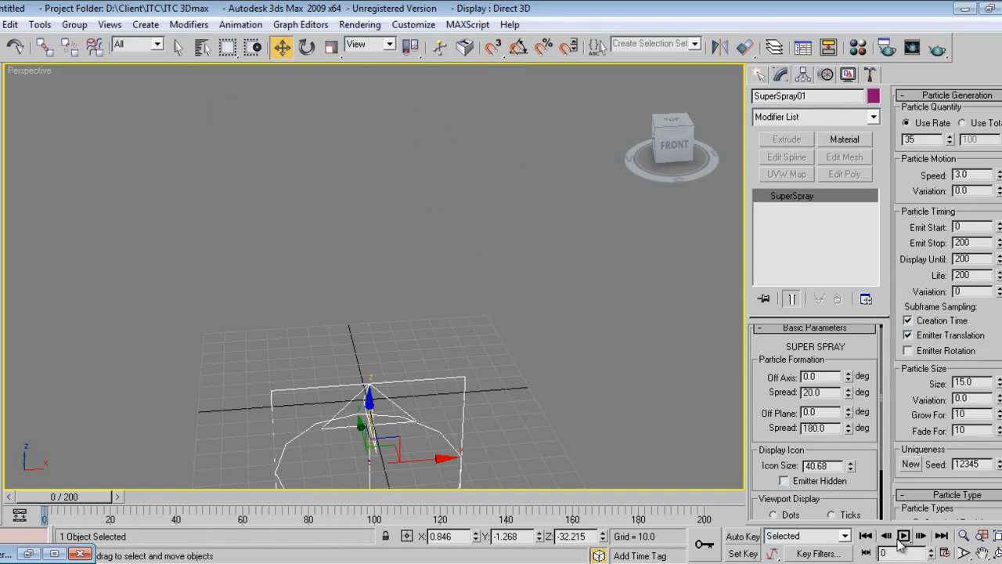
left_click(902, 536)
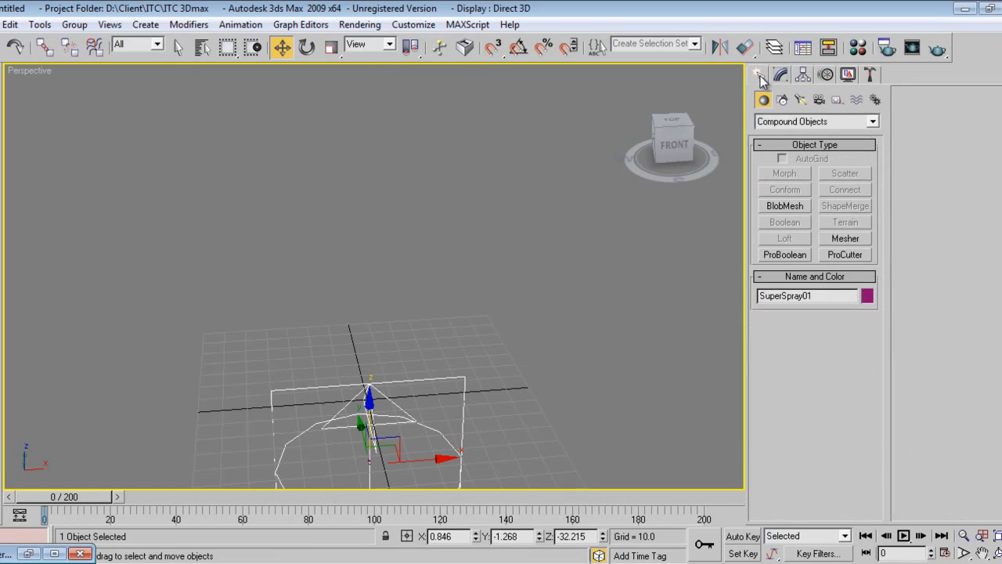
- Place a Drag space warp, Drag01, in the scene and bring up its damping settings
left_click(855, 99)
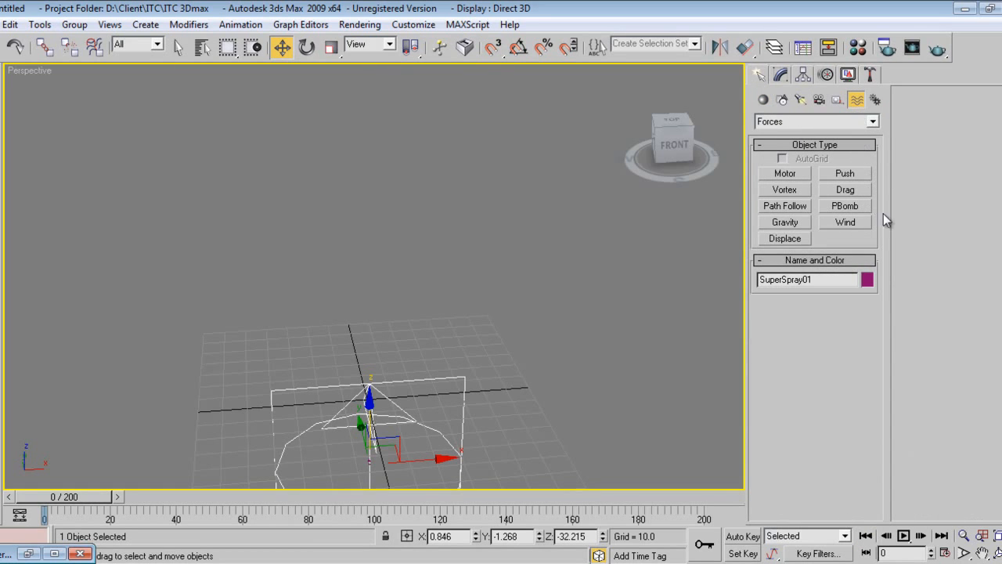
left_click(844, 188)
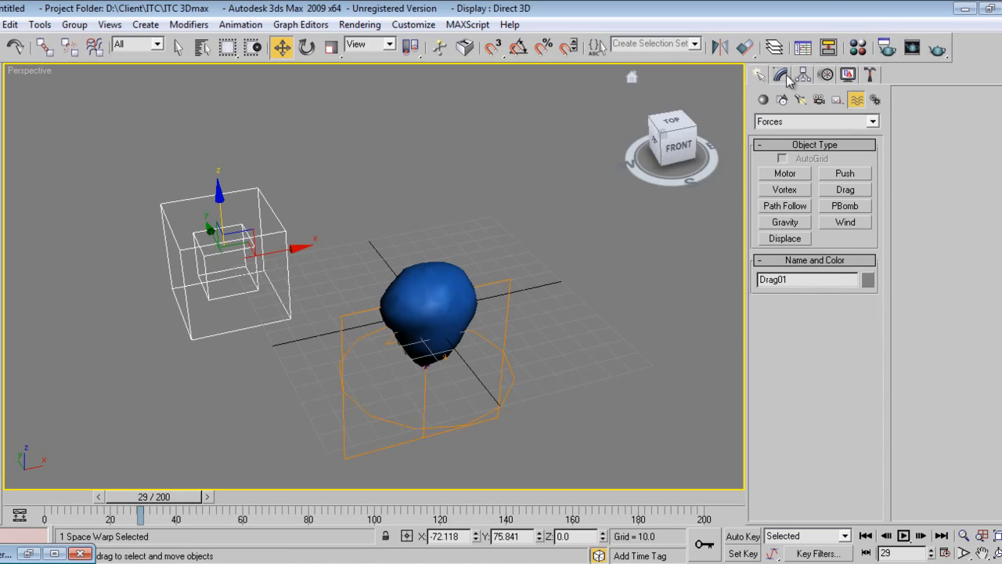
left_click(779, 74)
type("0.05")
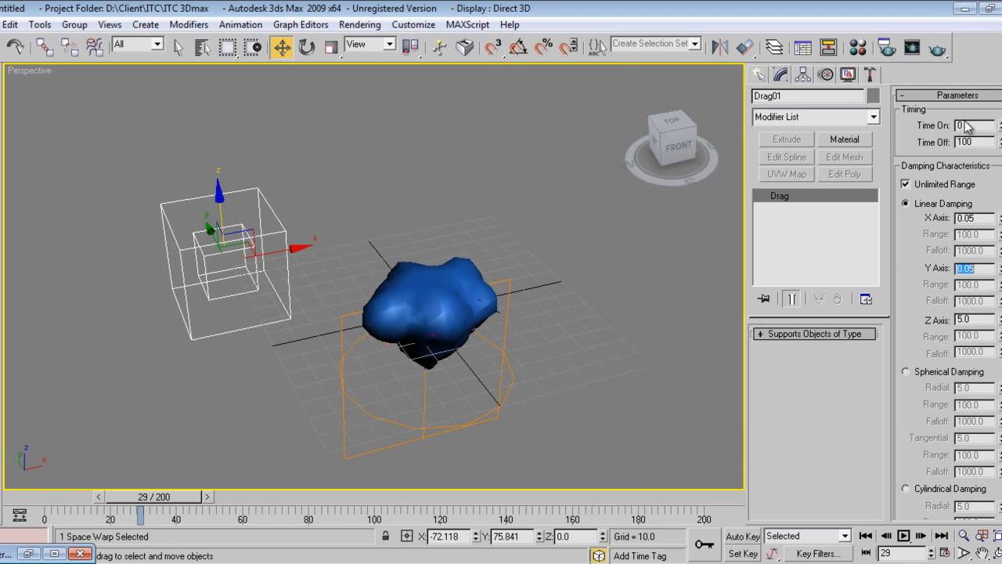
- Set Drag01's Time Off to 30 and play the animation twice to check the spreading splash
left_click(973, 141)
type("30")
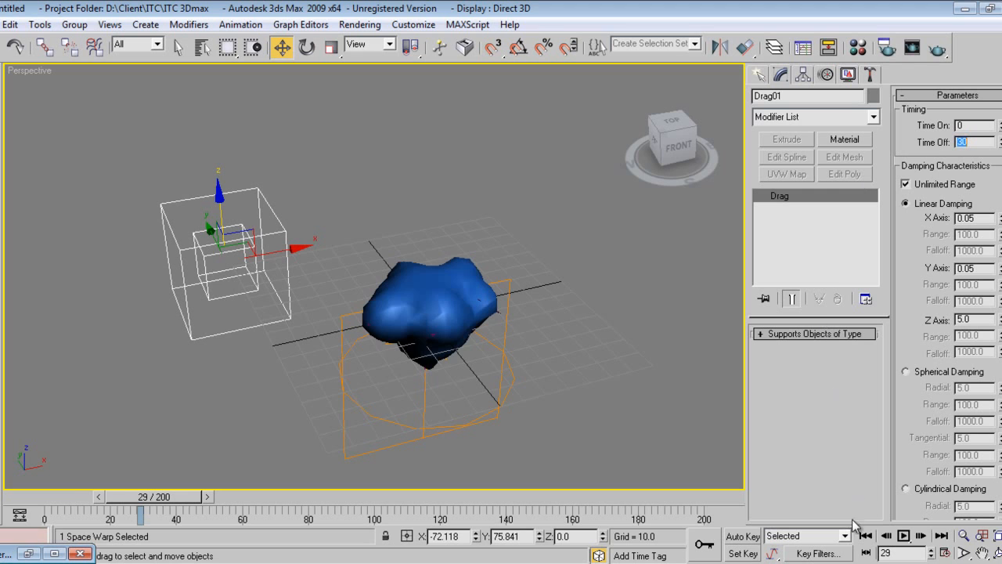
left_click(902, 535)
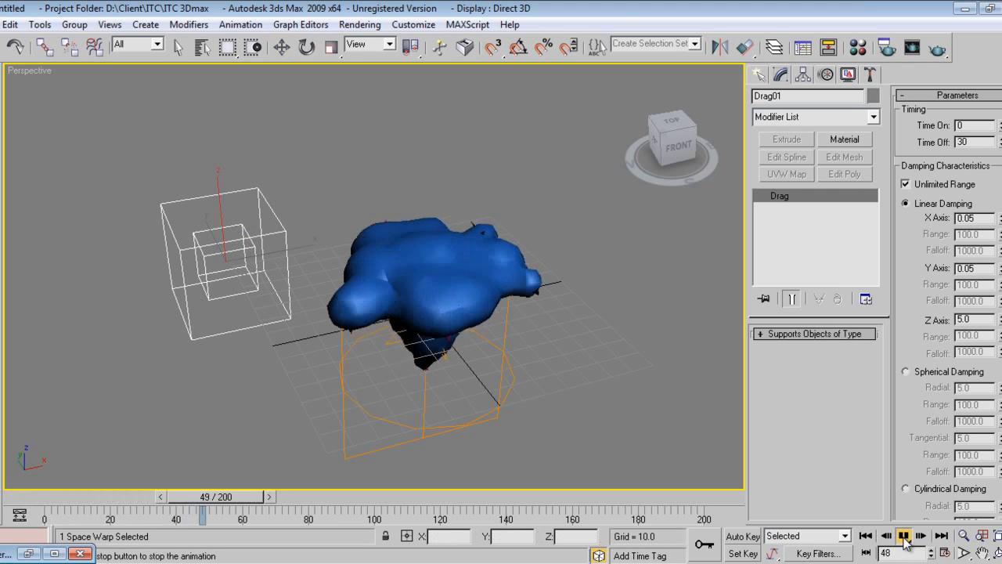
left_click(901, 536)
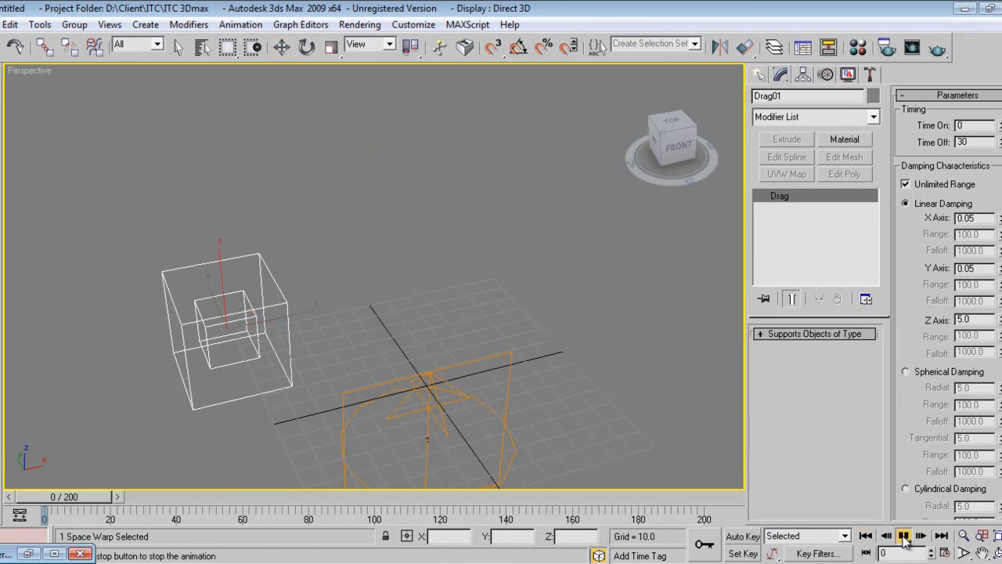
left_click(904, 535)
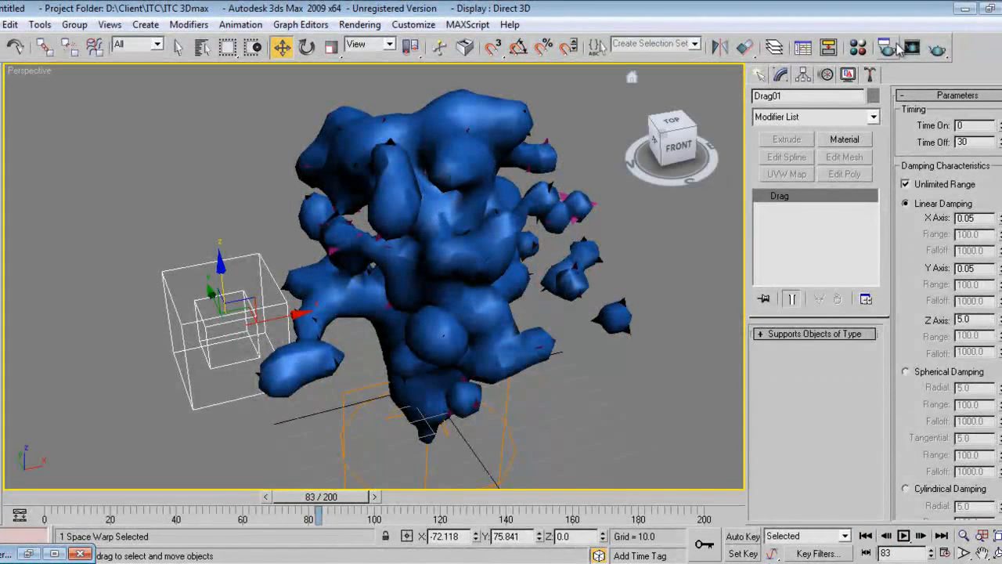
left_click(911, 47)
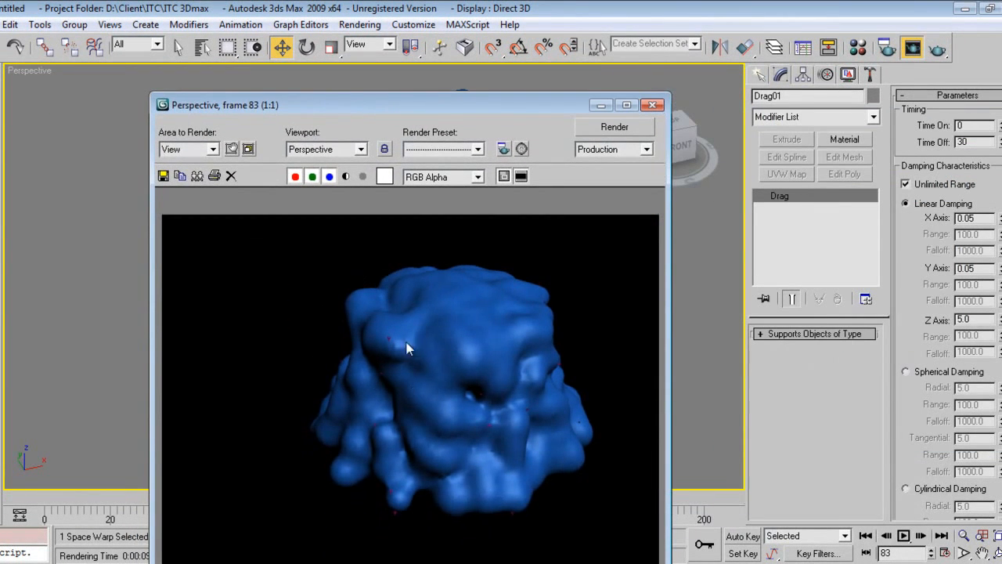
- Close the frame 83 render, render frame 100 of the splash, inspect it and close it
left_click(652, 104)
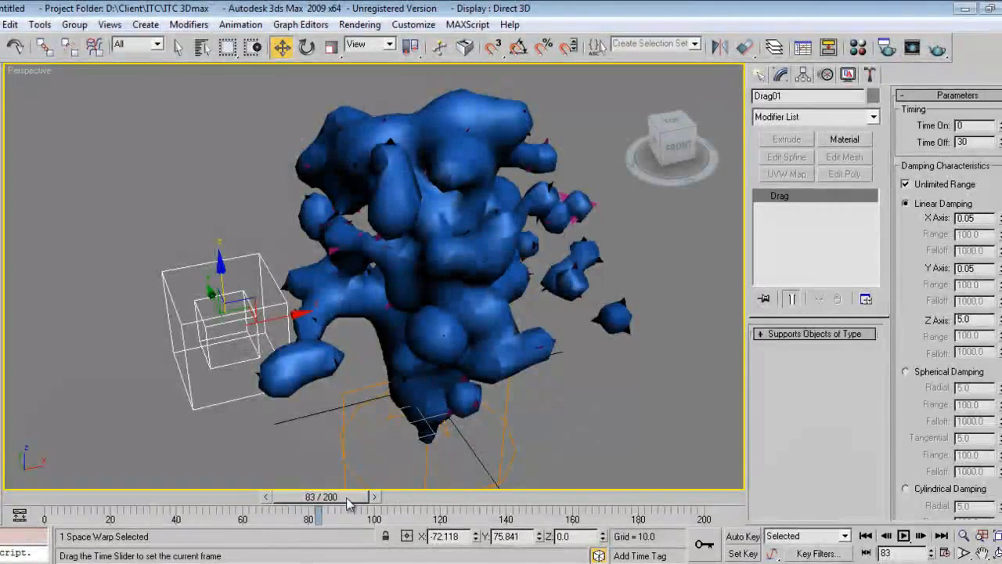
left_click_drag(320, 513, 360, 513)
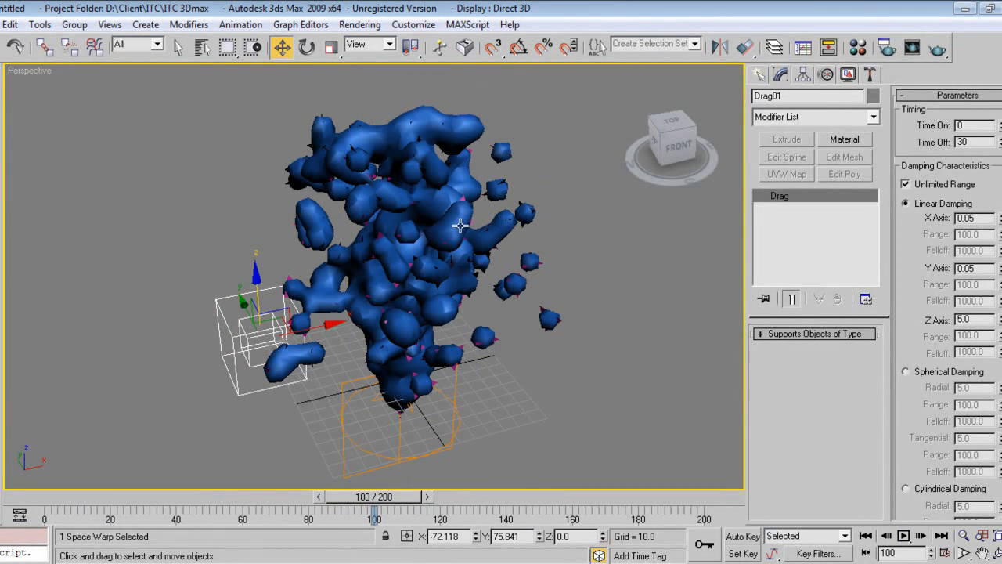
left_click(911, 46)
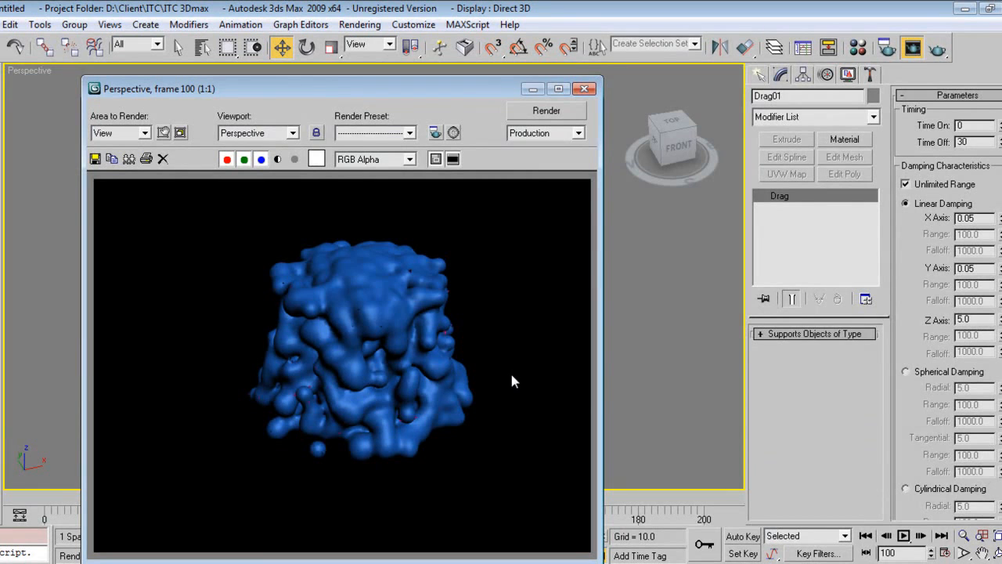
left_click_drag(156, 88, 246, 116)
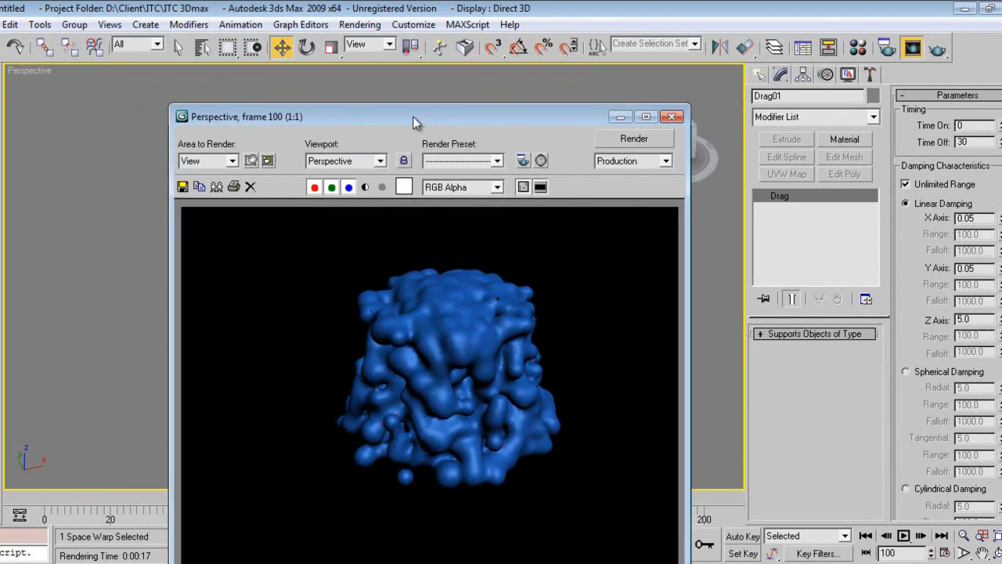
left_click_drag(414, 116, 477, 75)
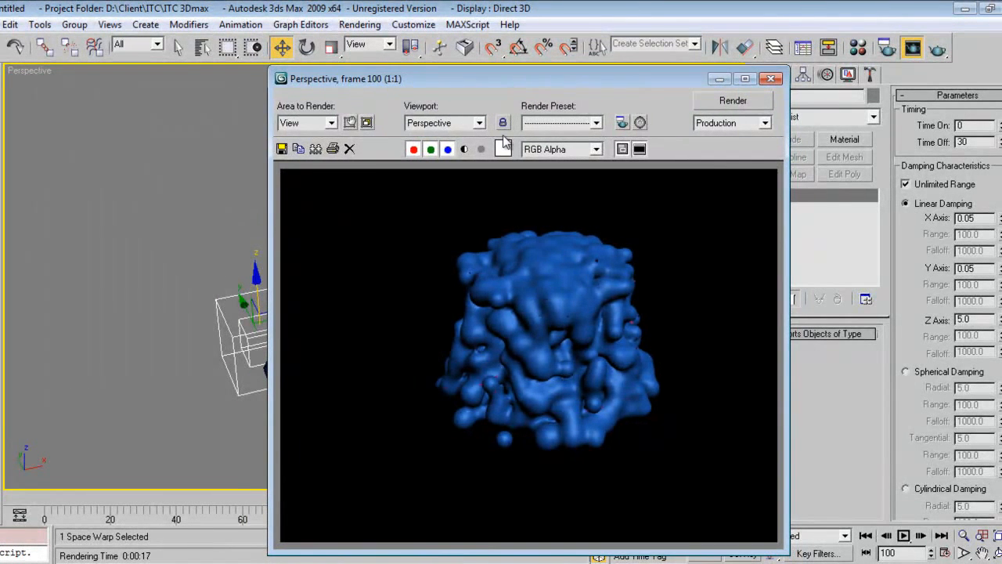
left_click_drag(344, 78, 148, 80)
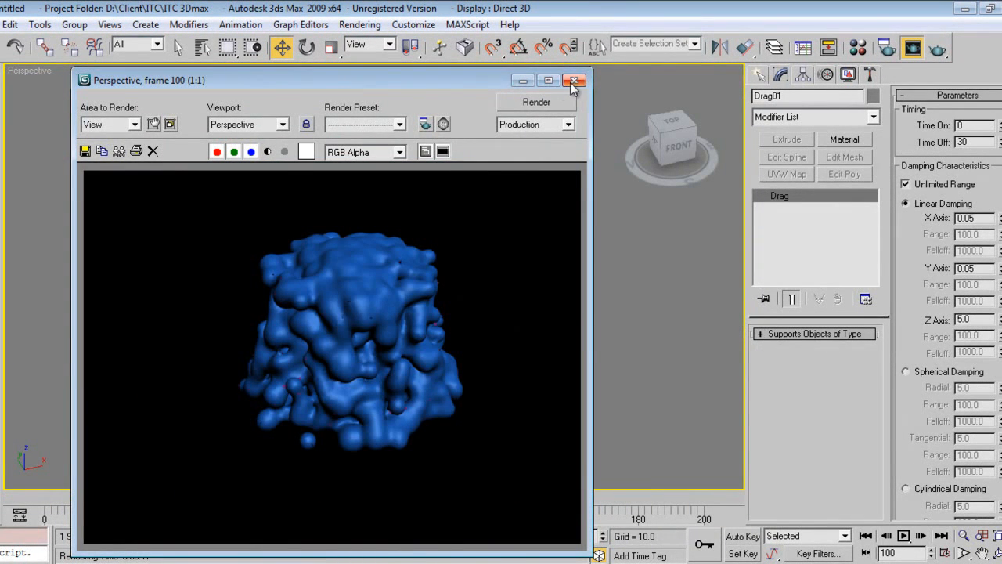
left_click(573, 82)
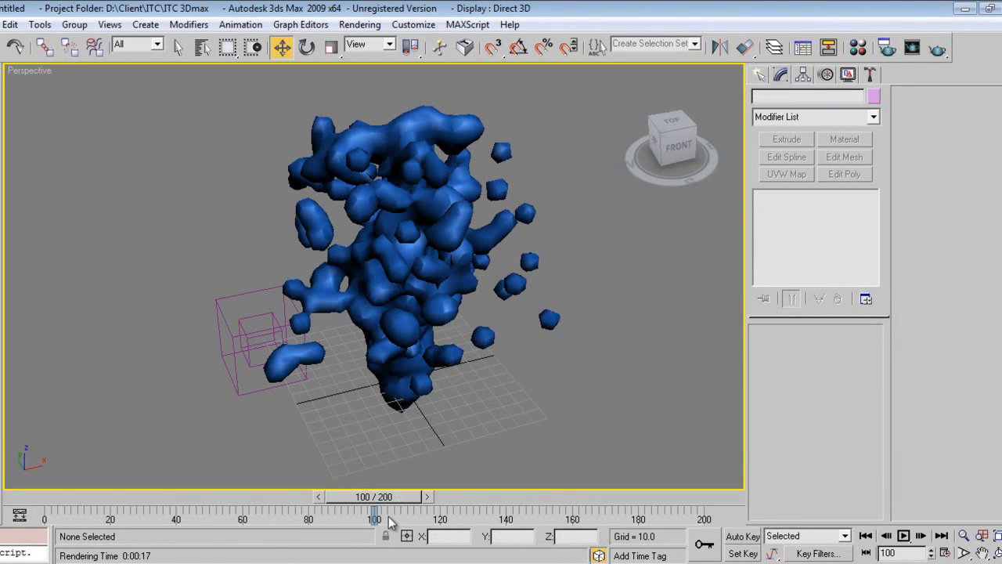
- Scrub between frames 132 and 95, play the splash to frame 121 and start rendering it
left_click_drag(375, 515, 482, 515)
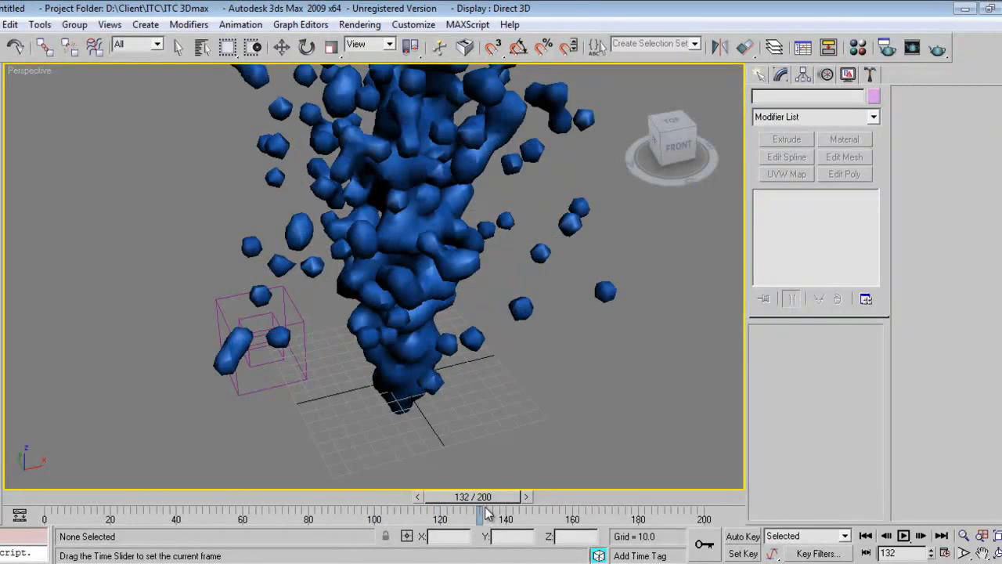
left_click_drag(482, 515, 344, 515)
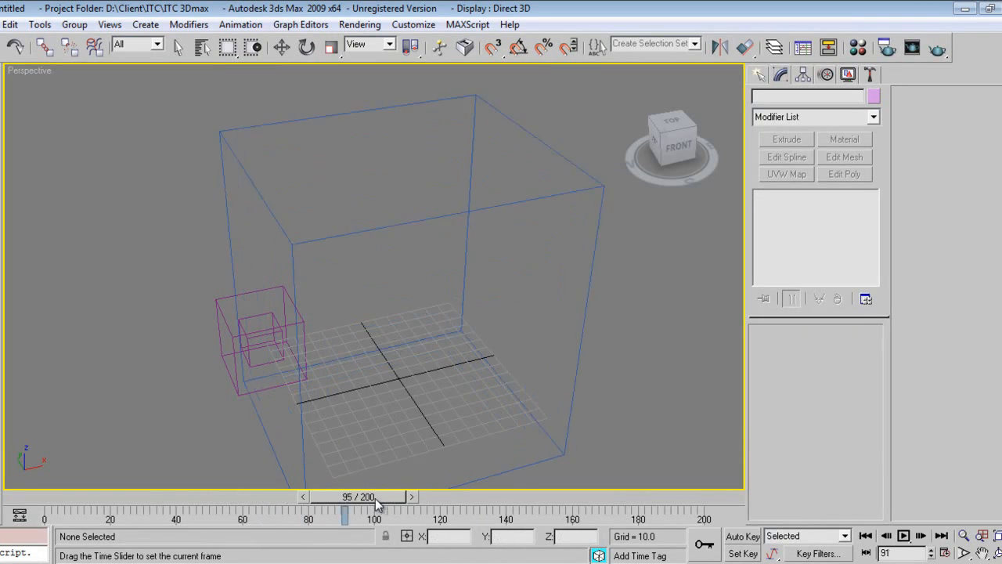
left_click(902, 535)
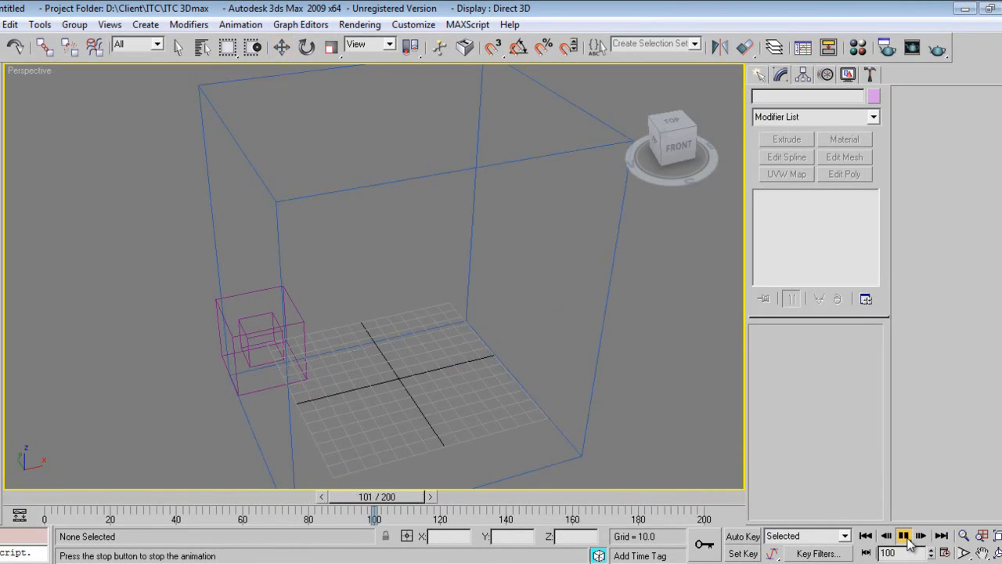
left_click(901, 536)
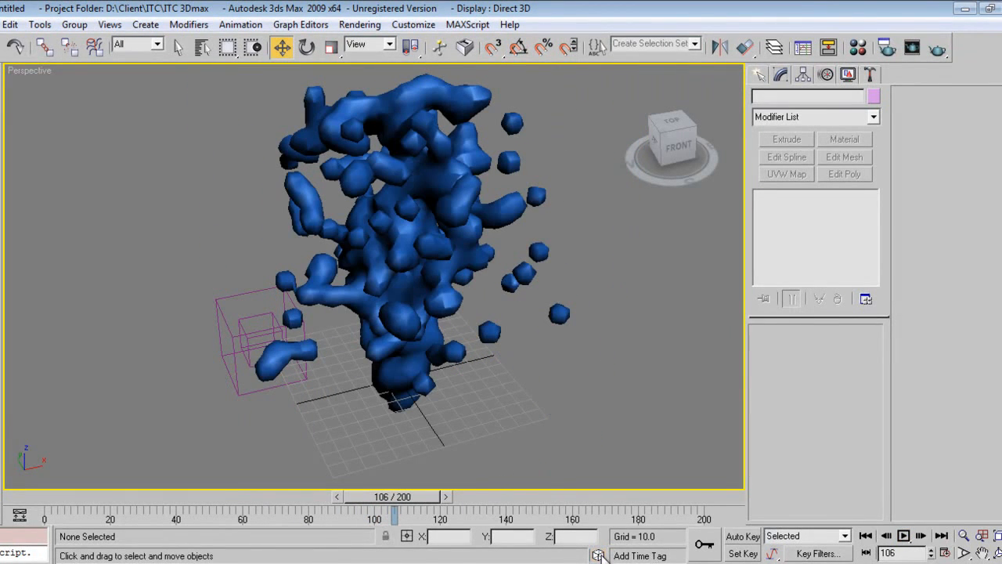
left_click(901, 536)
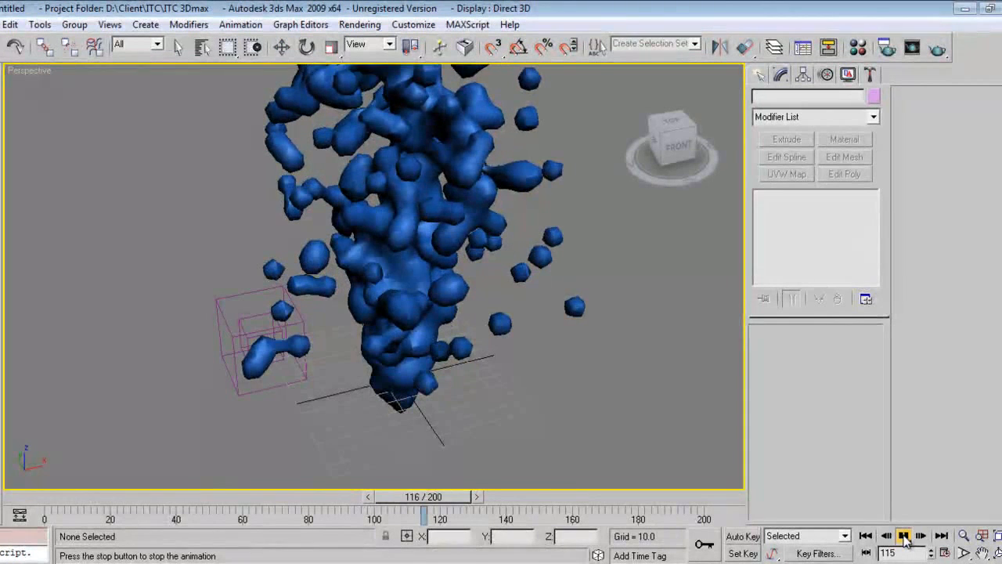
left_click(902, 536)
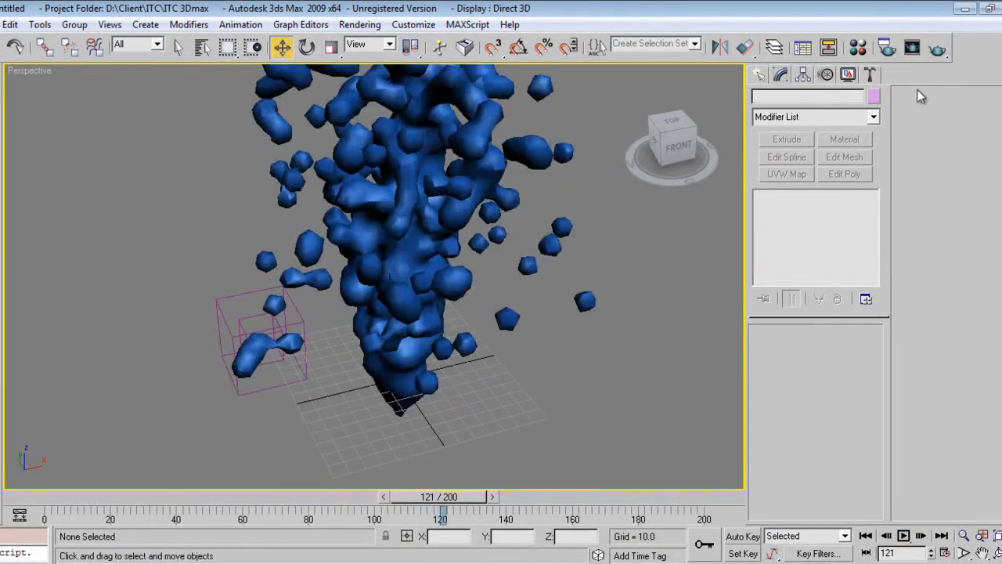
left_click(911, 47)
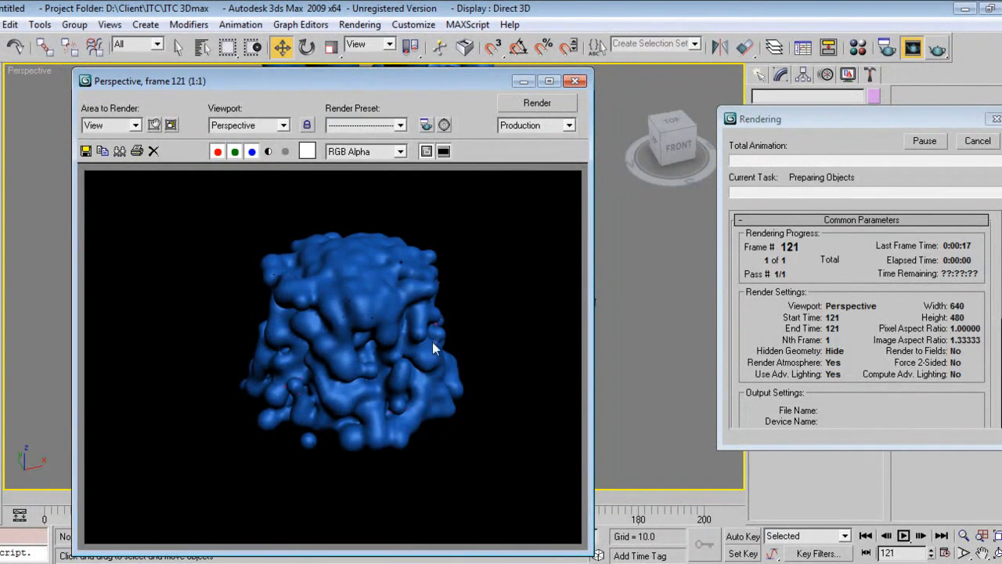
mouse_move(437, 312)
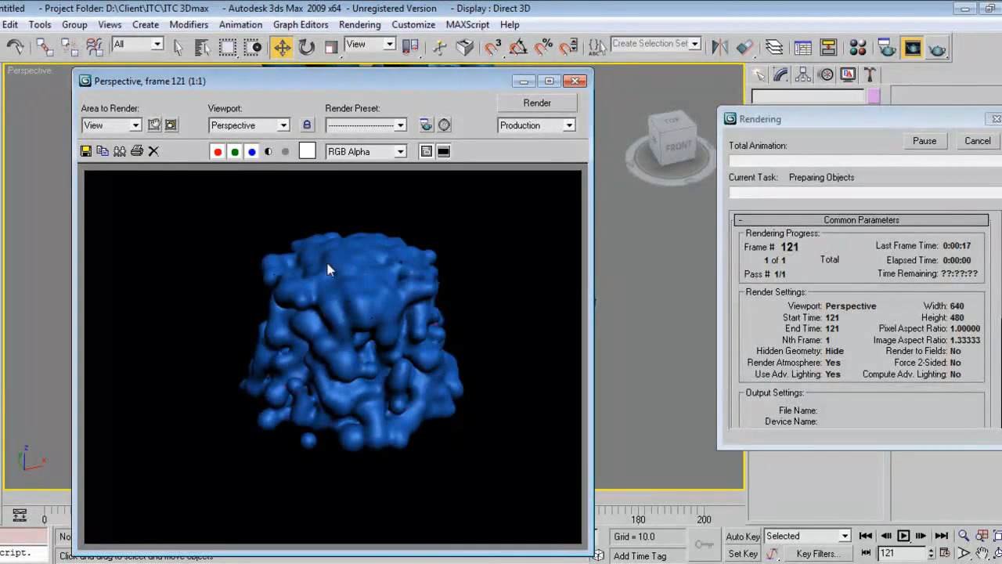
mouse_move(391, 442)
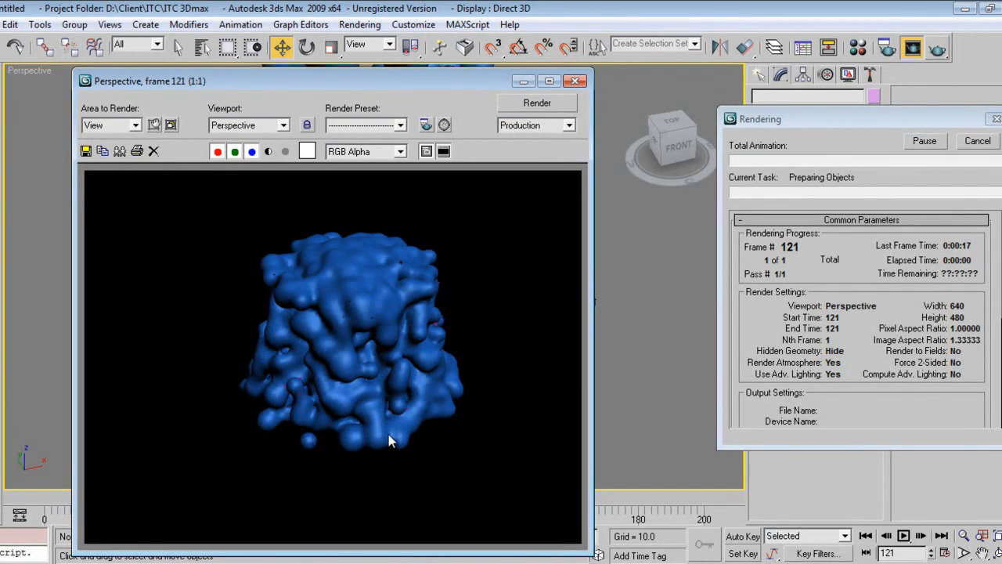
mouse_move(420, 285)
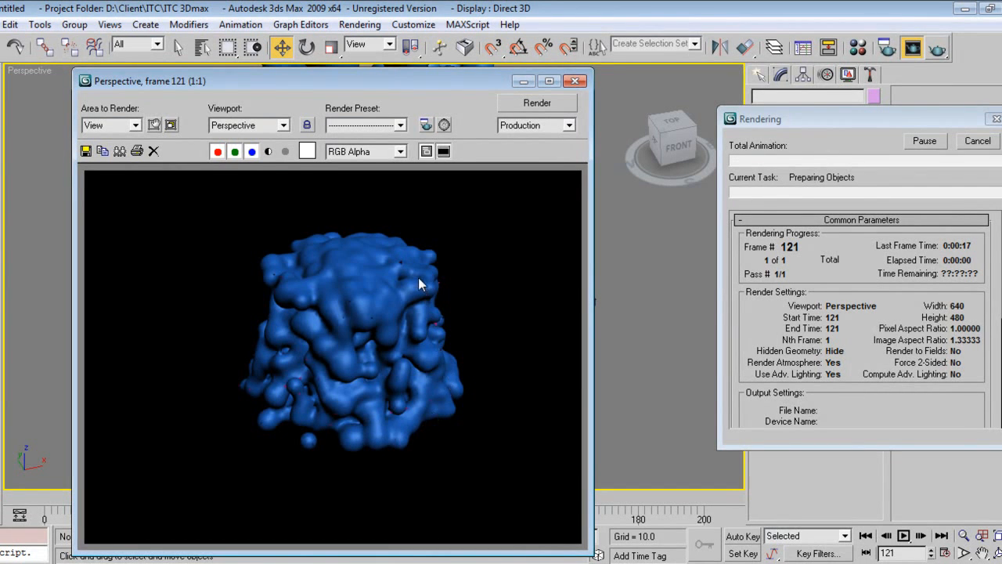
mouse_move(362, 429)
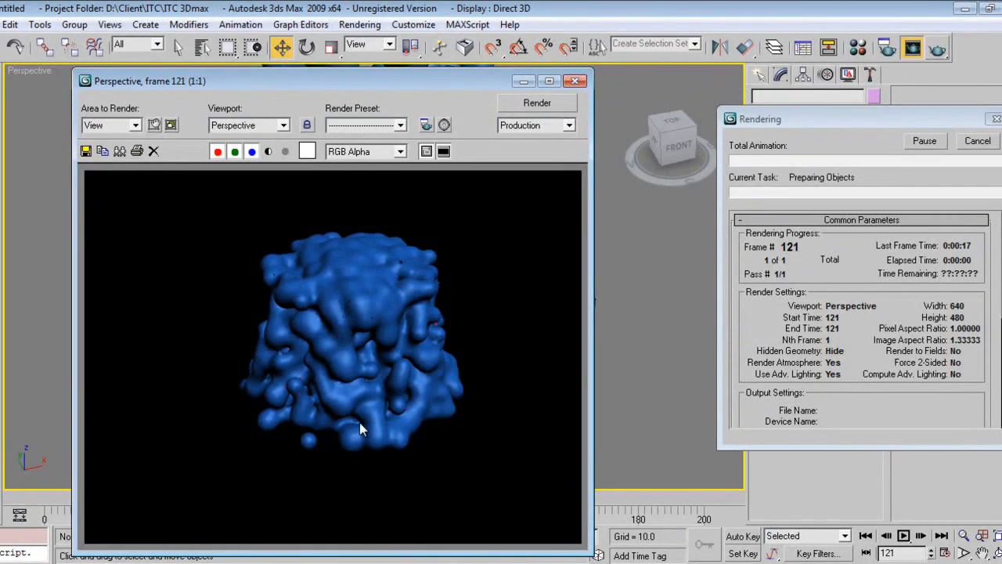
mouse_move(420, 282)
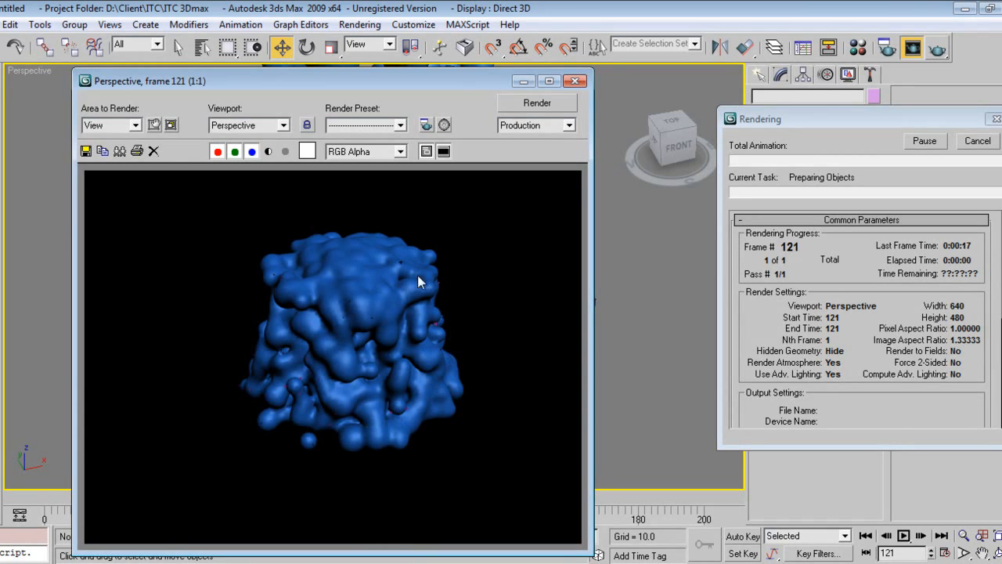
mouse_move(341, 257)
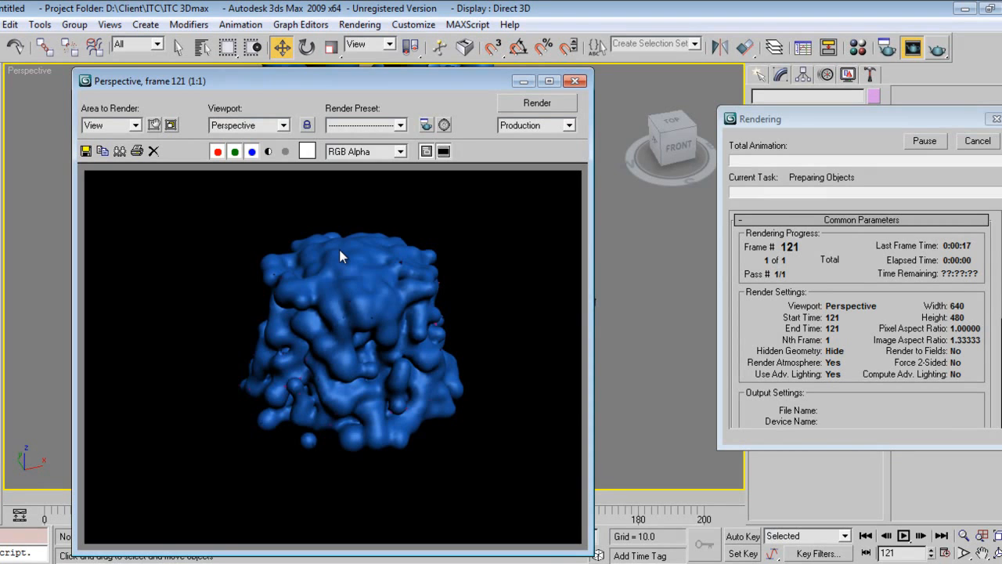
mouse_move(384, 381)
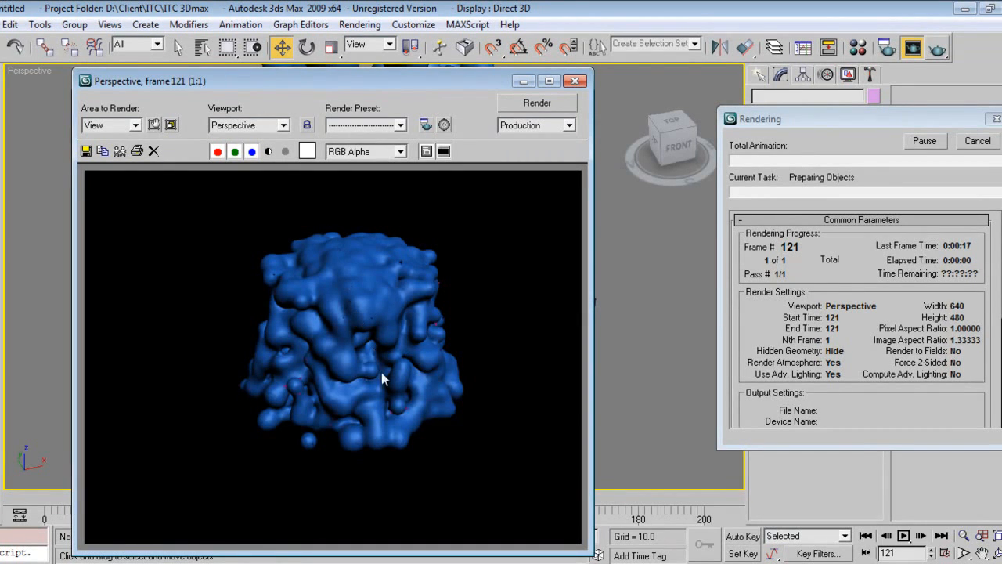
mouse_move(407, 342)
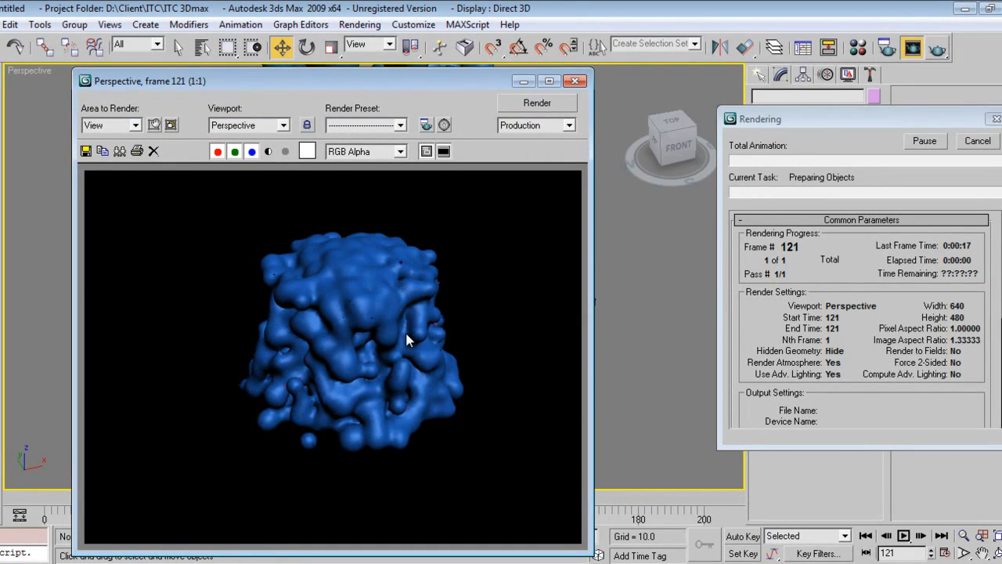
mouse_move(369, 432)
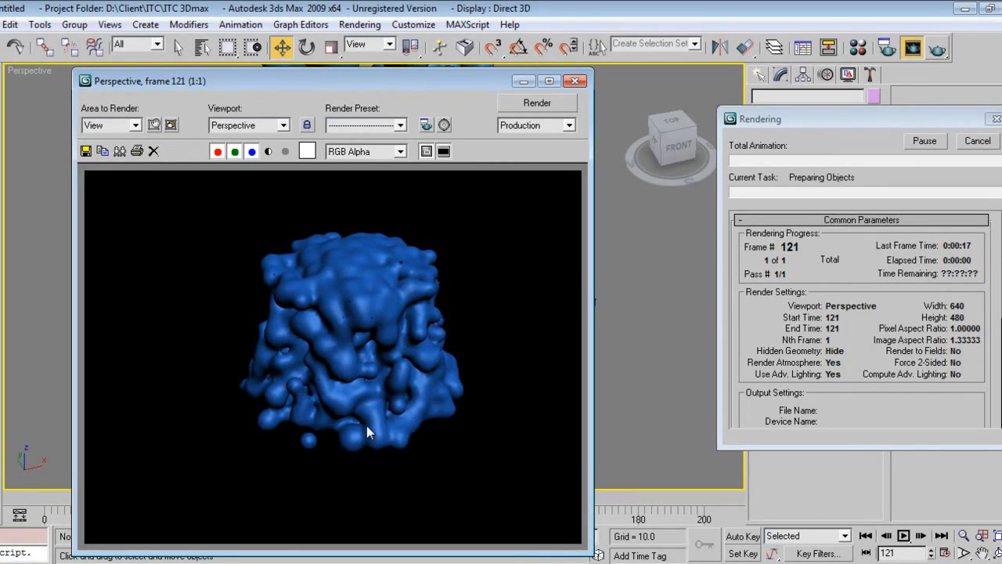
mouse_move(368, 288)
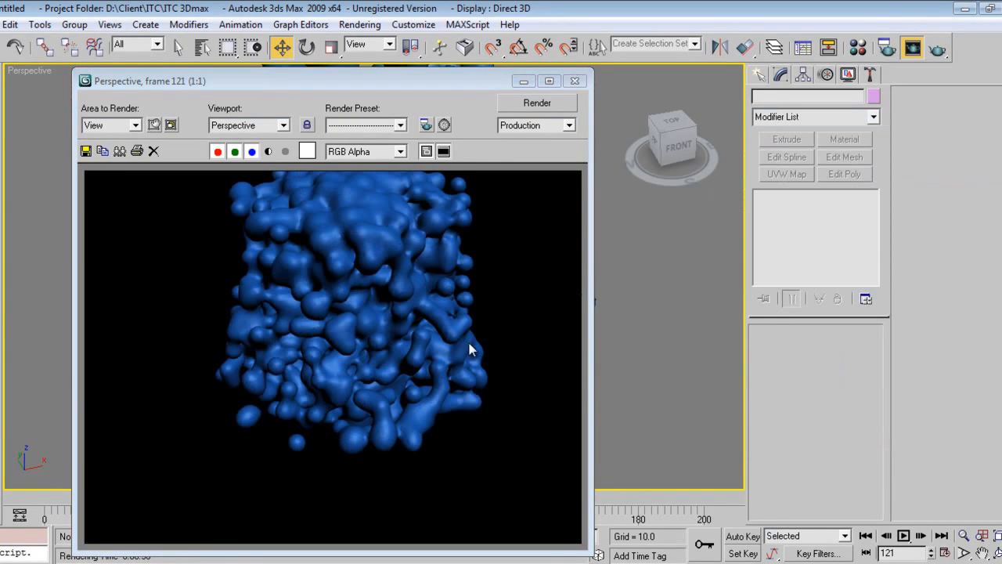
mouse_move(501, 404)
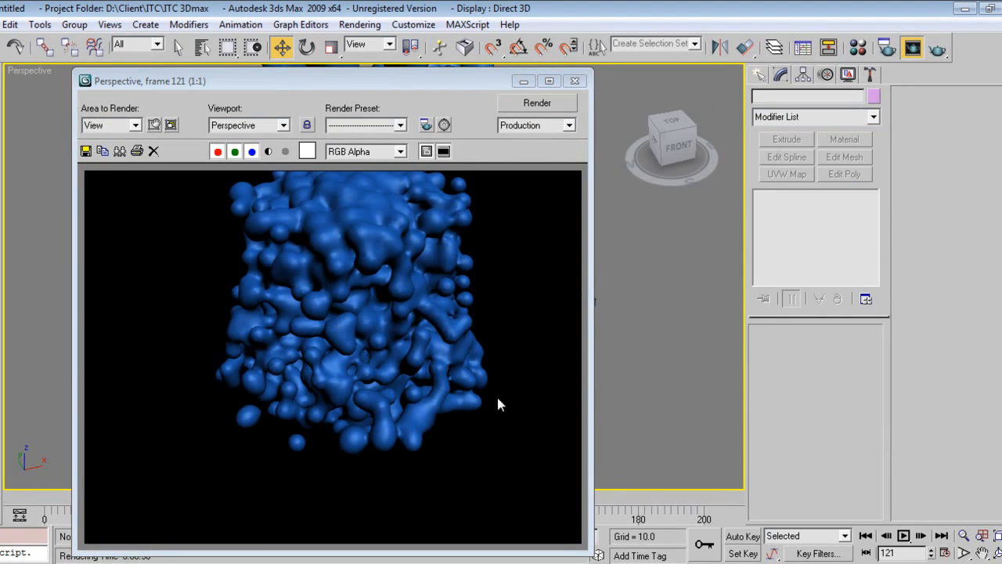
- Close the finished frame 121 render of the blob splash
left_click(576, 82)
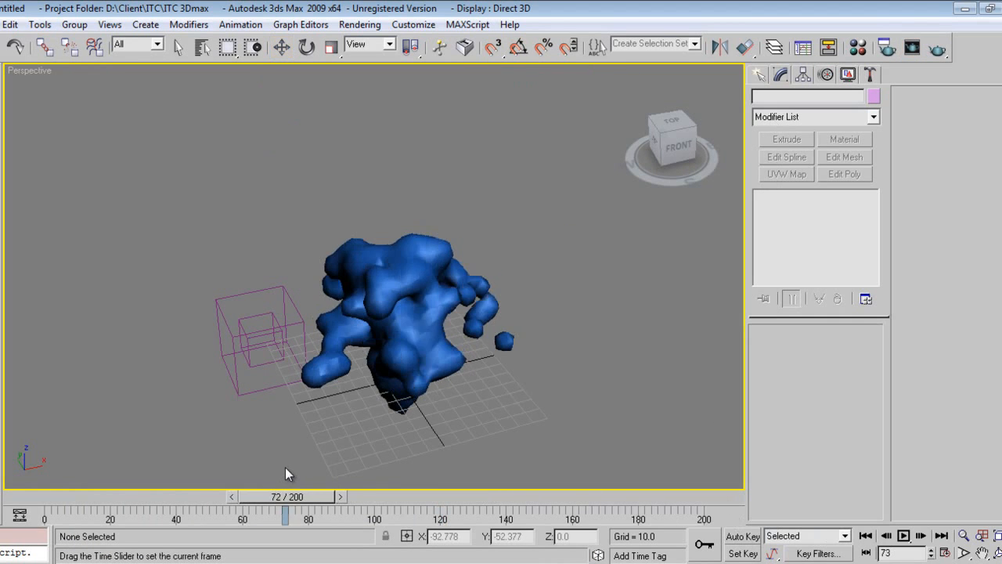
- Return the time slider to frame 68 and select the BlobMesh01 splash object
left_click_drag(285, 513, 274, 513)
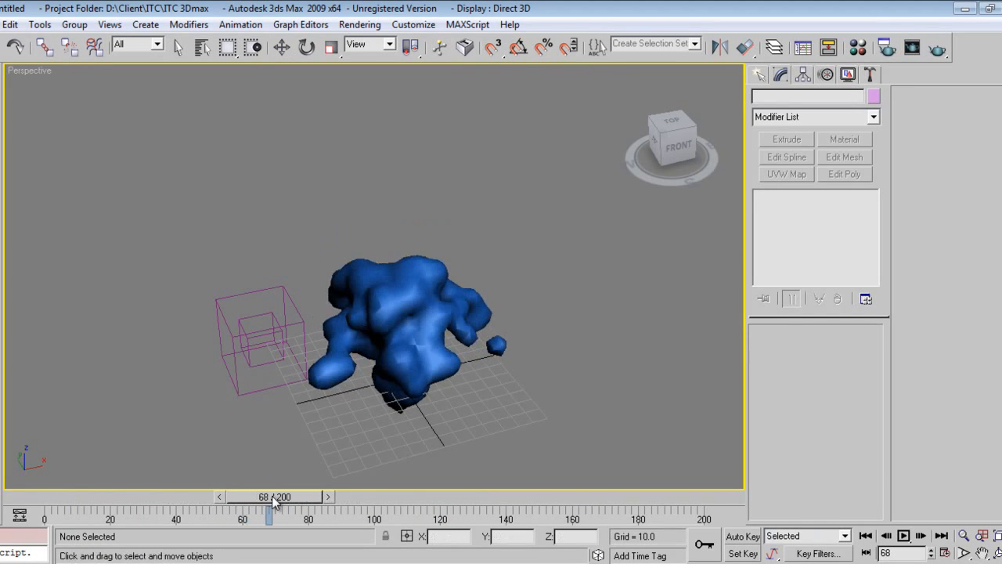
left_click(426, 327)
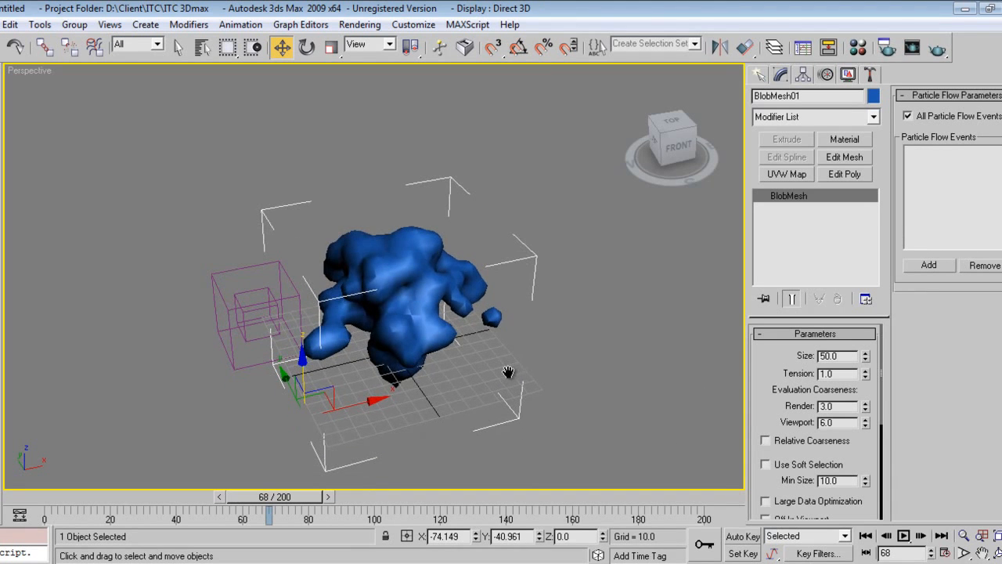
left_click_drag(507, 372, 501, 382)
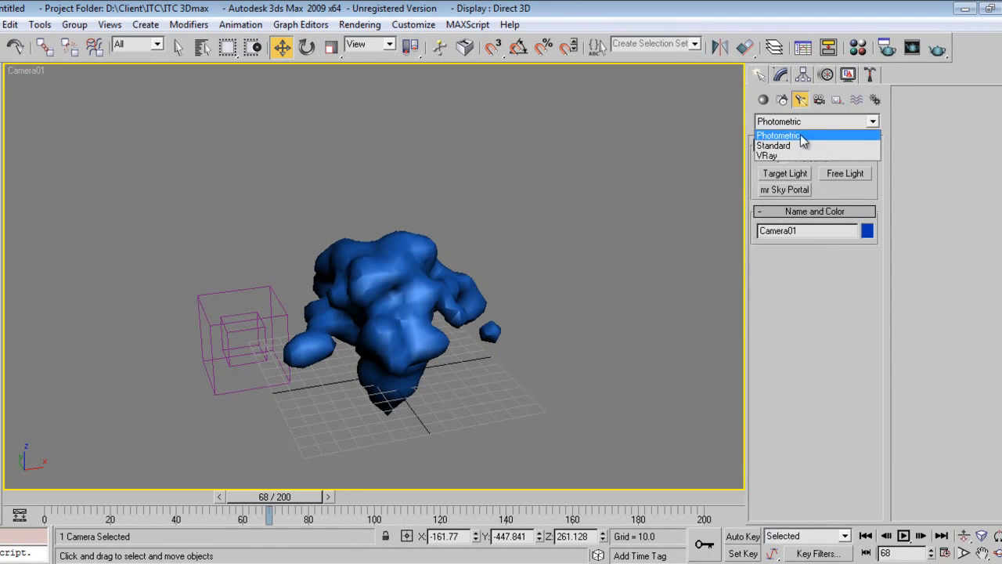
- Create a target spotlight aimed at the BlobMesh from Top view and name it Key_Light
left_click(773, 146)
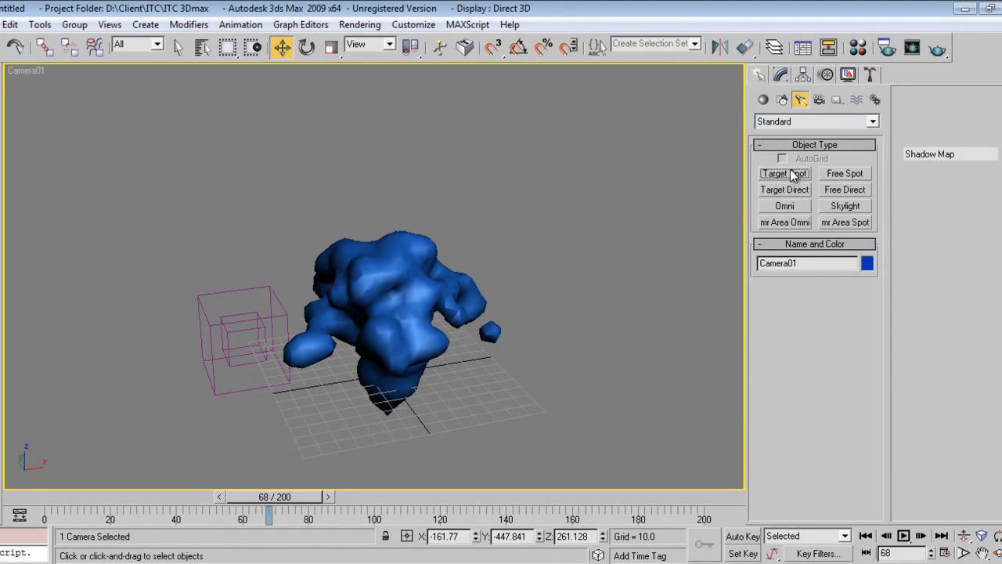
left_click(783, 173)
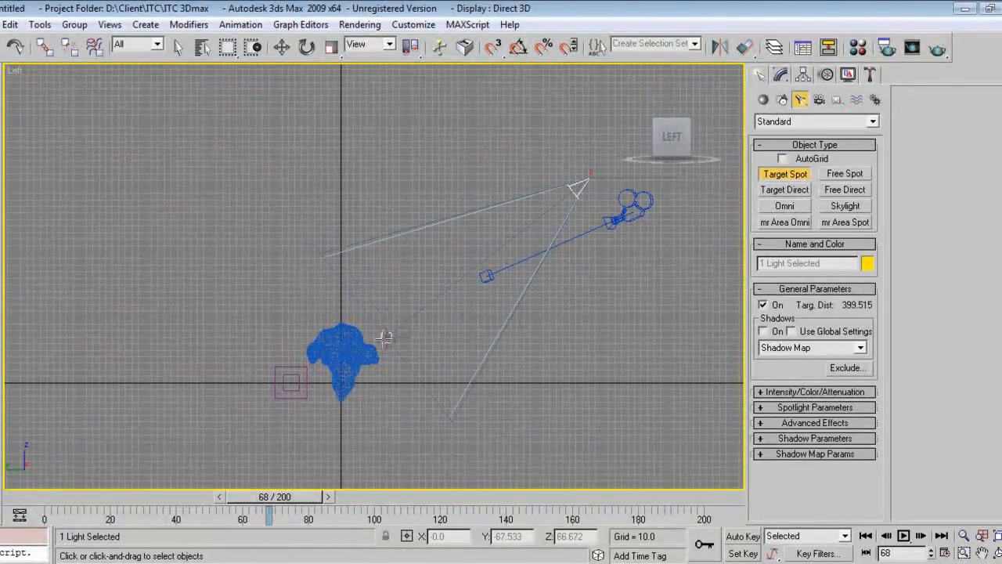
key("t")
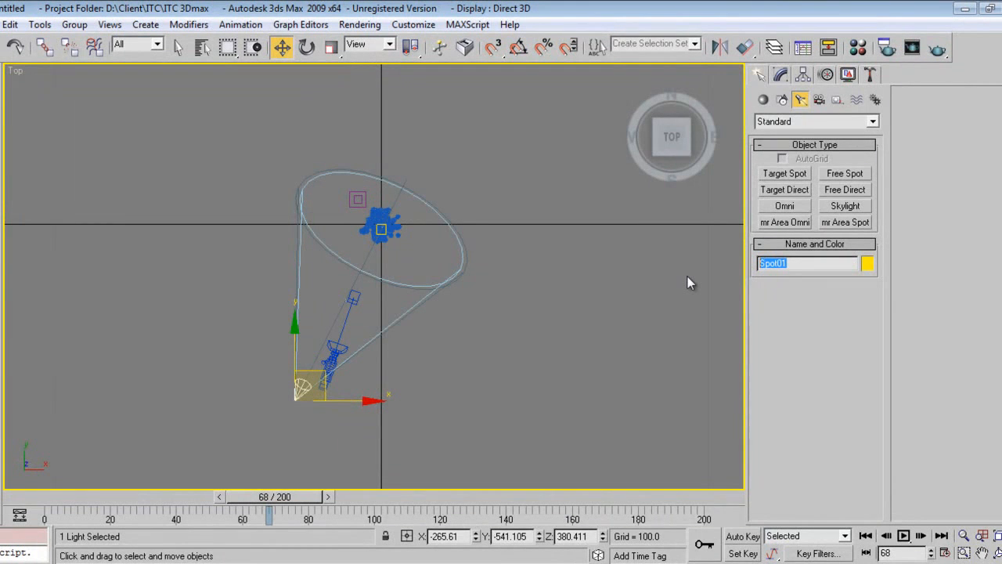
type("Key")
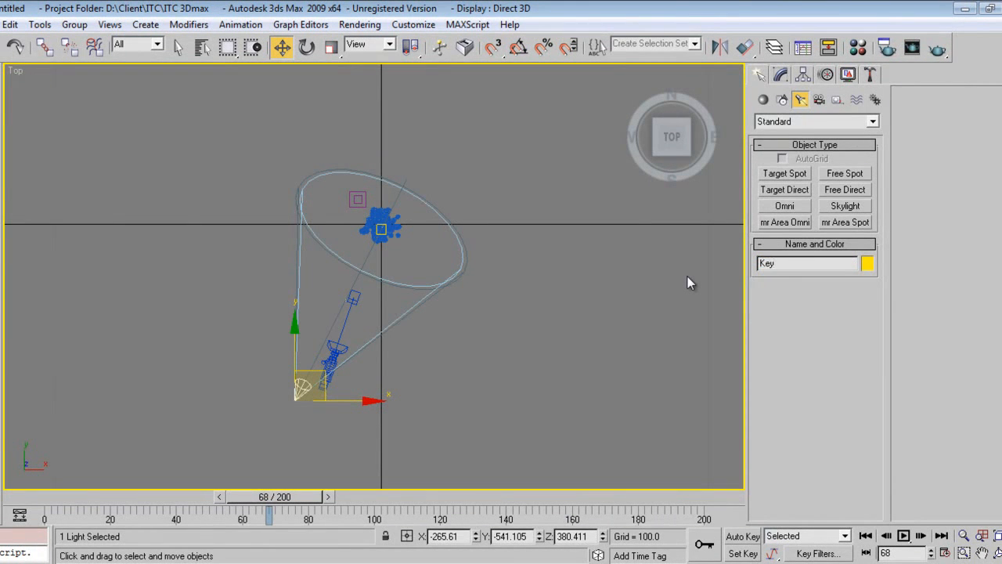
left_click(807, 263)
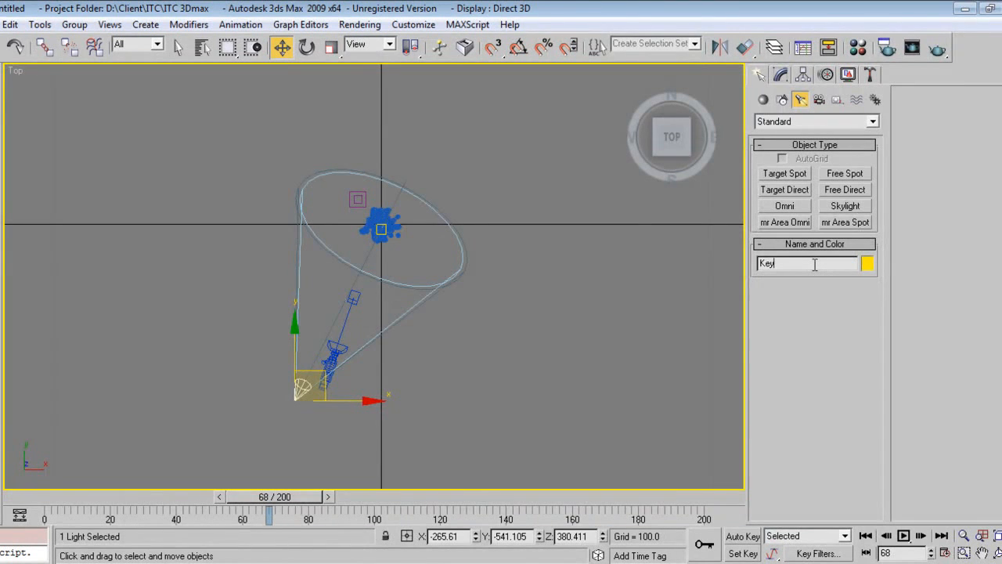
type("_Light01")
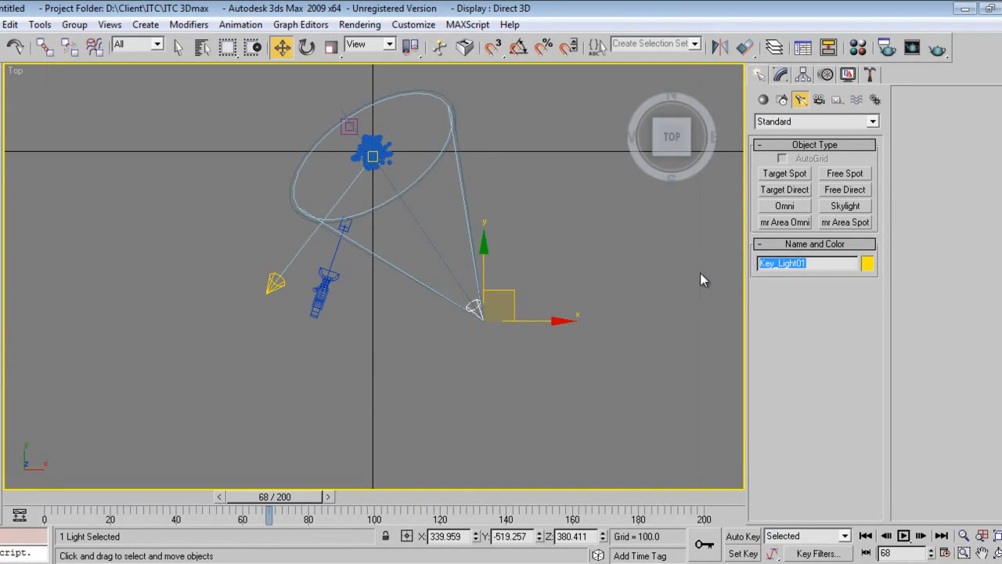
- Name the second spotlight Fill and review its shadow settings in Modify
type("Fill")
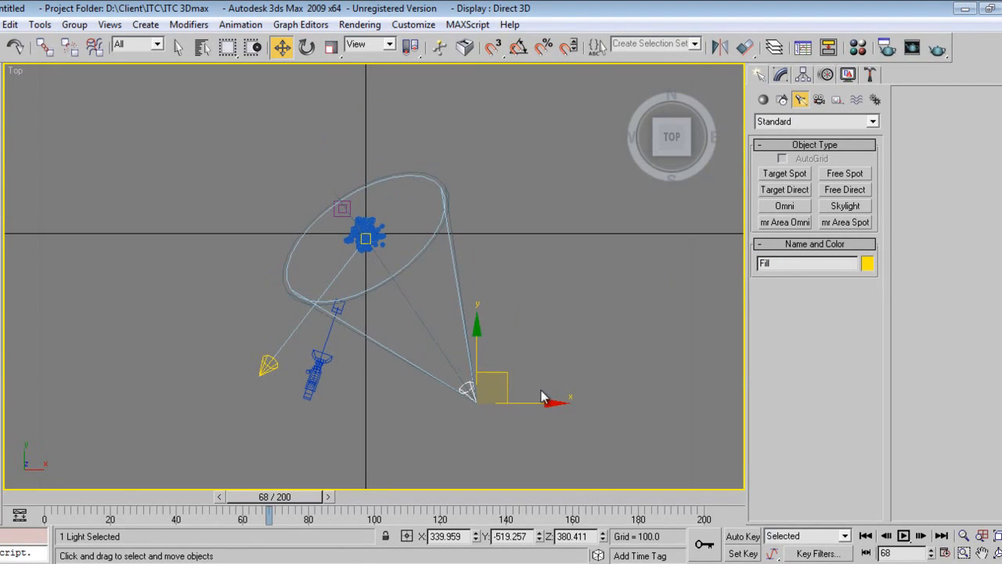
left_click(780, 100)
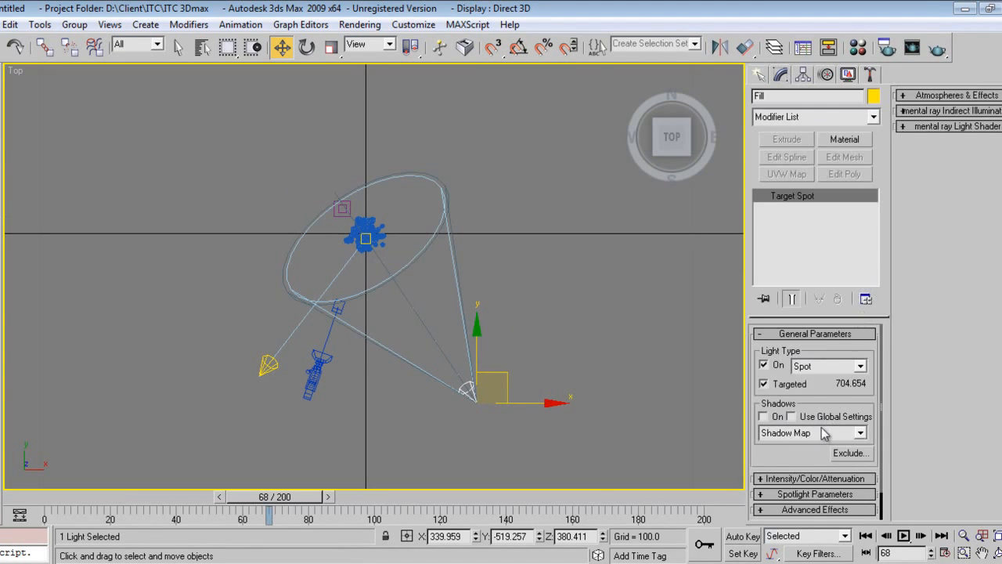
left_click(818, 479)
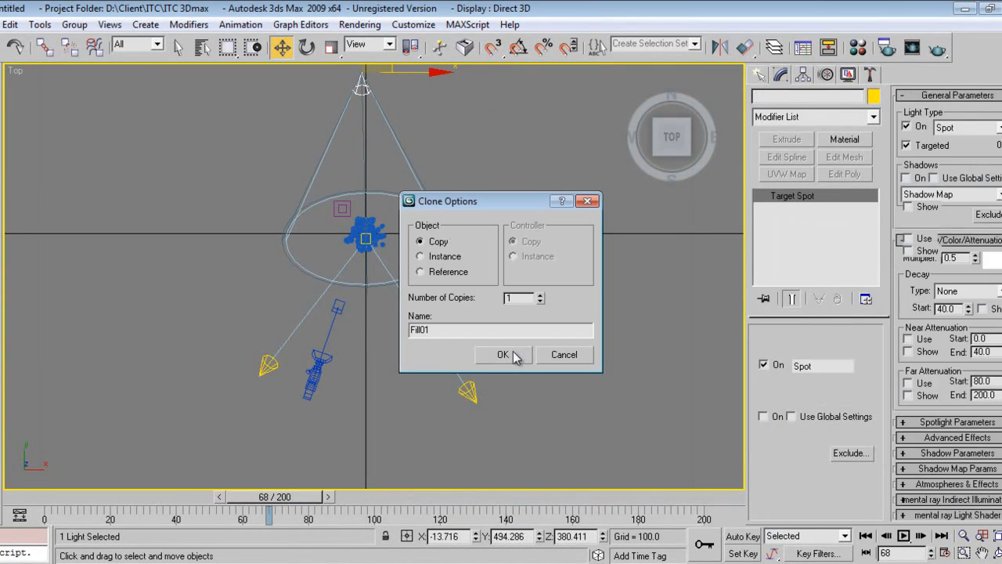
- Confirm the Fill01 copy, move it lower in the Left view and switch to the Camera01 view
left_click(503, 354)
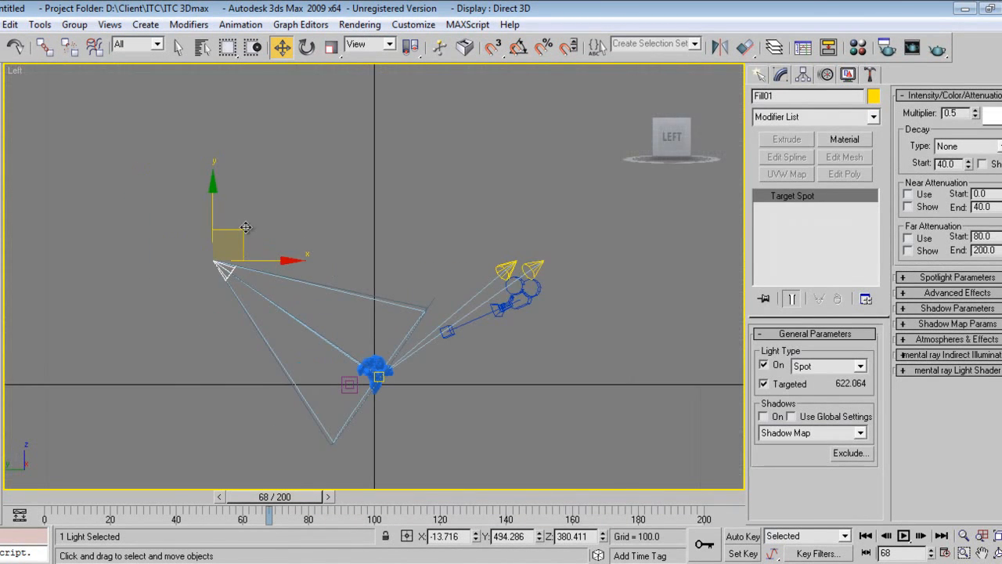
left_click_drag(244, 227, 219, 432)
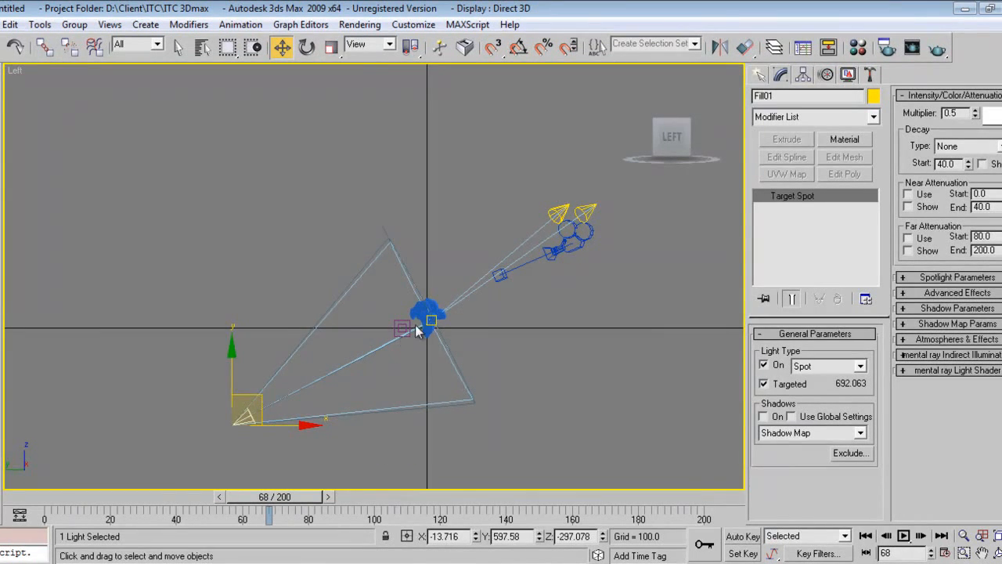
left_click(952, 112)
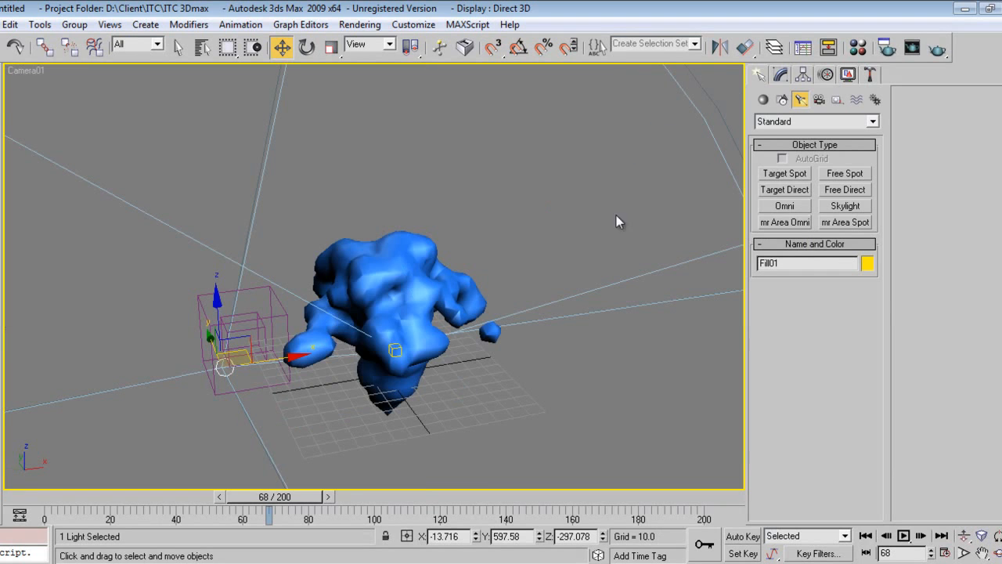
mouse_move(454, 256)
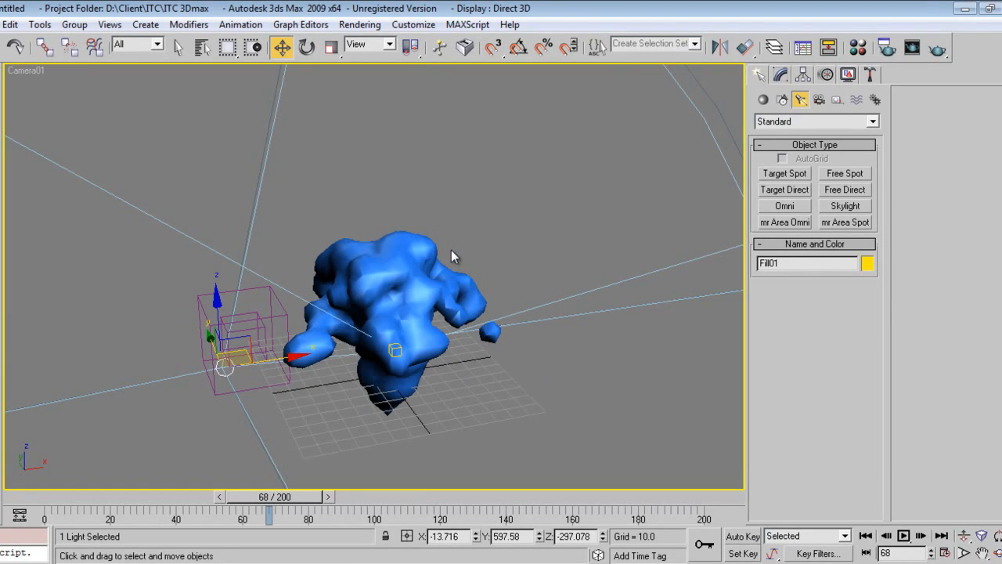
mouse_move(323, 251)
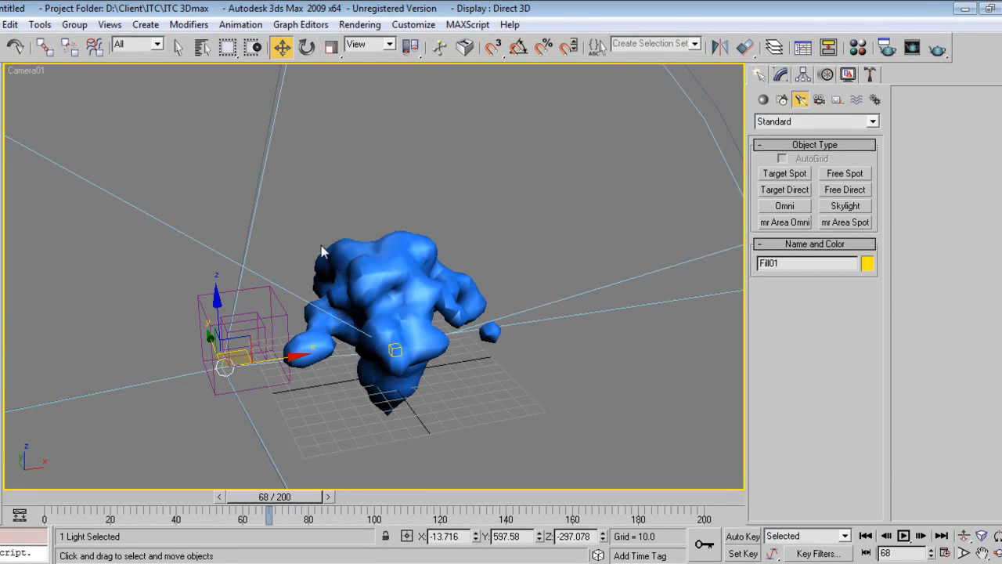
- Shift Fill01 via the quad menu and advance the animation to frame 109
right_click(321, 250)
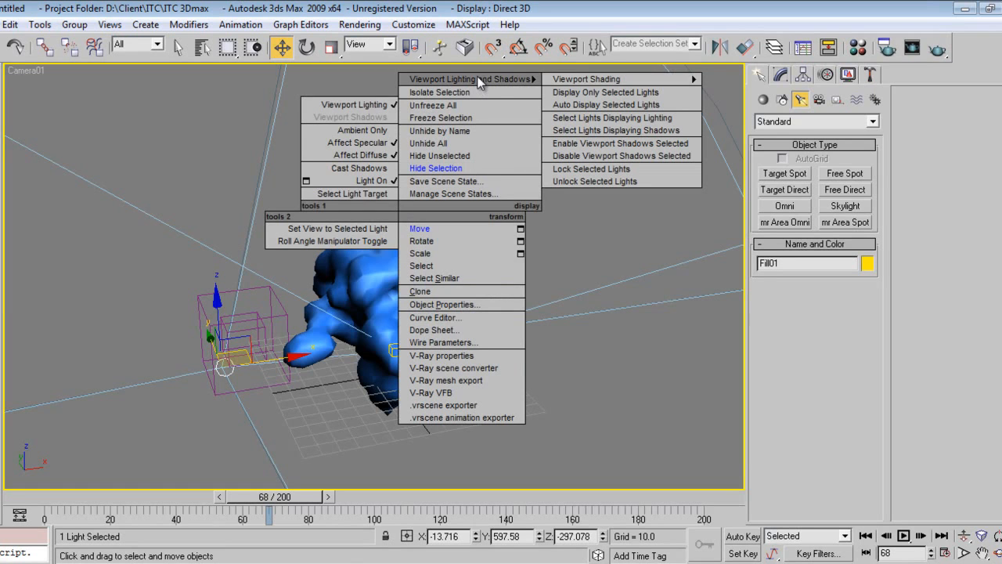
mouse_move(587, 78)
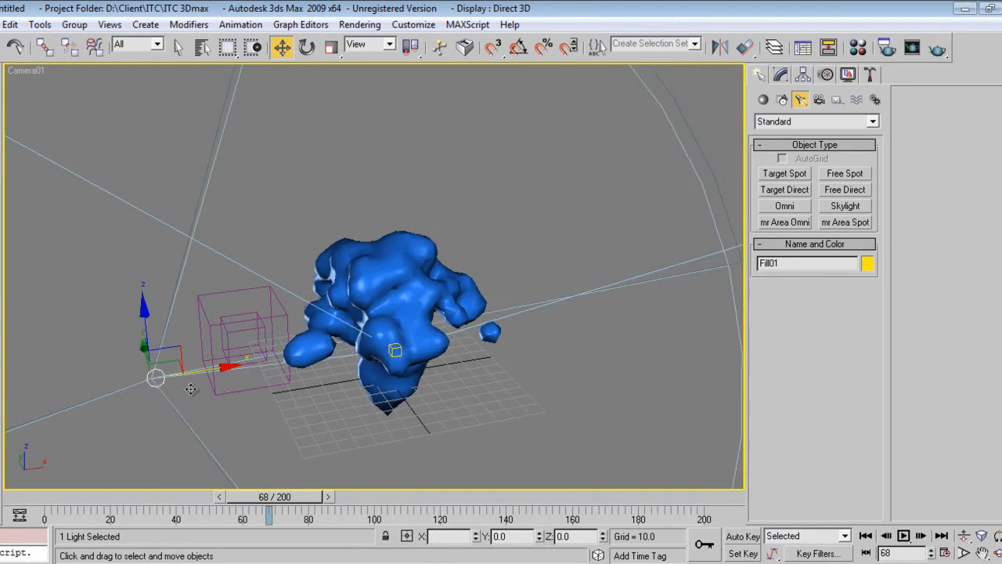
left_click_drag(156, 378, 545, 316)
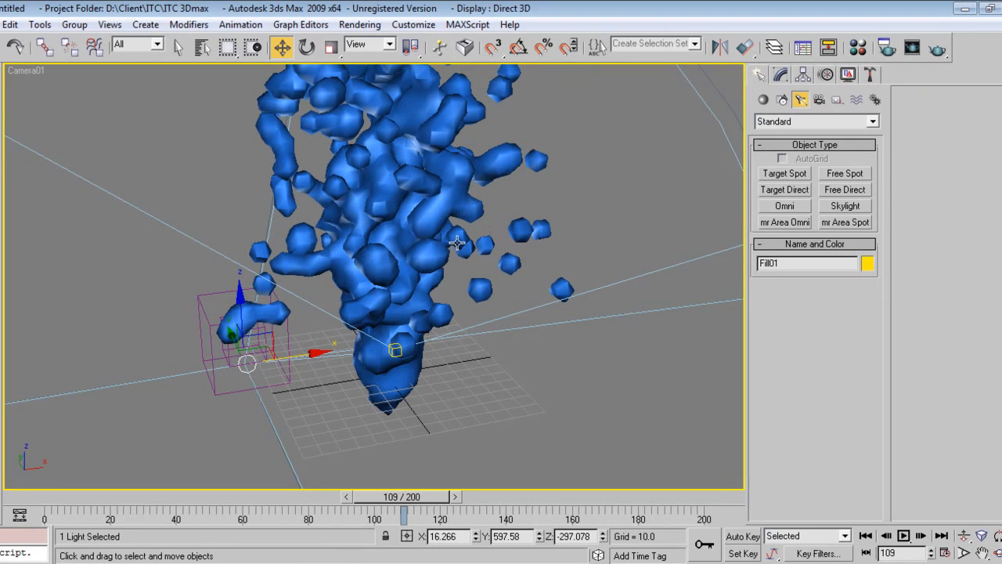
mouse_move(501, 244)
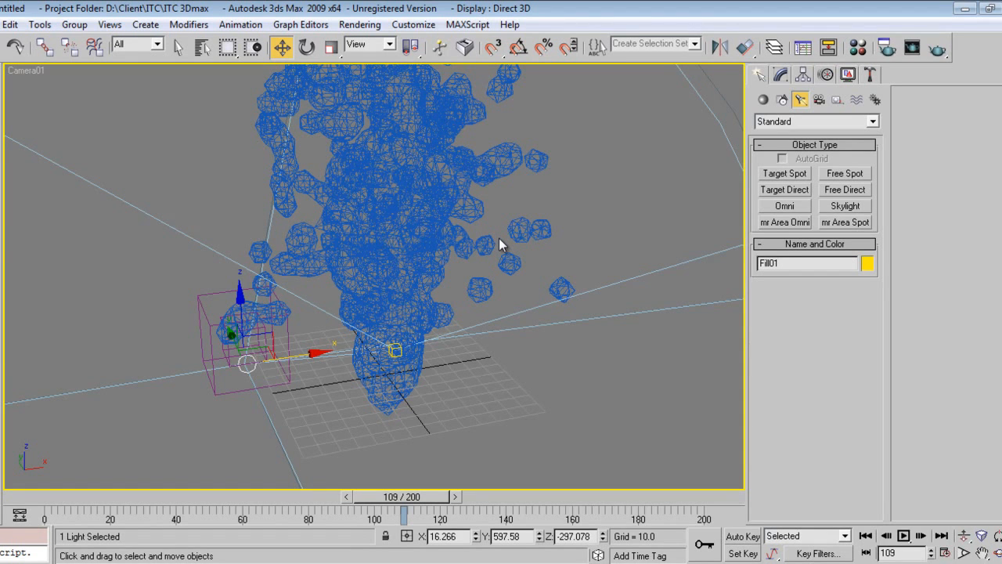
mouse_move(427, 385)
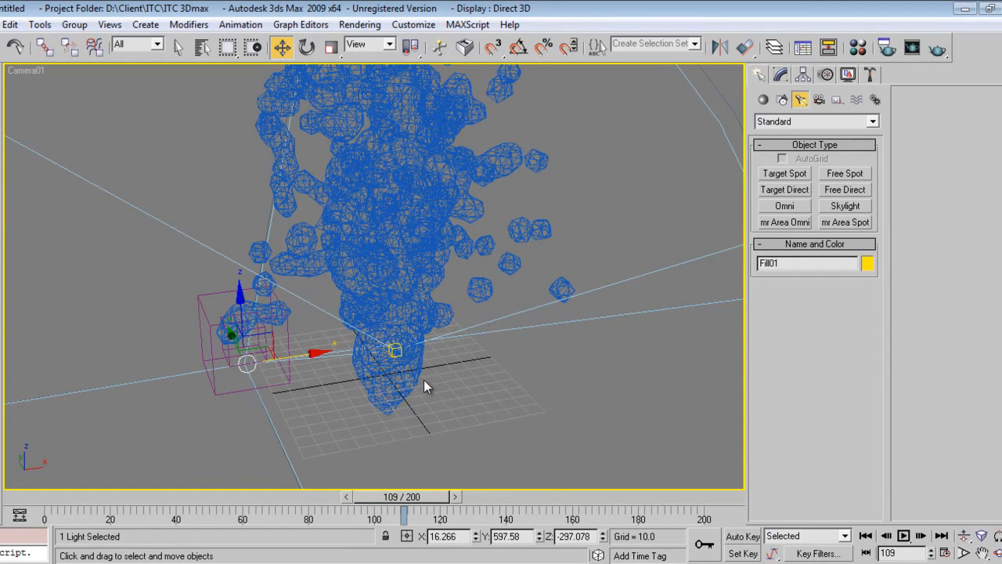
- Set the material's shader to Anisotropic with a brown Diffuse, Specular Level 109 and Glossiness 64
left_click(858, 47)
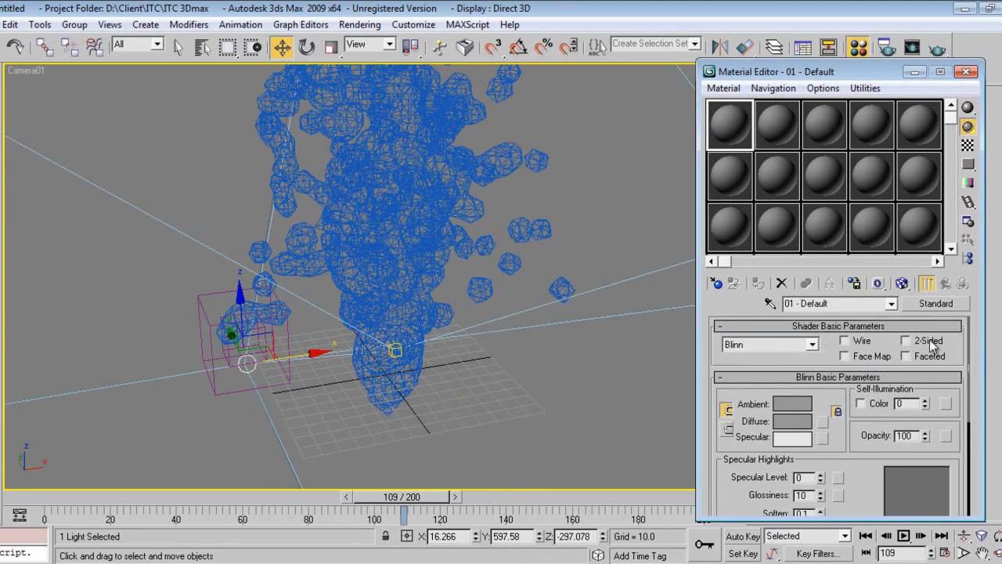
mouse_move(926, 305)
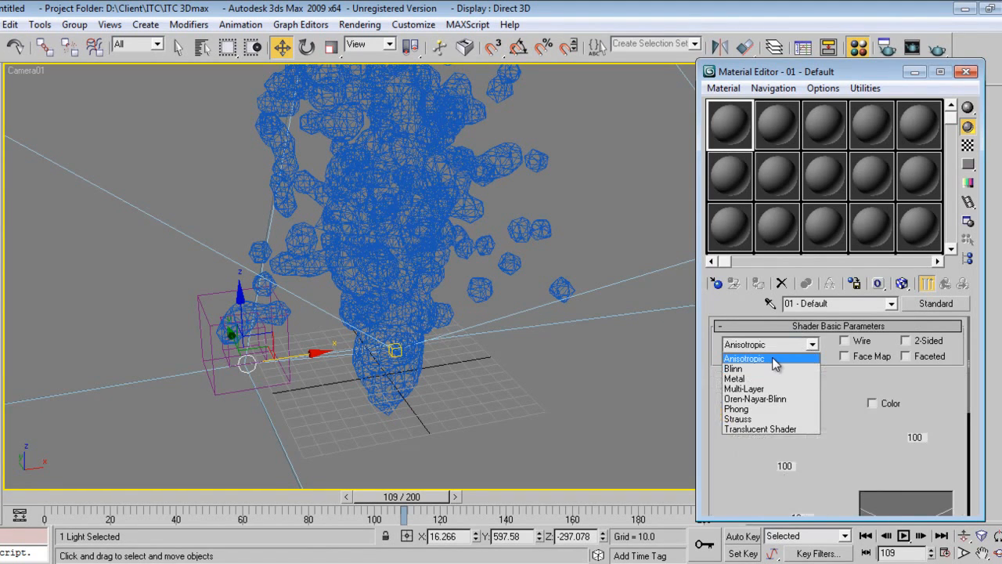
left_click(792, 420)
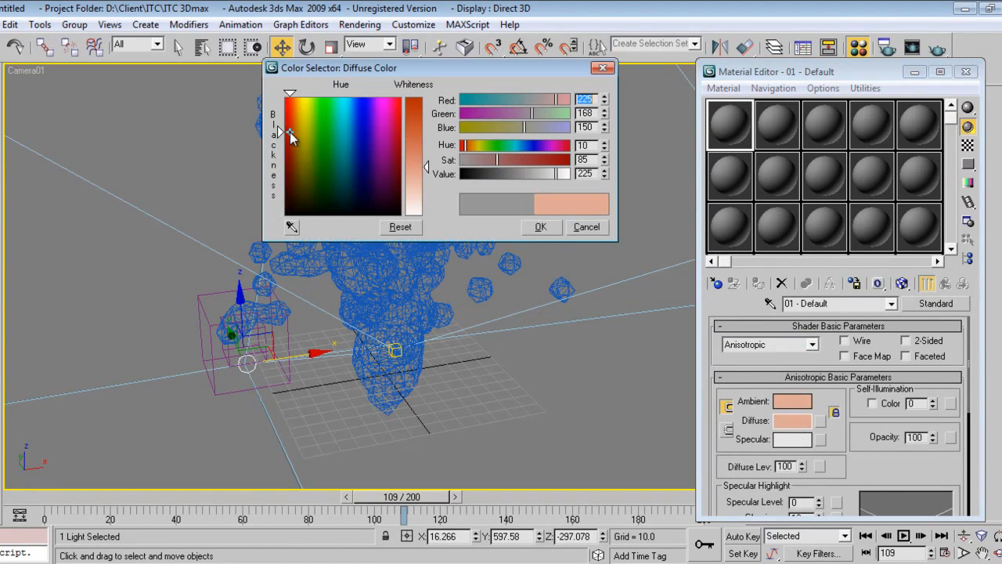
left_click(385, 155)
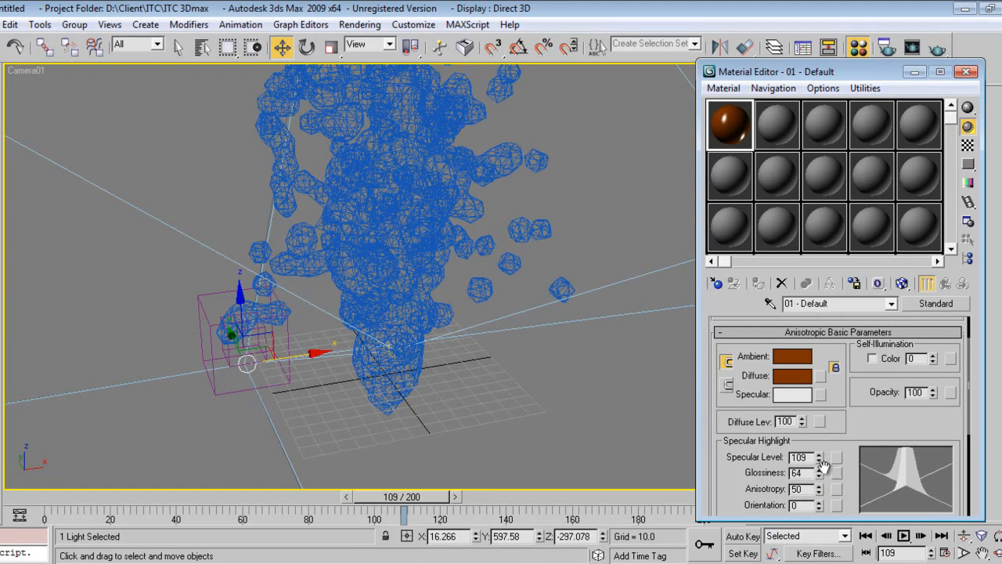
left_click(817, 485)
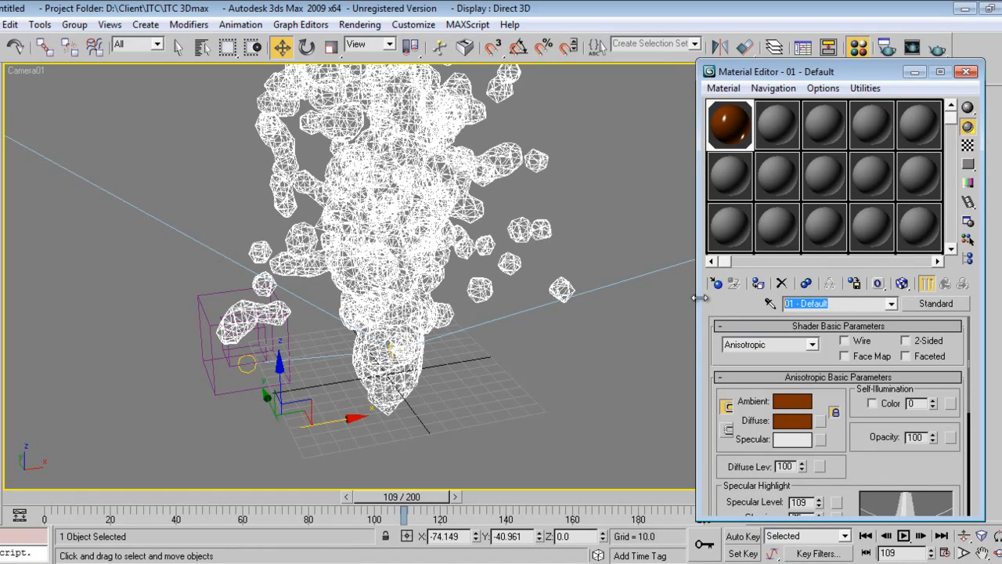
- Name the material Chocolate Shake and leave the Material Editor
type("Chocolate")
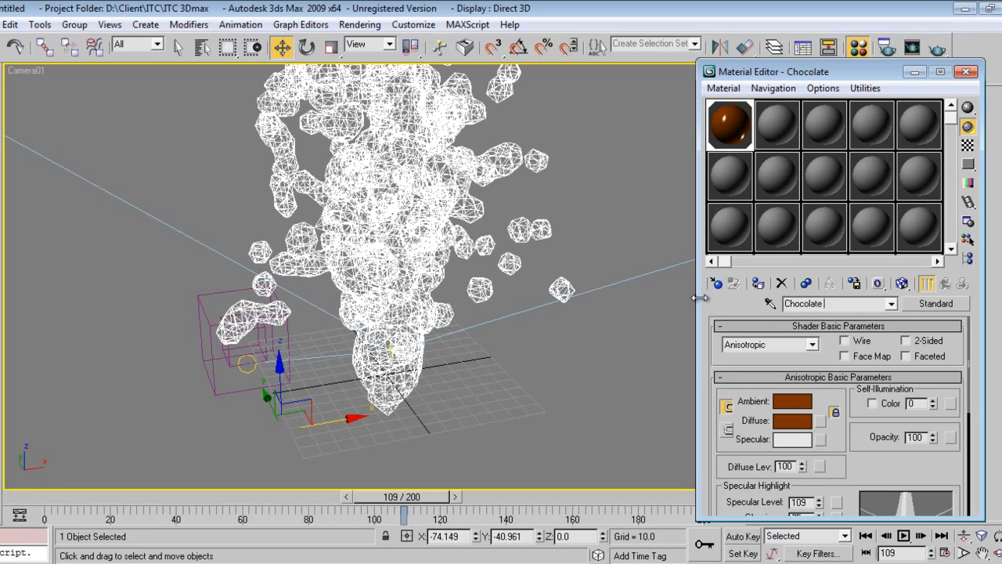
type("Shake")
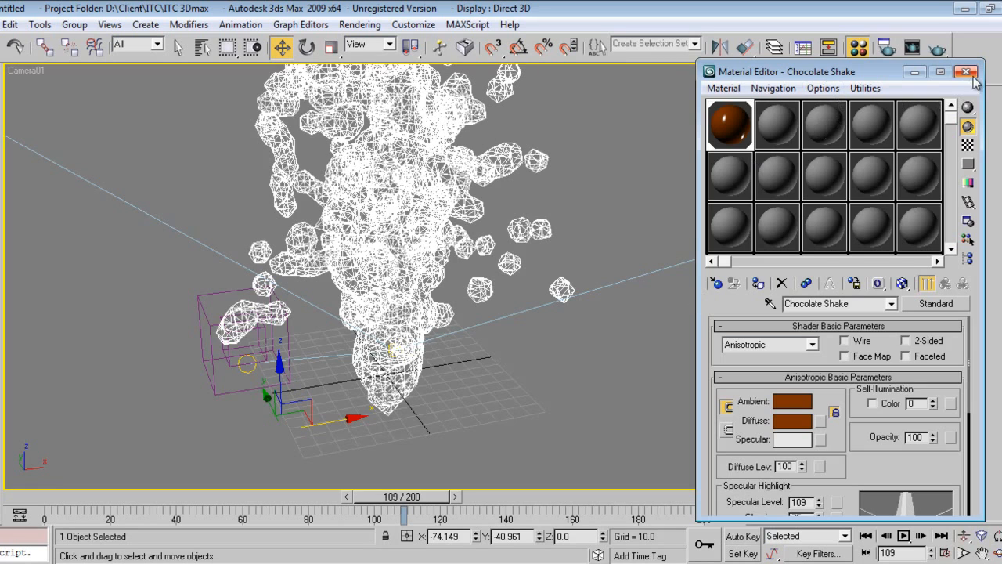
left_click(964, 72)
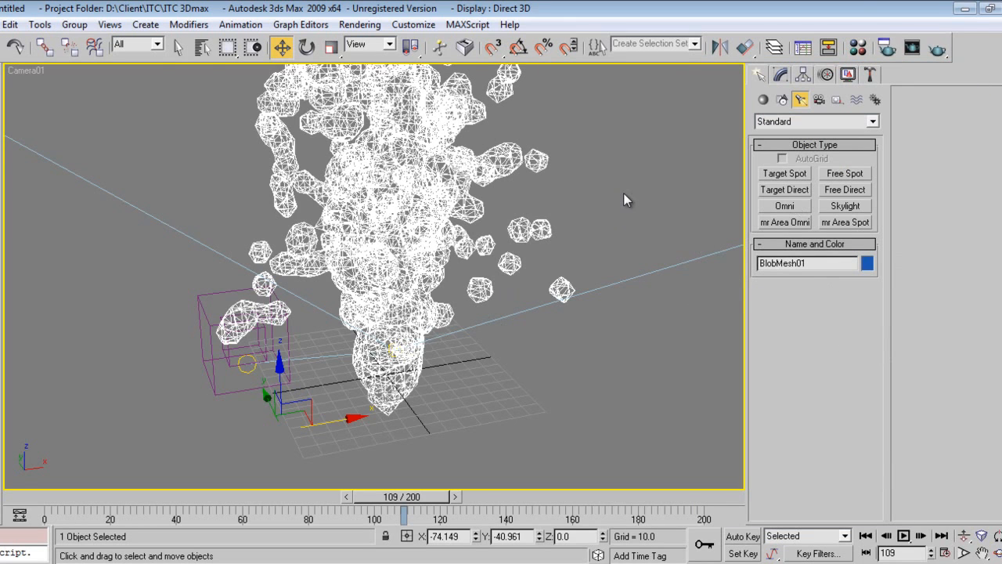
- Return to smooth shading and render the Camera01 view at frame 109
left_click(937, 47)
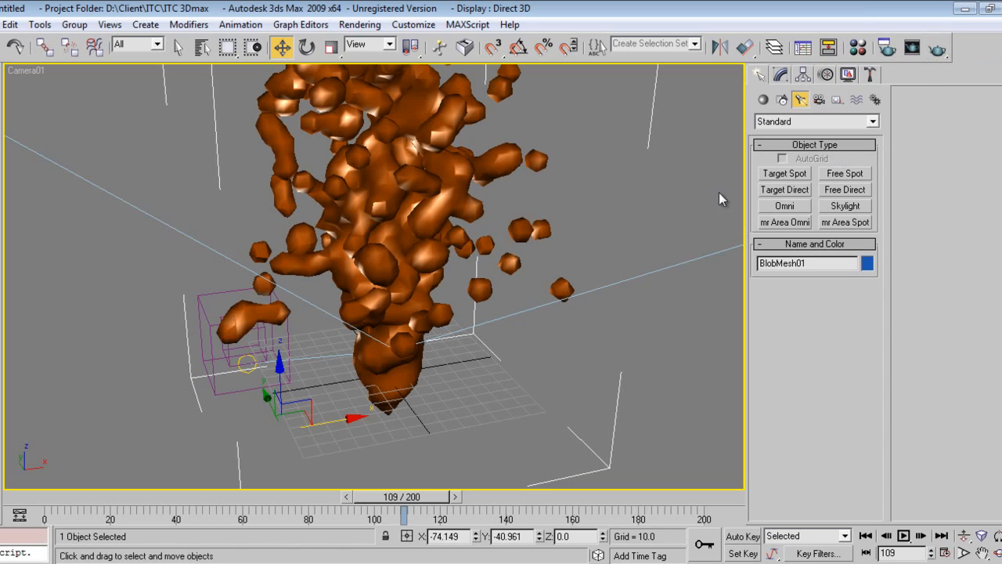
mouse_move(598, 241)
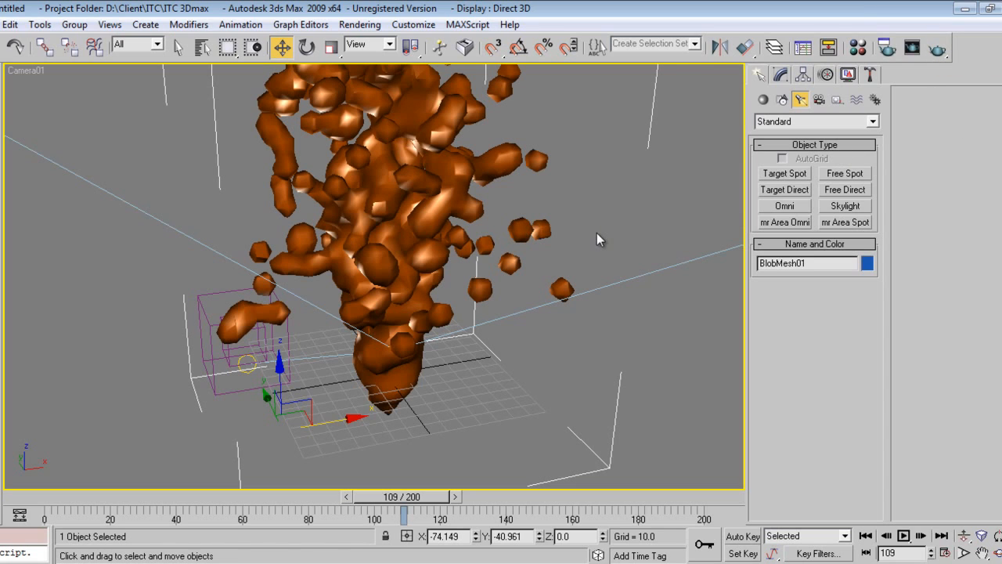
mouse_move(636, 327)
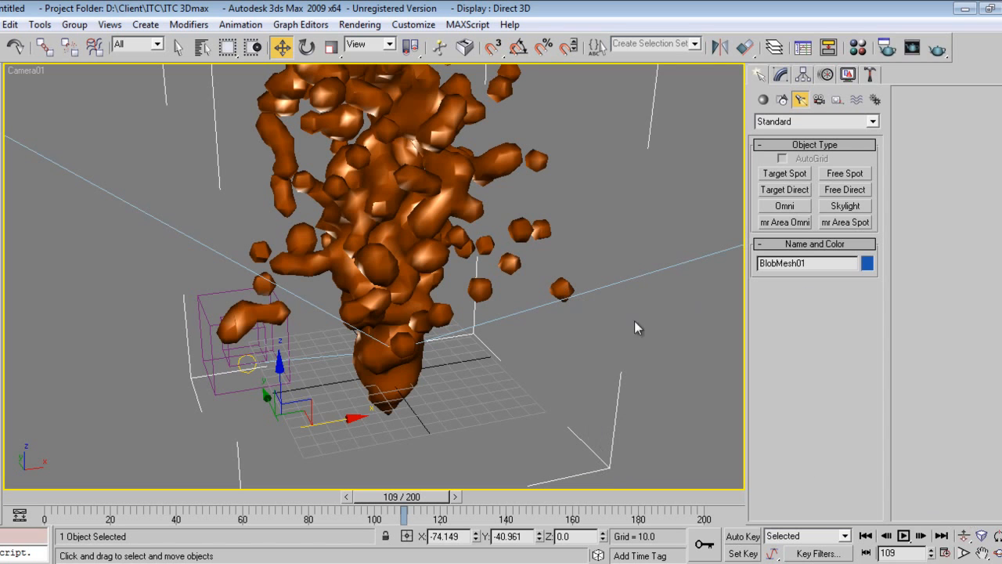
left_click(911, 47)
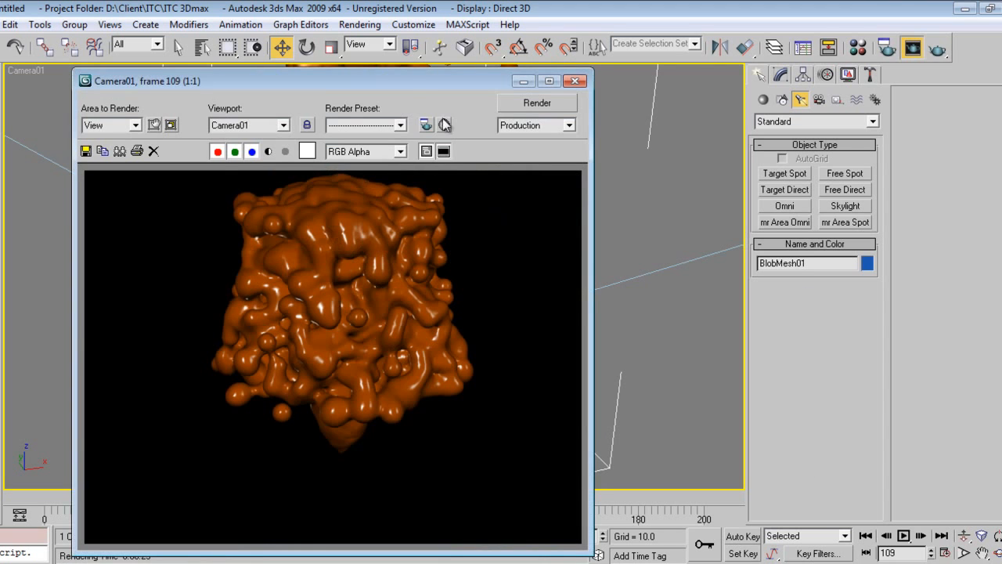